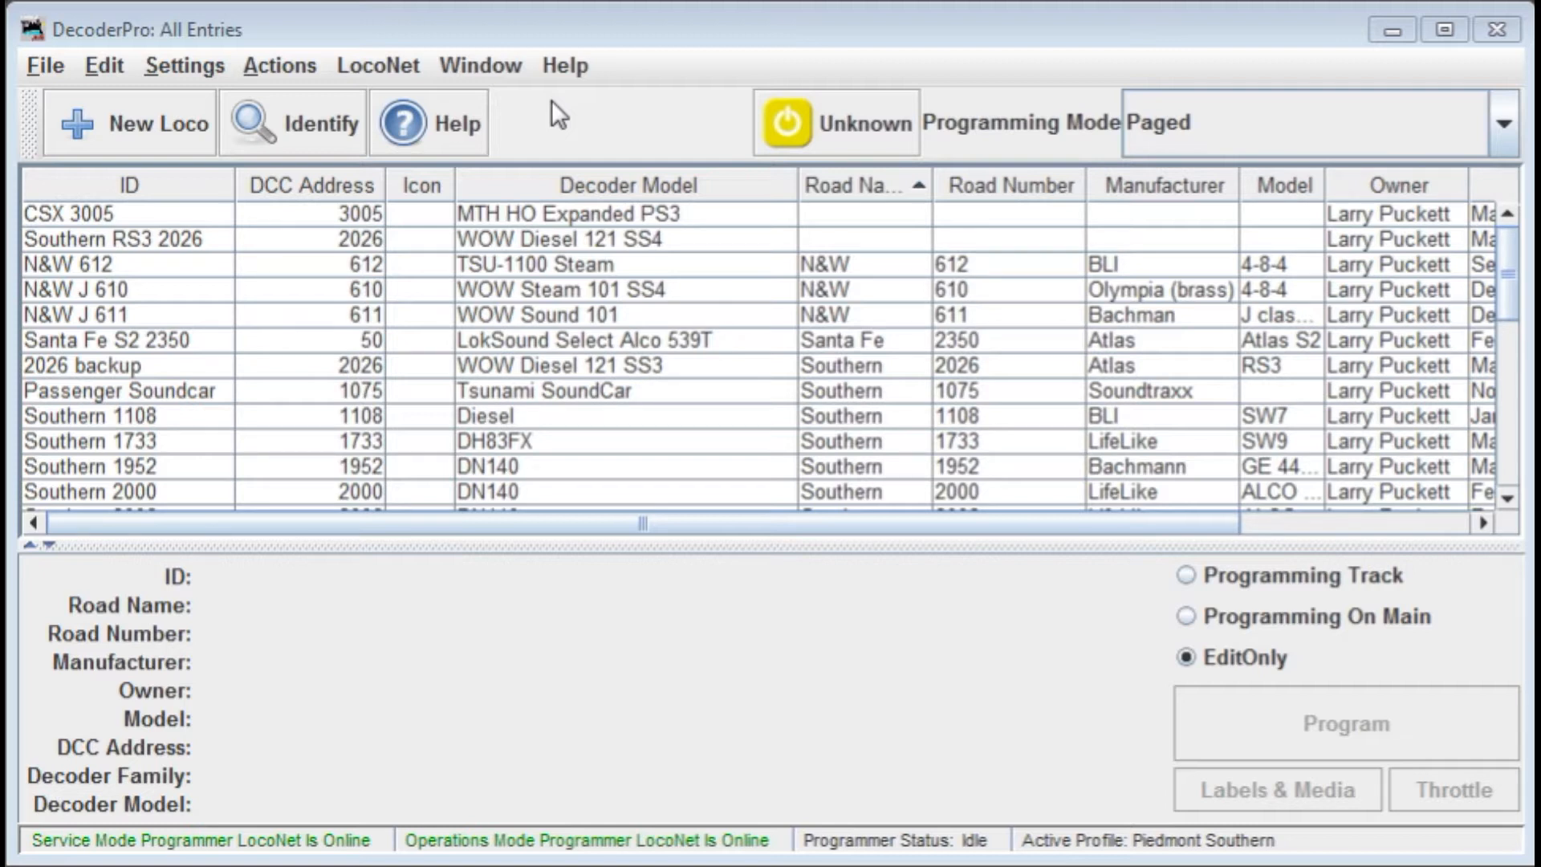
{"action": "mouse_move", "coordinate": [636, 83]}
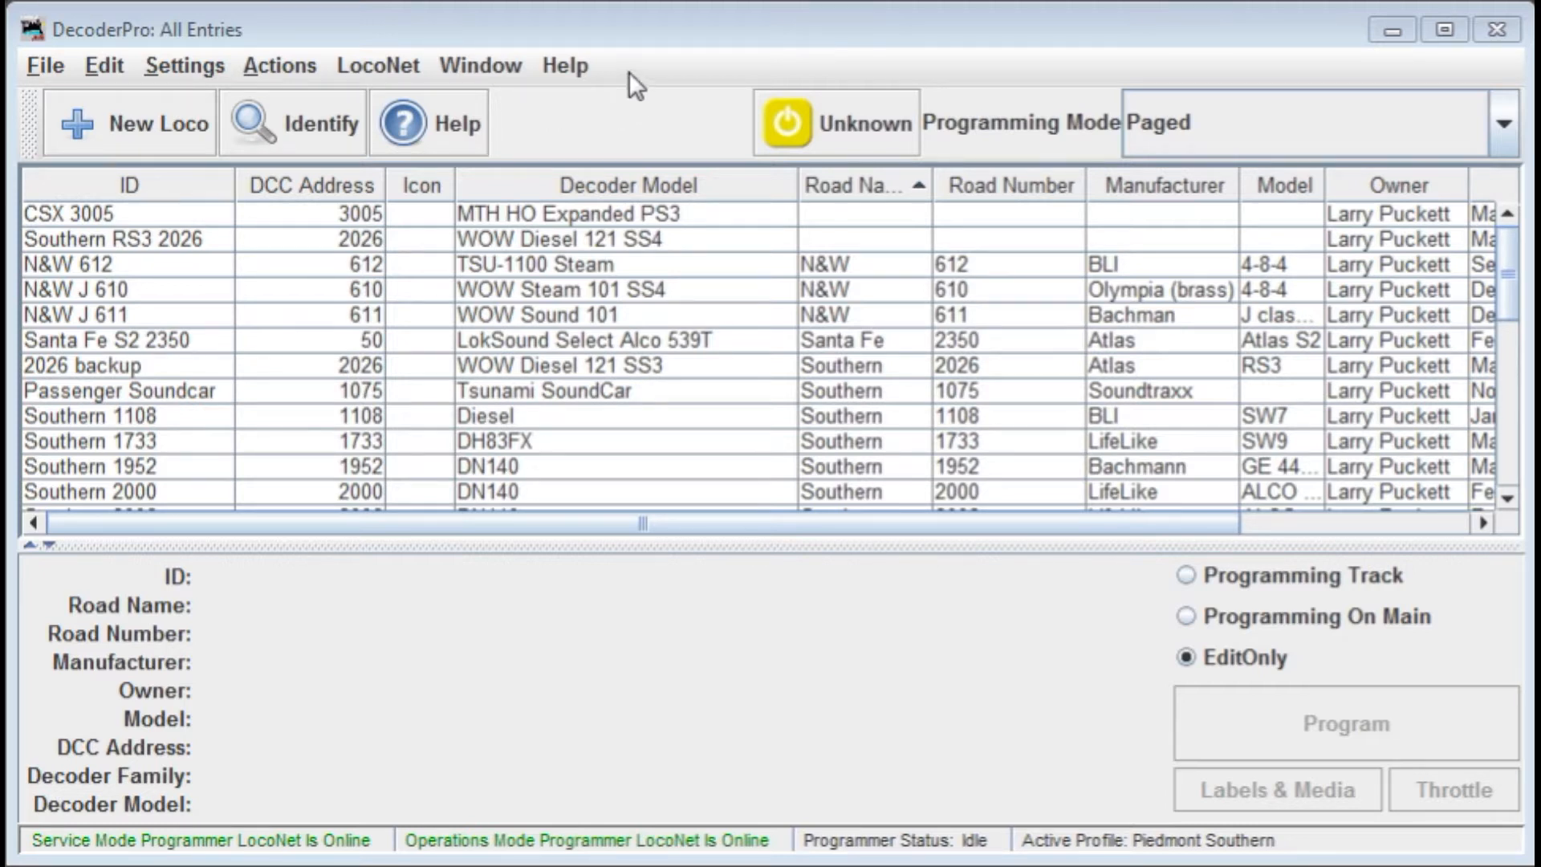
{"action": "mouse_move", "coordinate": [72, 88]}
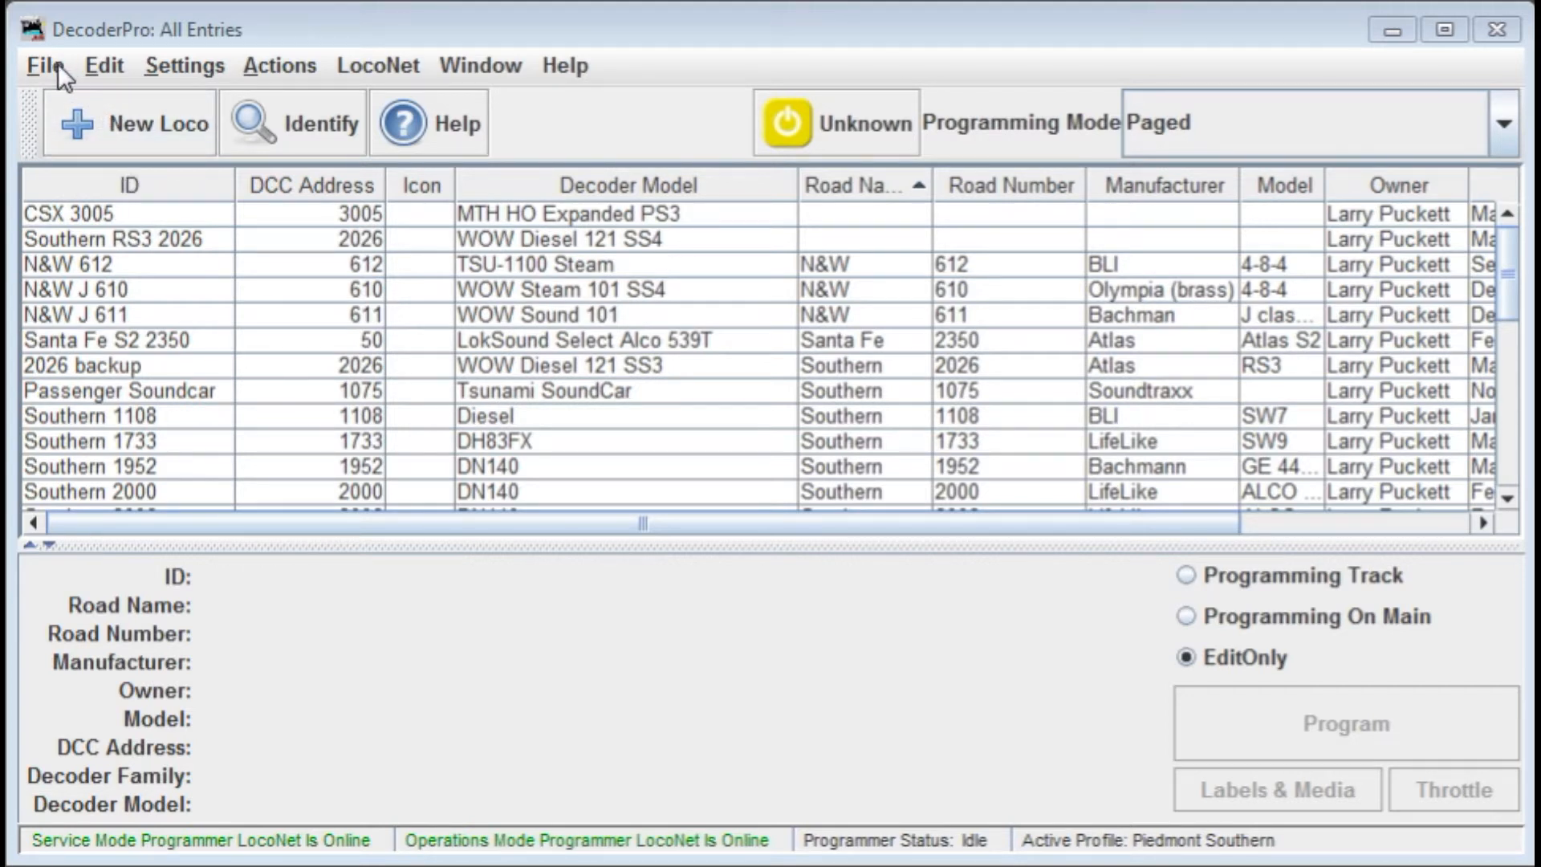
Show the File menu's roster operations: import decoders, export entries, print roster
{"action": "left_click", "coordinate": [45, 66]}
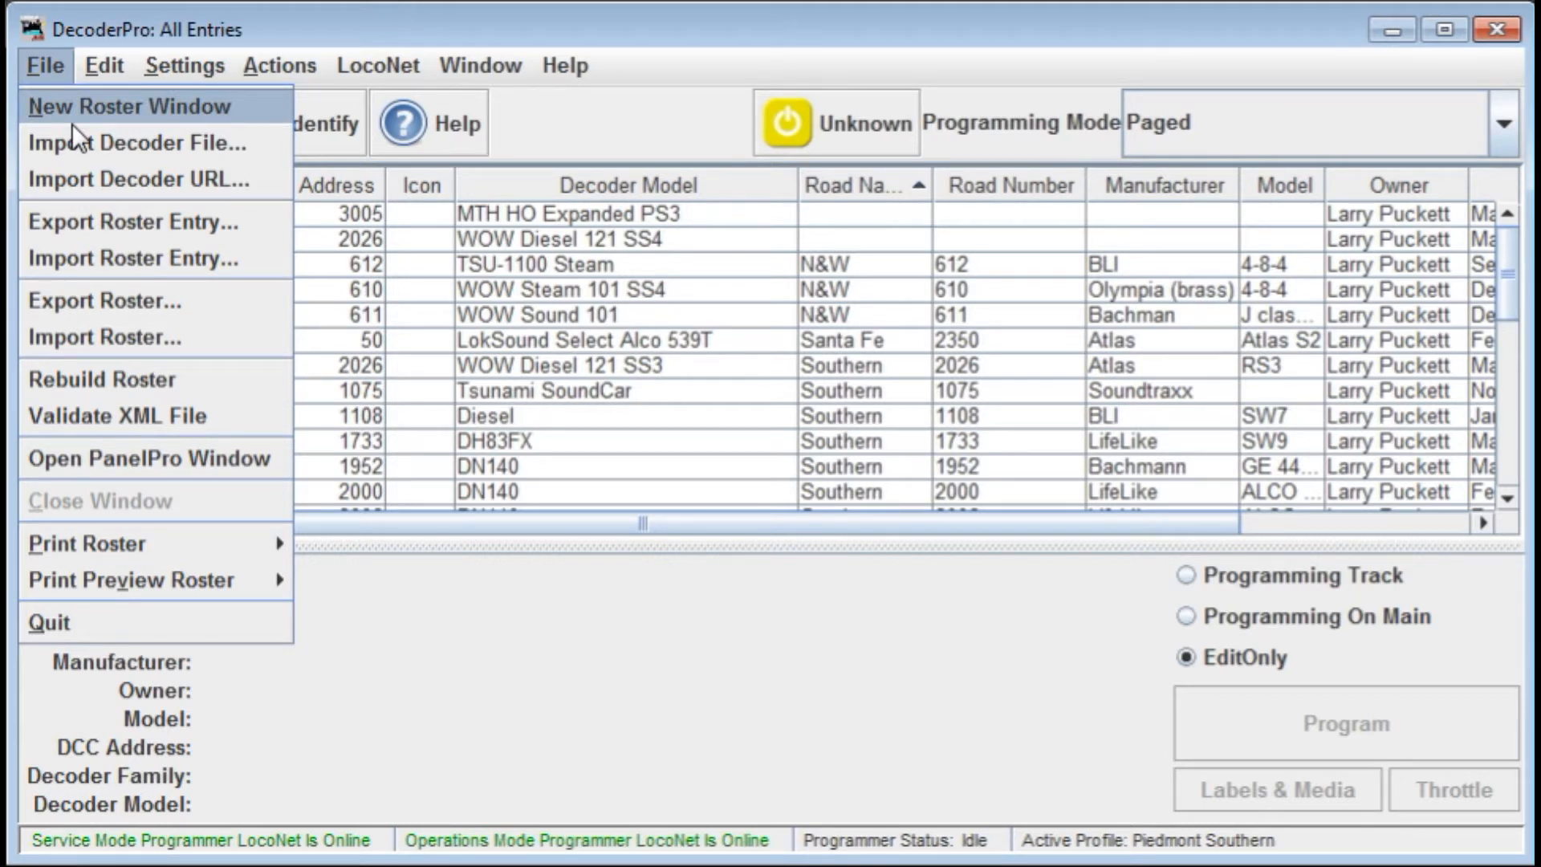
{"action": "mouse_move", "coordinate": [104, 120]}
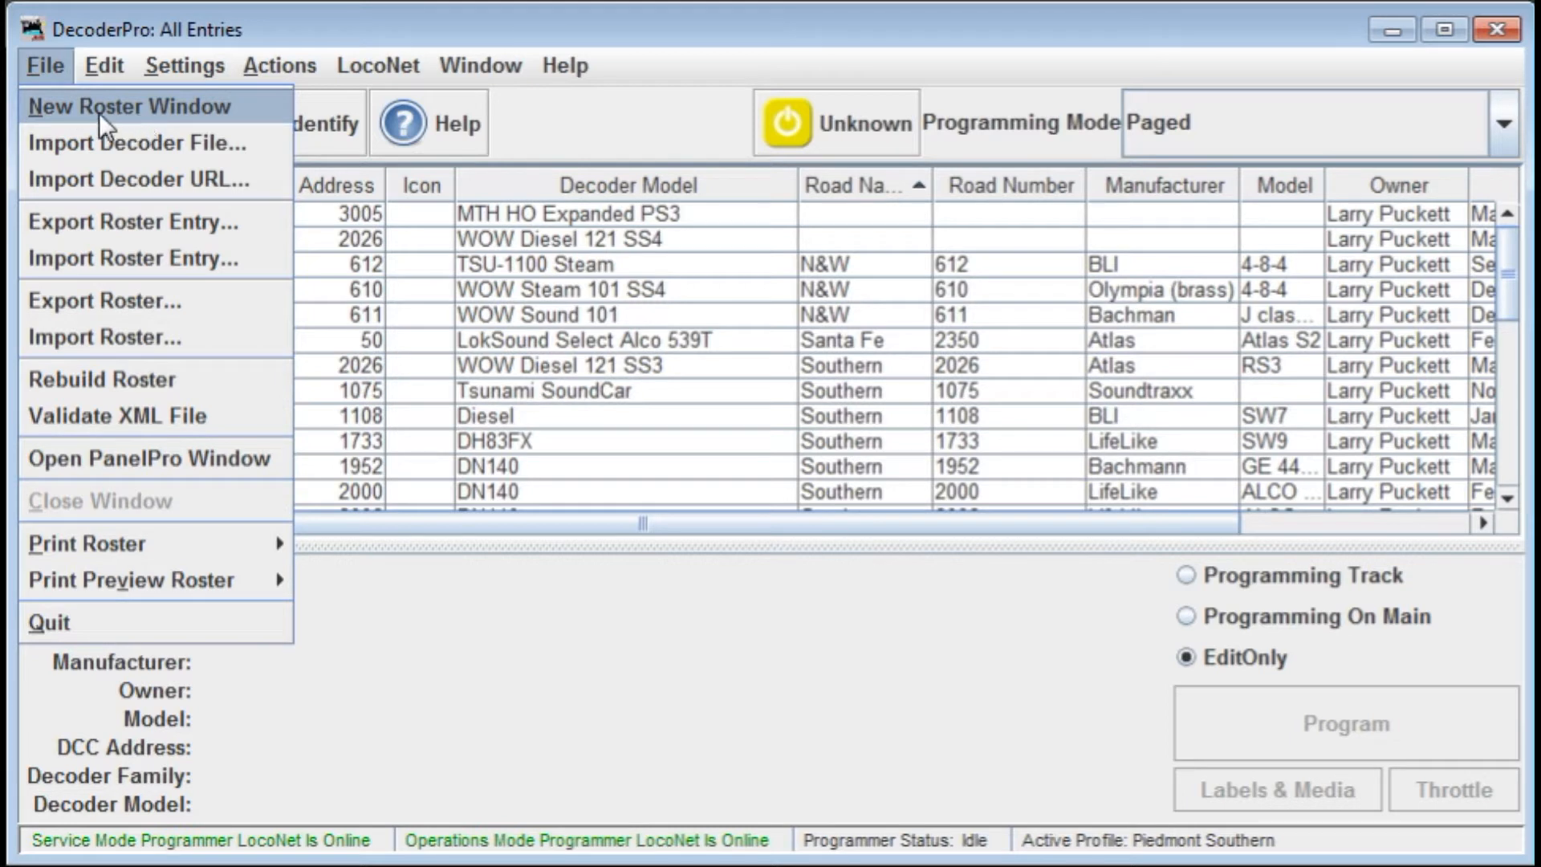
{"action": "mouse_move", "coordinate": [104, 120]}
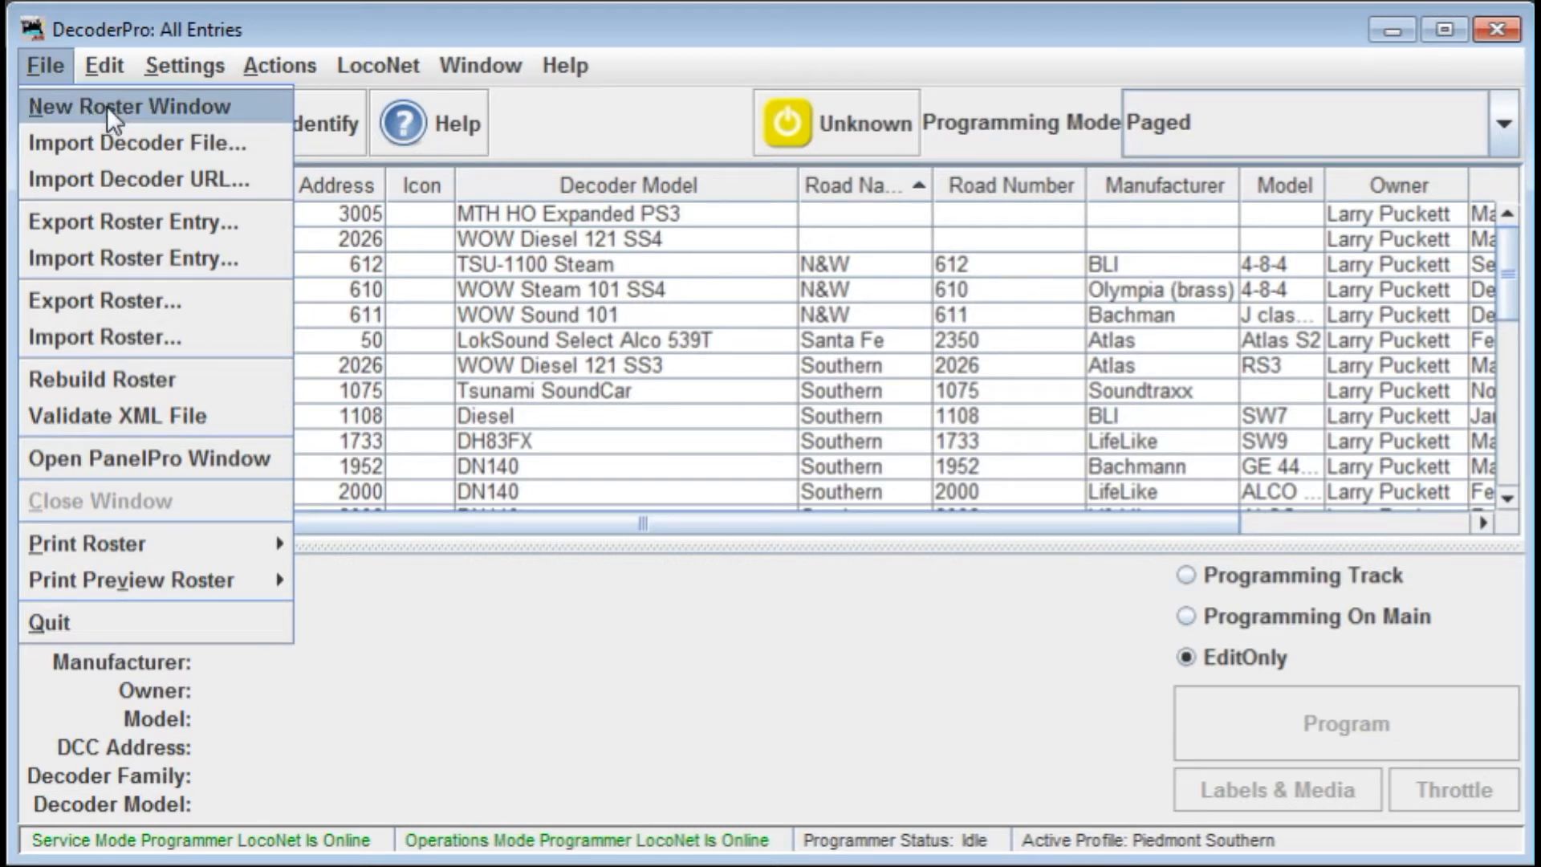
{"action": "mouse_move", "coordinate": [152, 116]}
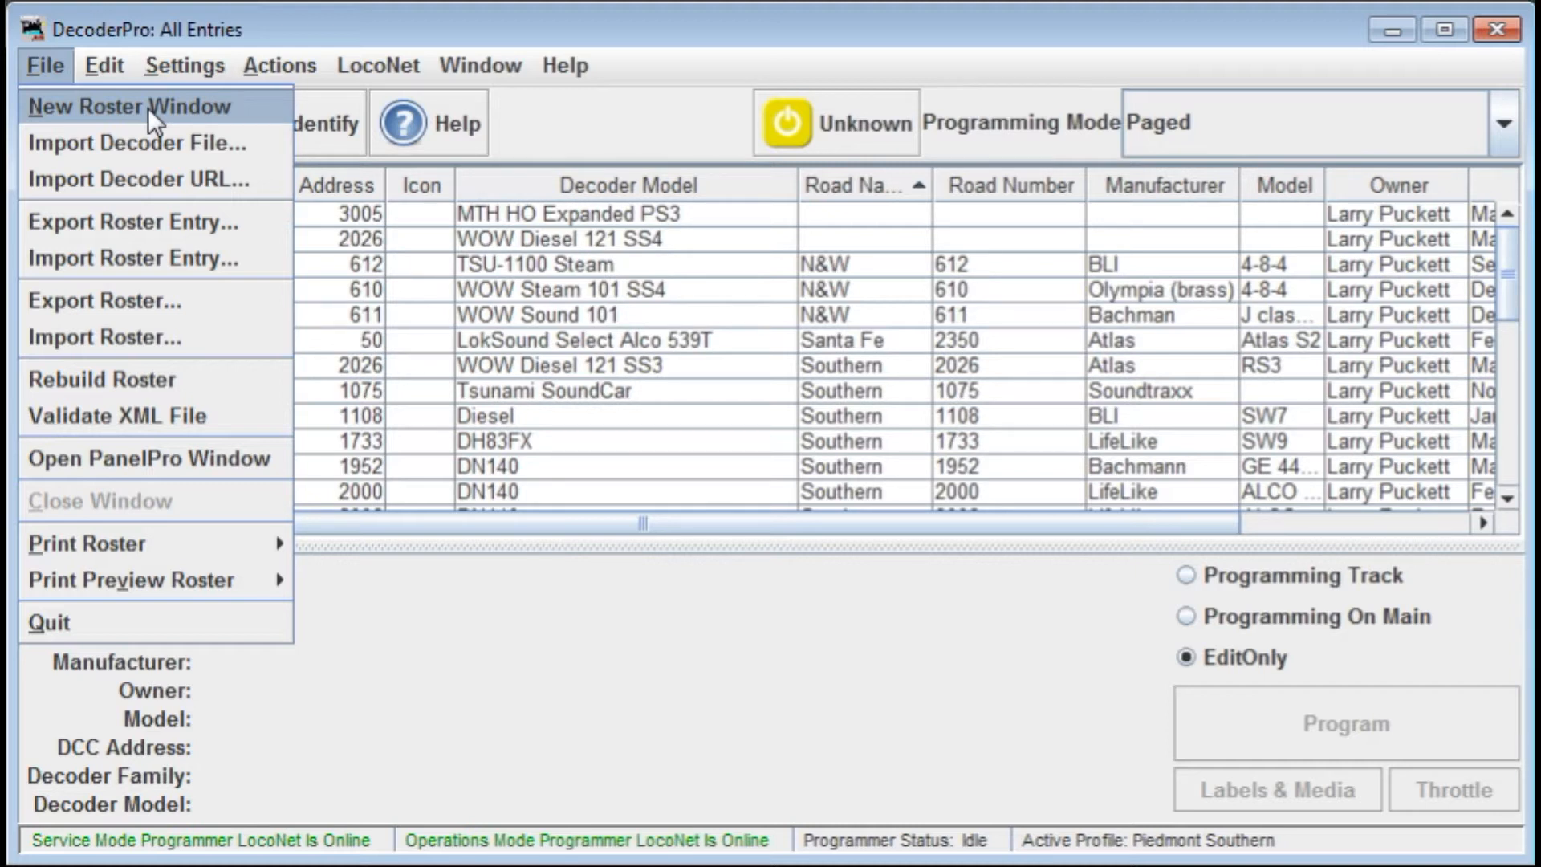
{"action": "mouse_move", "coordinate": [151, 154]}
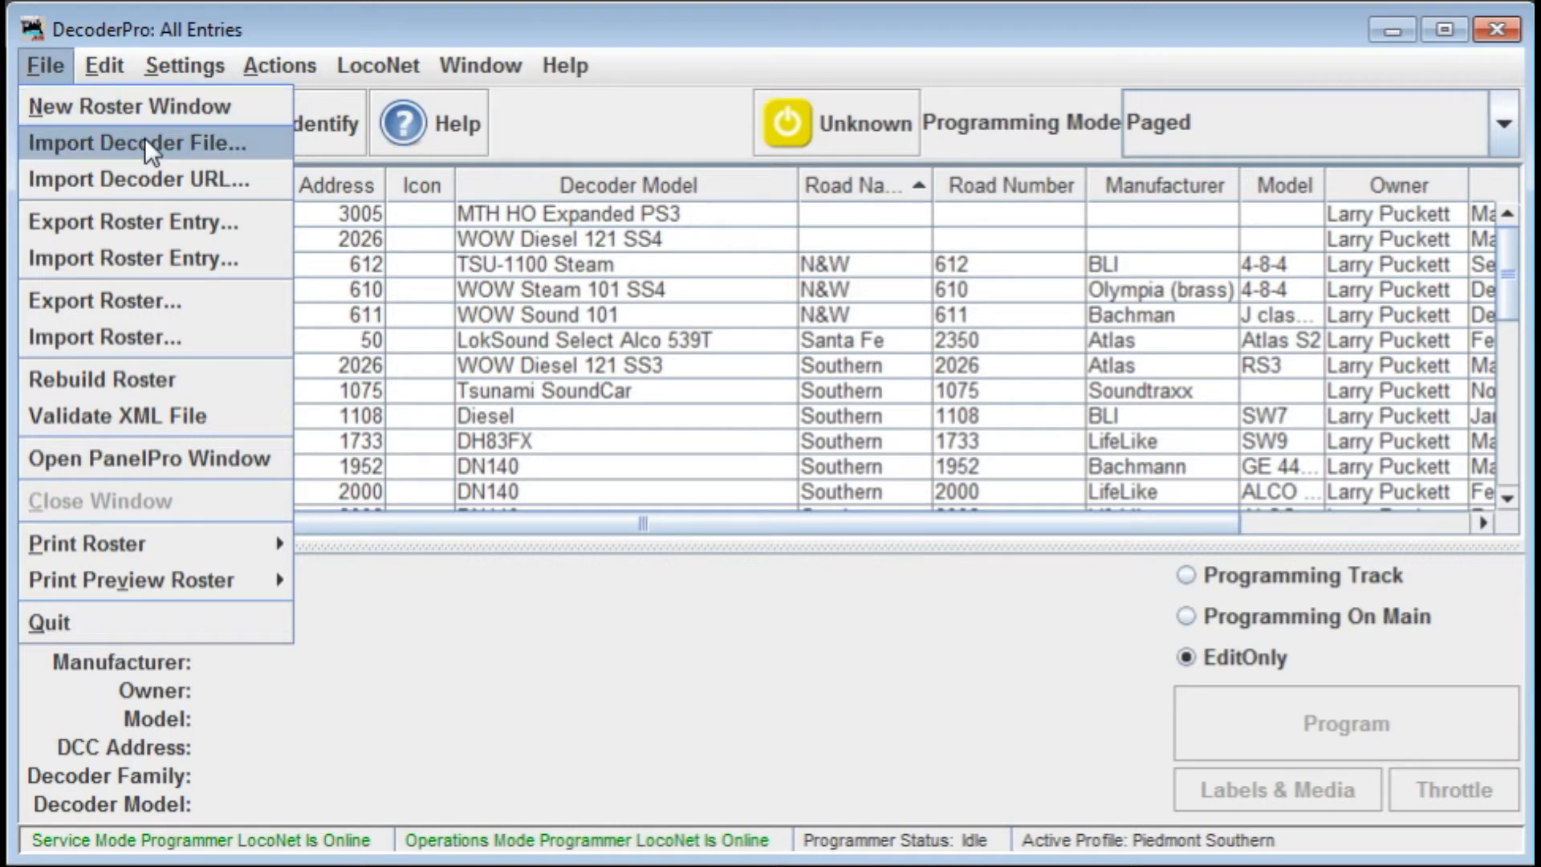
{"action": "mouse_move", "coordinate": [163, 178]}
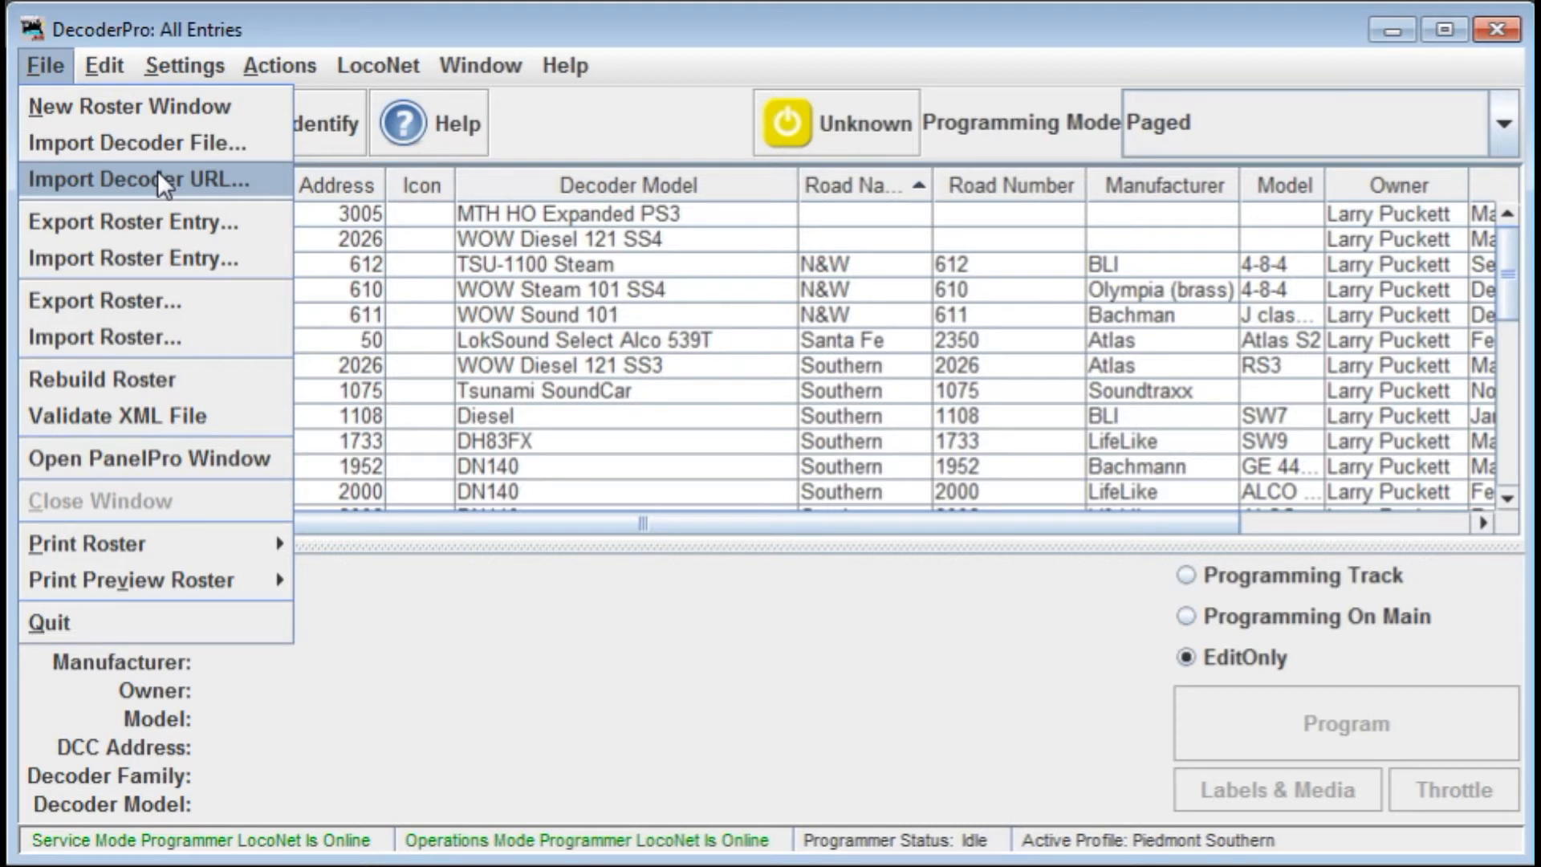
{"action": "mouse_move", "coordinate": [477, 225]}
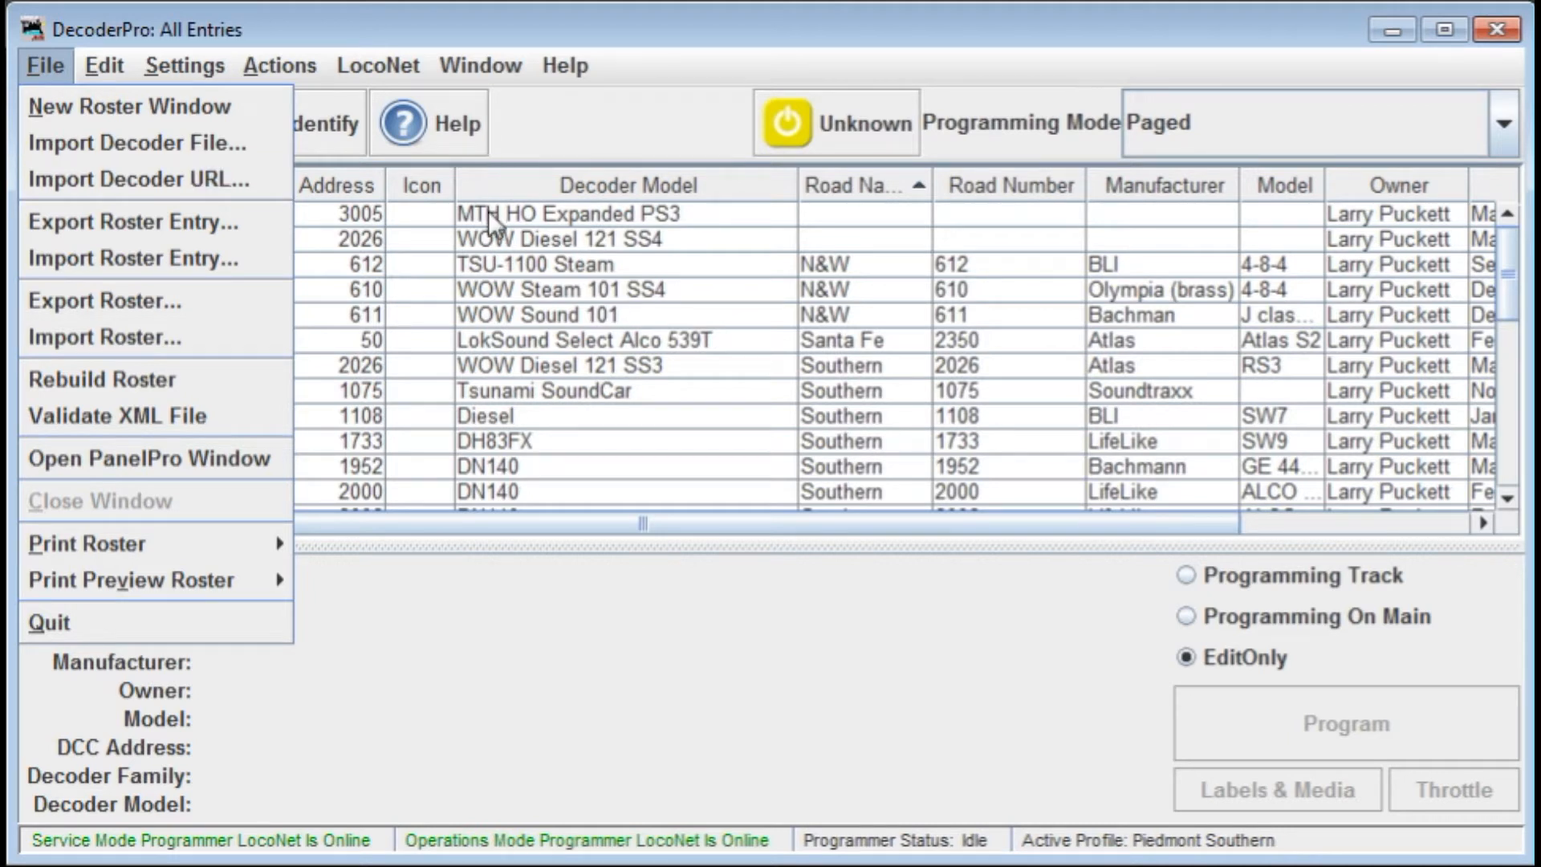
{"action": "mouse_move", "coordinate": [540, 259]}
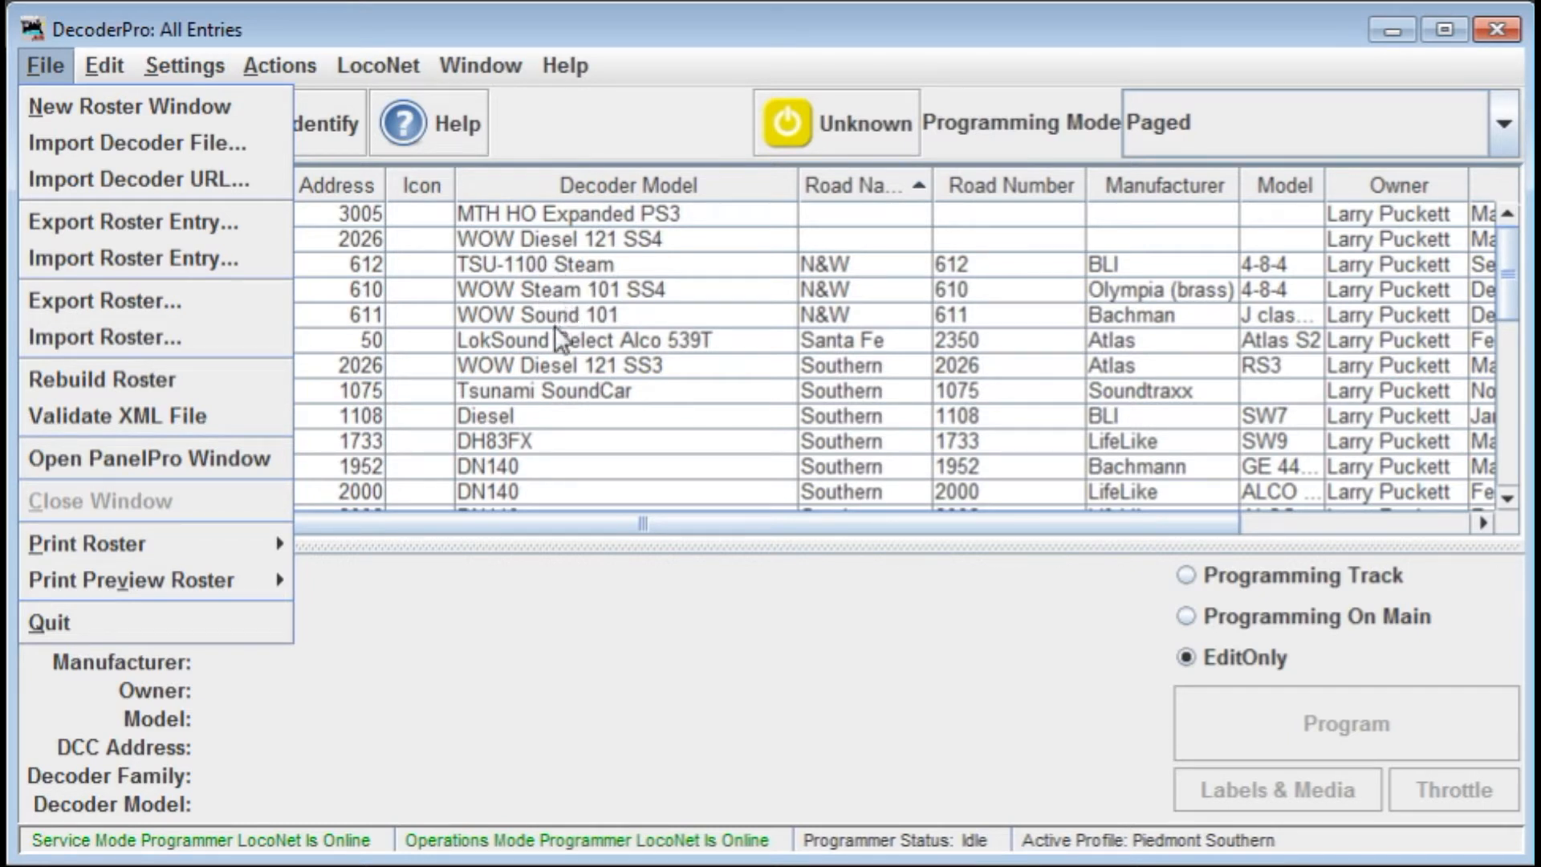
{"action": "mouse_move", "coordinate": [188, 143]}
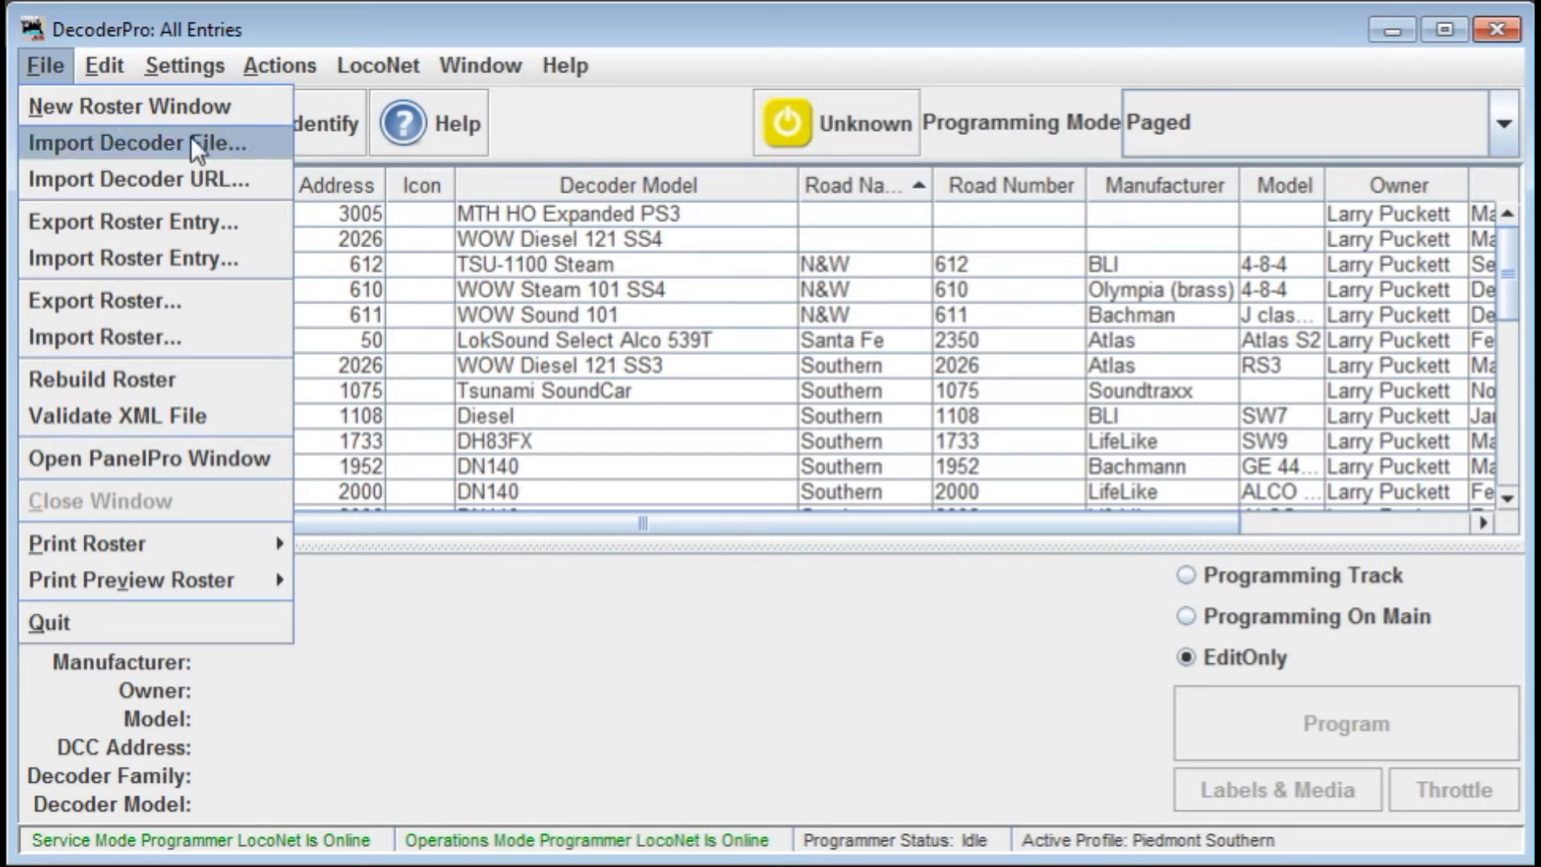
{"action": "mouse_move", "coordinate": [173, 153]}
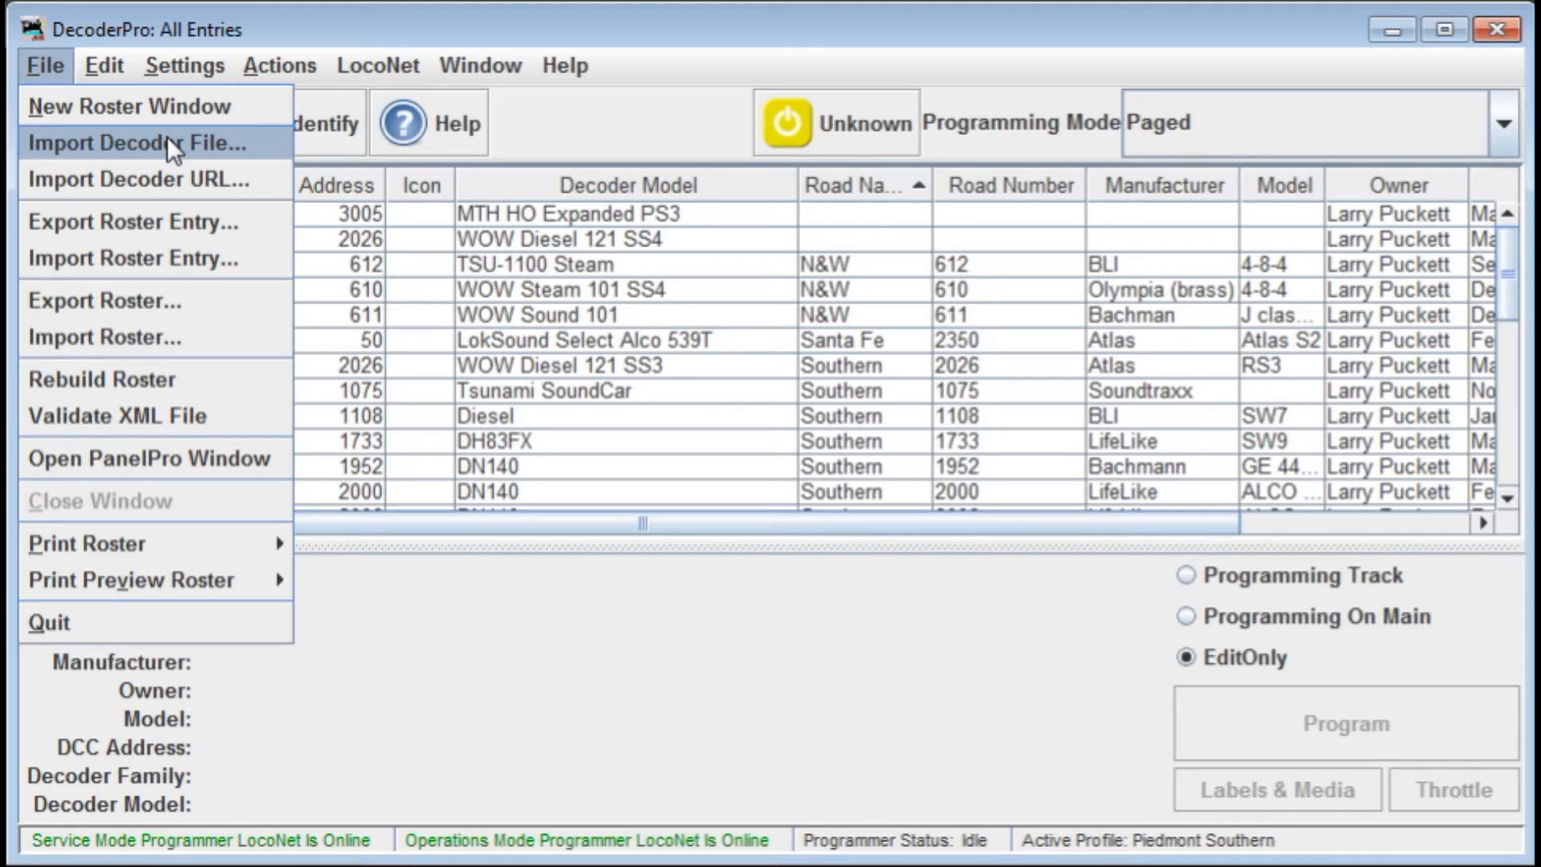
{"action": "mouse_move", "coordinate": [147, 181]}
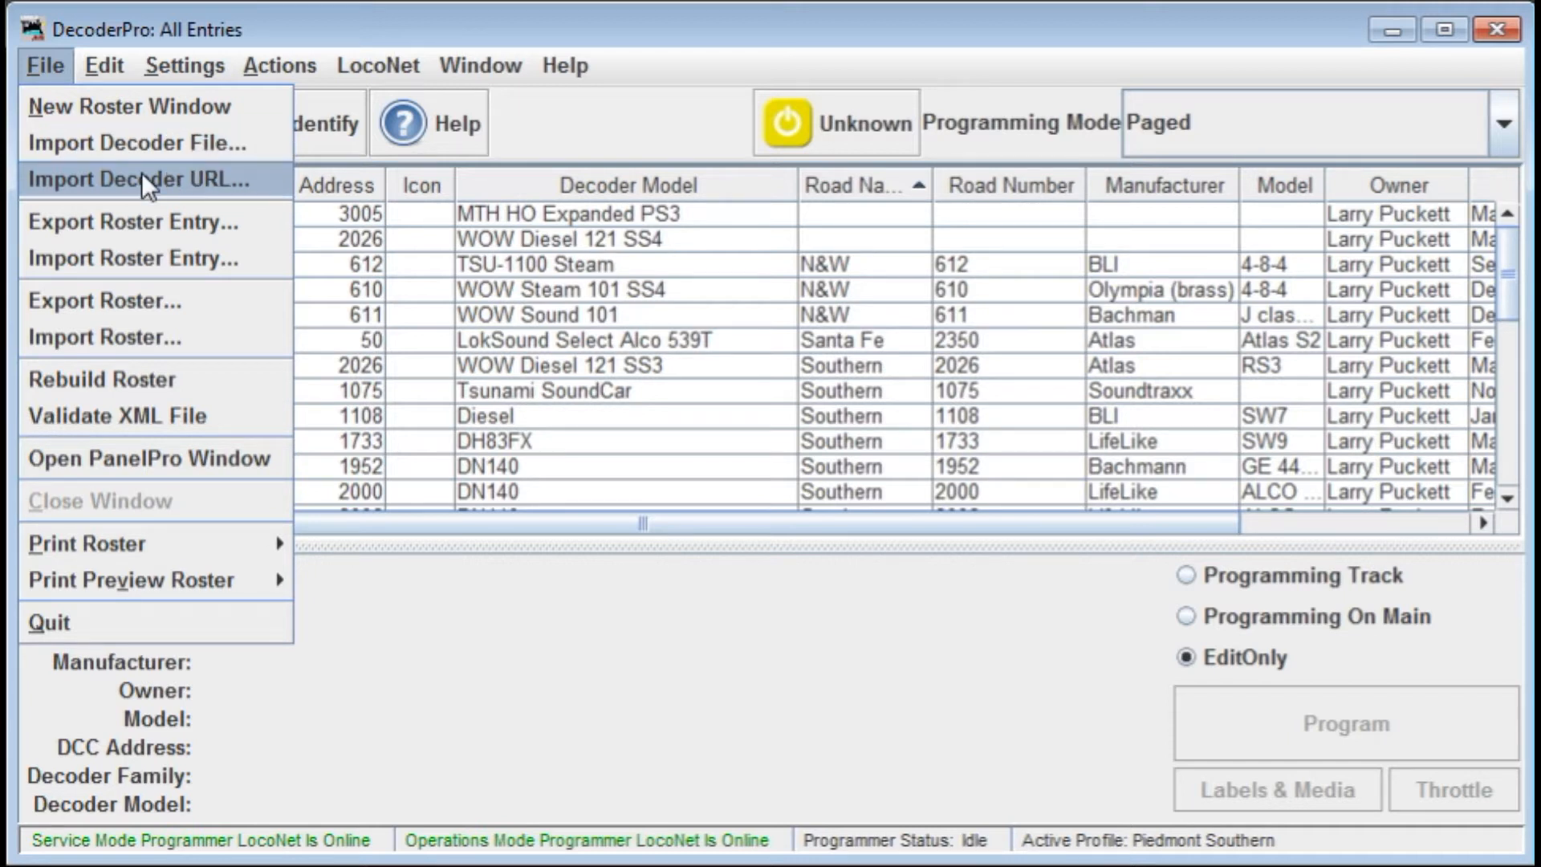
{"action": "mouse_move", "coordinate": [215, 196]}
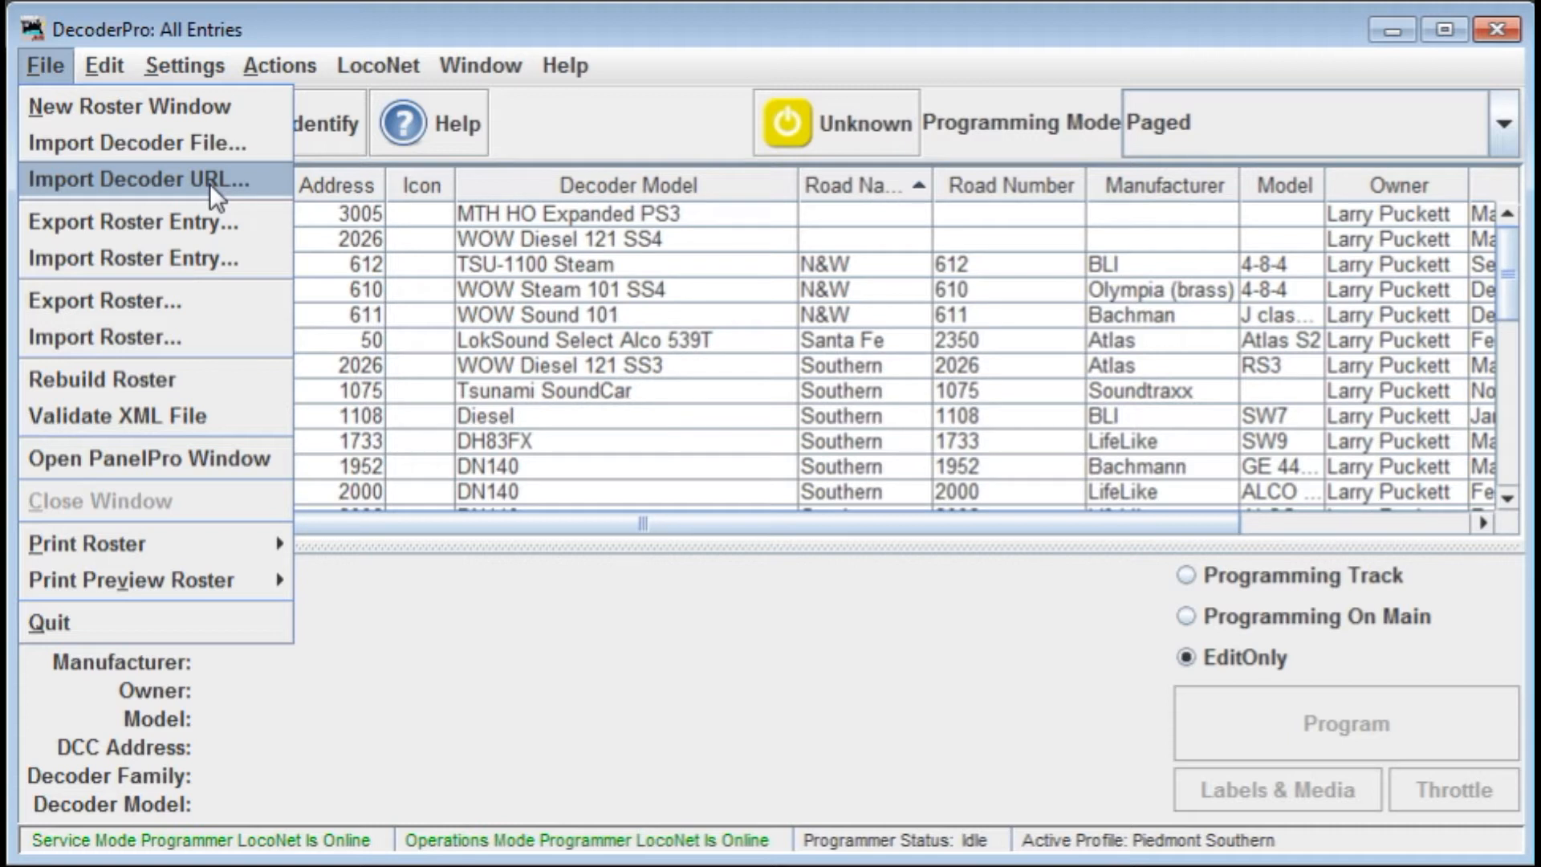
{"action": "mouse_move", "coordinate": [164, 152]}
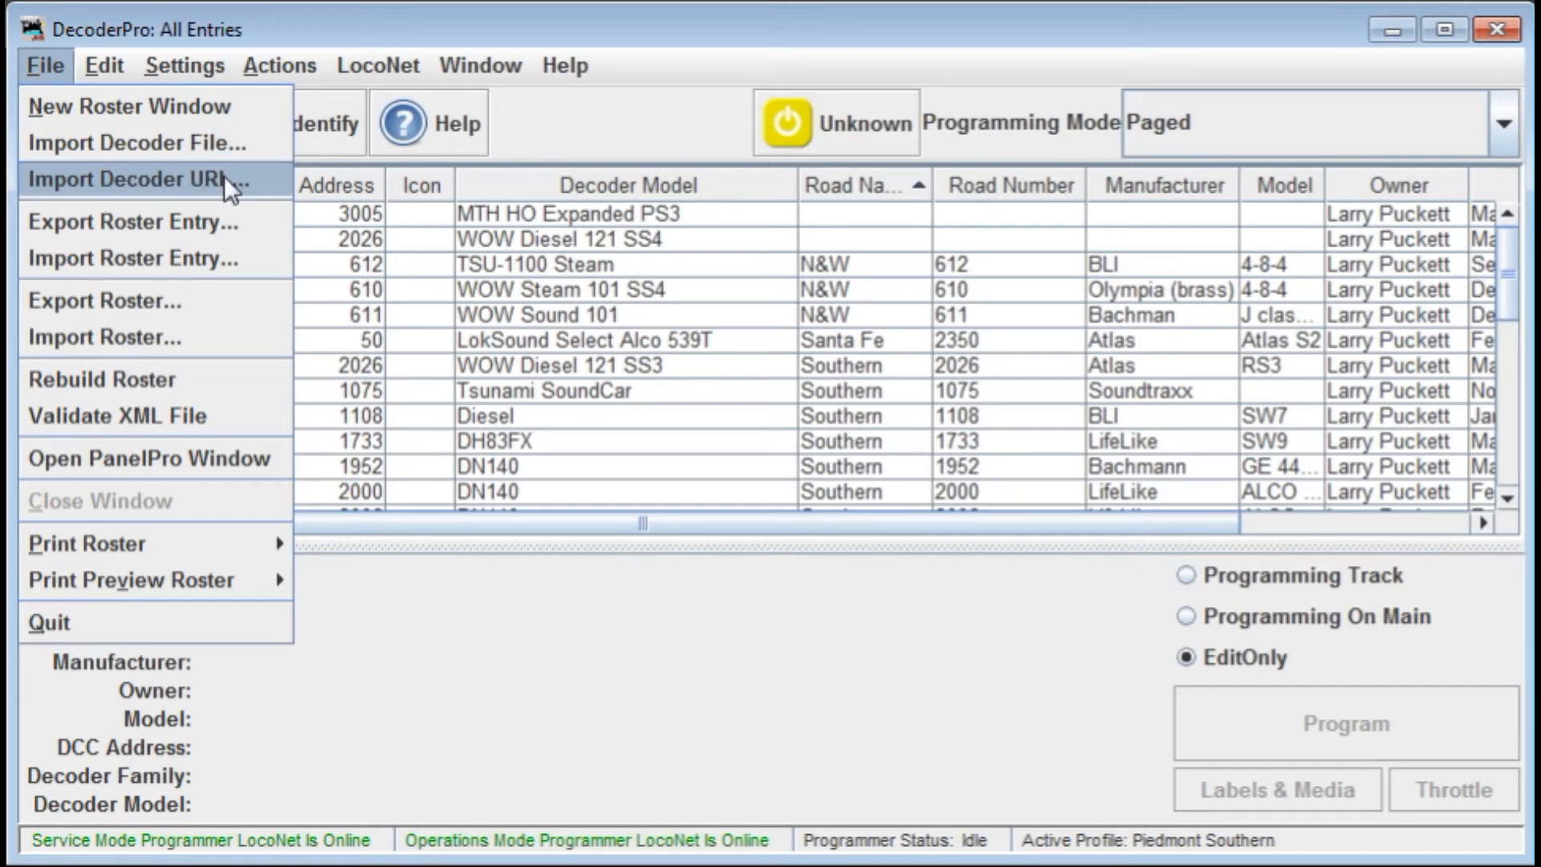
{"action": "mouse_move", "coordinate": [225, 186]}
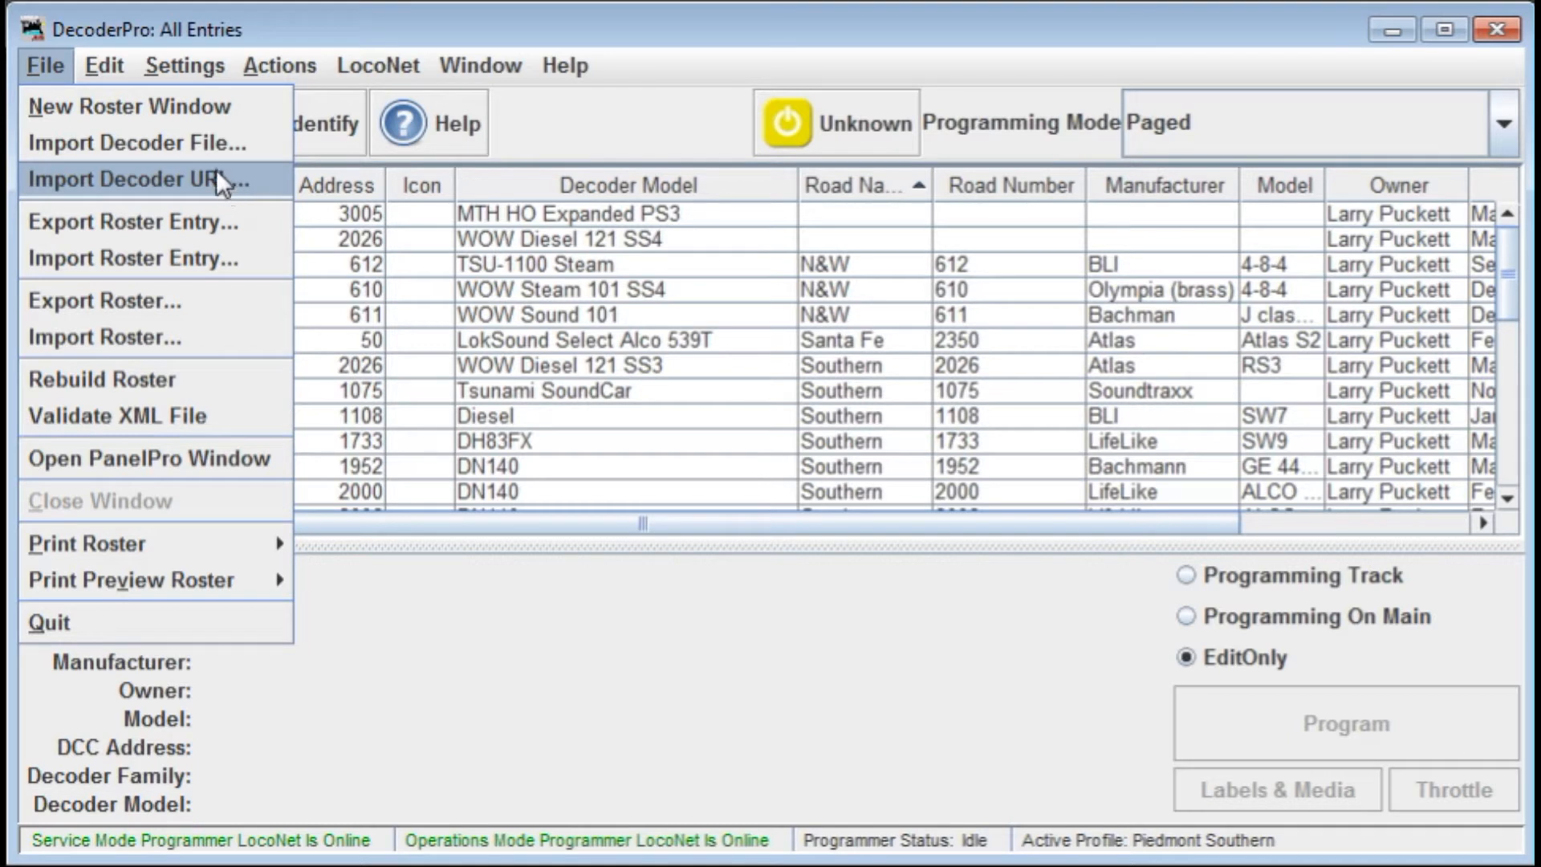
{"action": "mouse_move", "coordinate": [164, 154]}
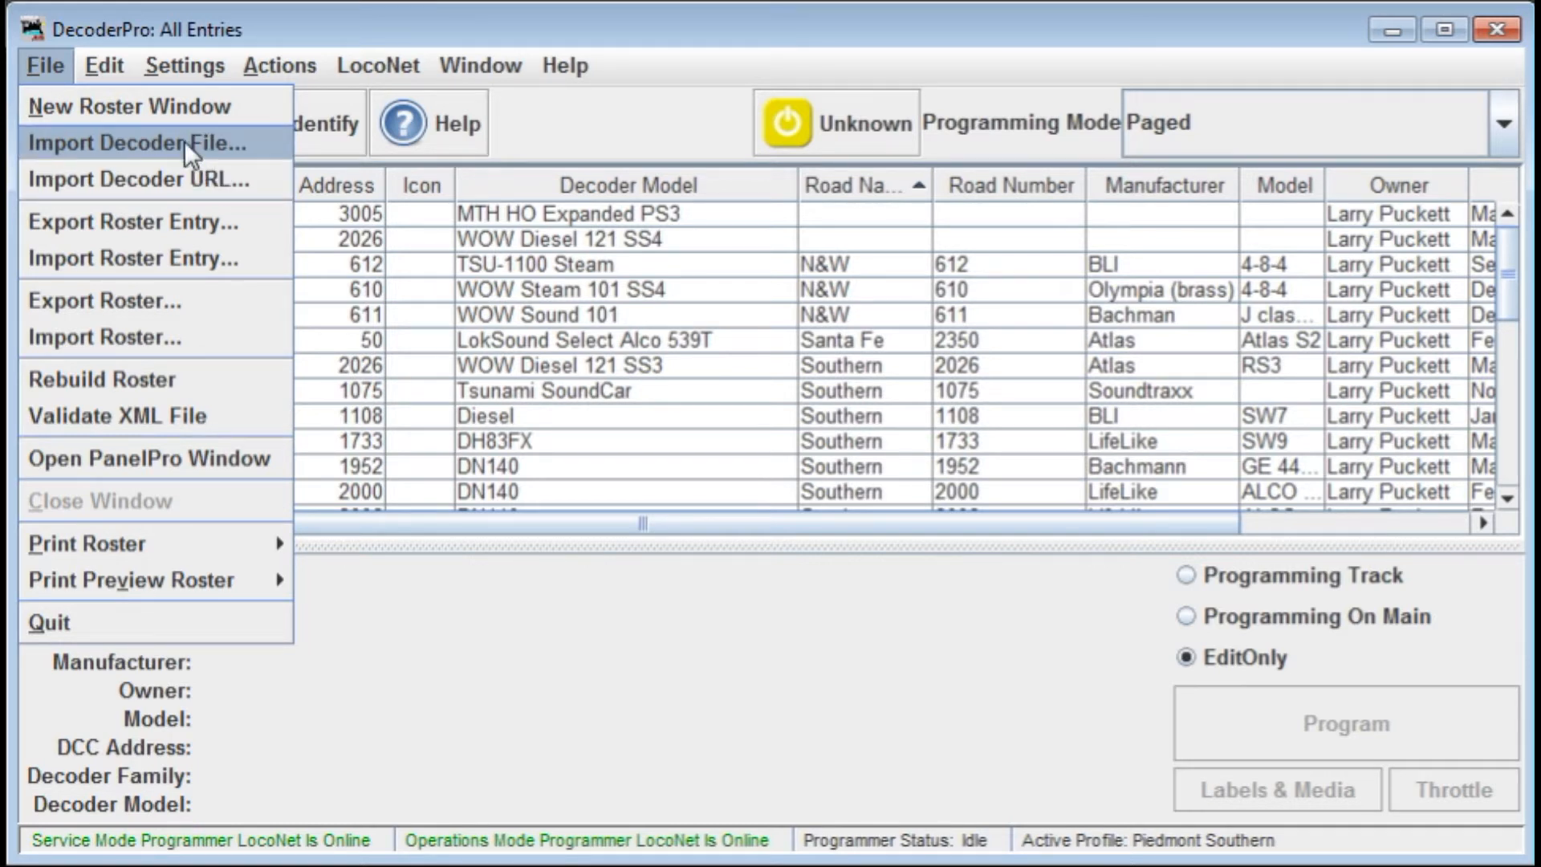
{"action": "mouse_move", "coordinate": [148, 142]}
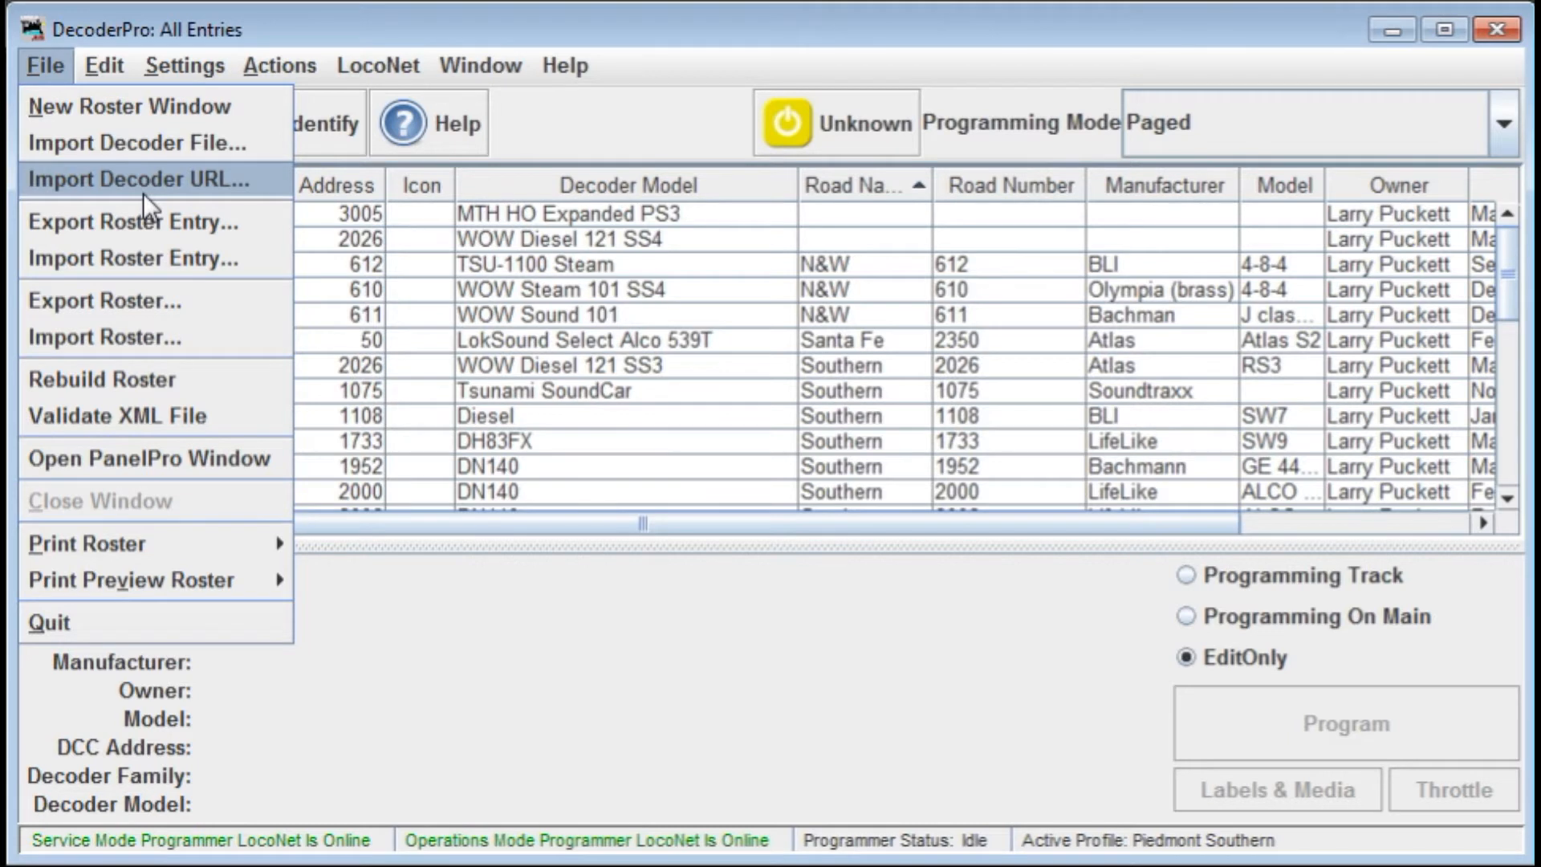
{"action": "mouse_move", "coordinate": [168, 157]}
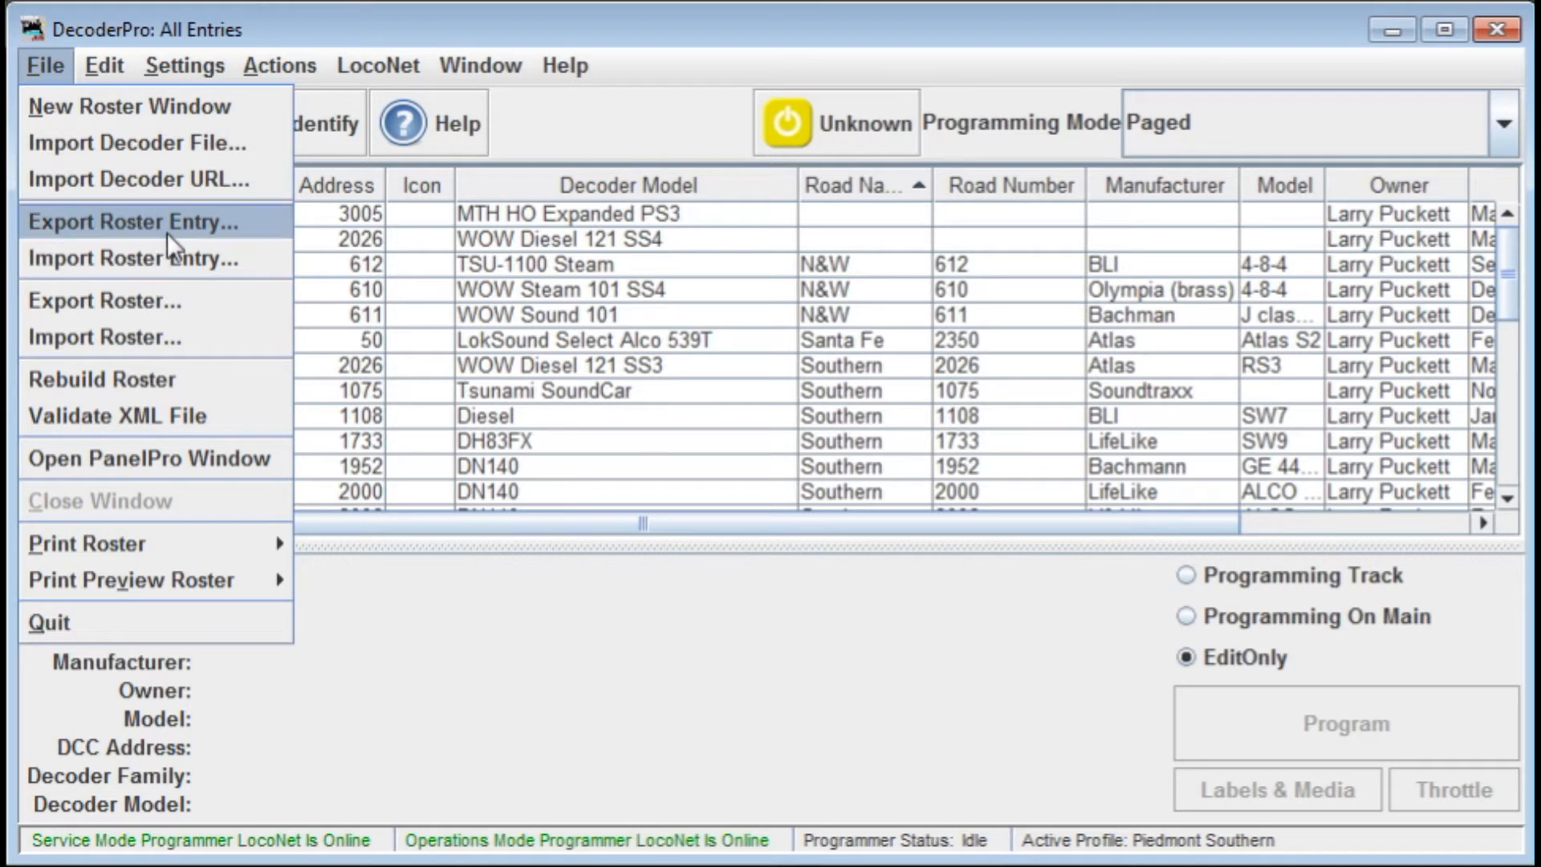
{"action": "mouse_move", "coordinate": [132, 265]}
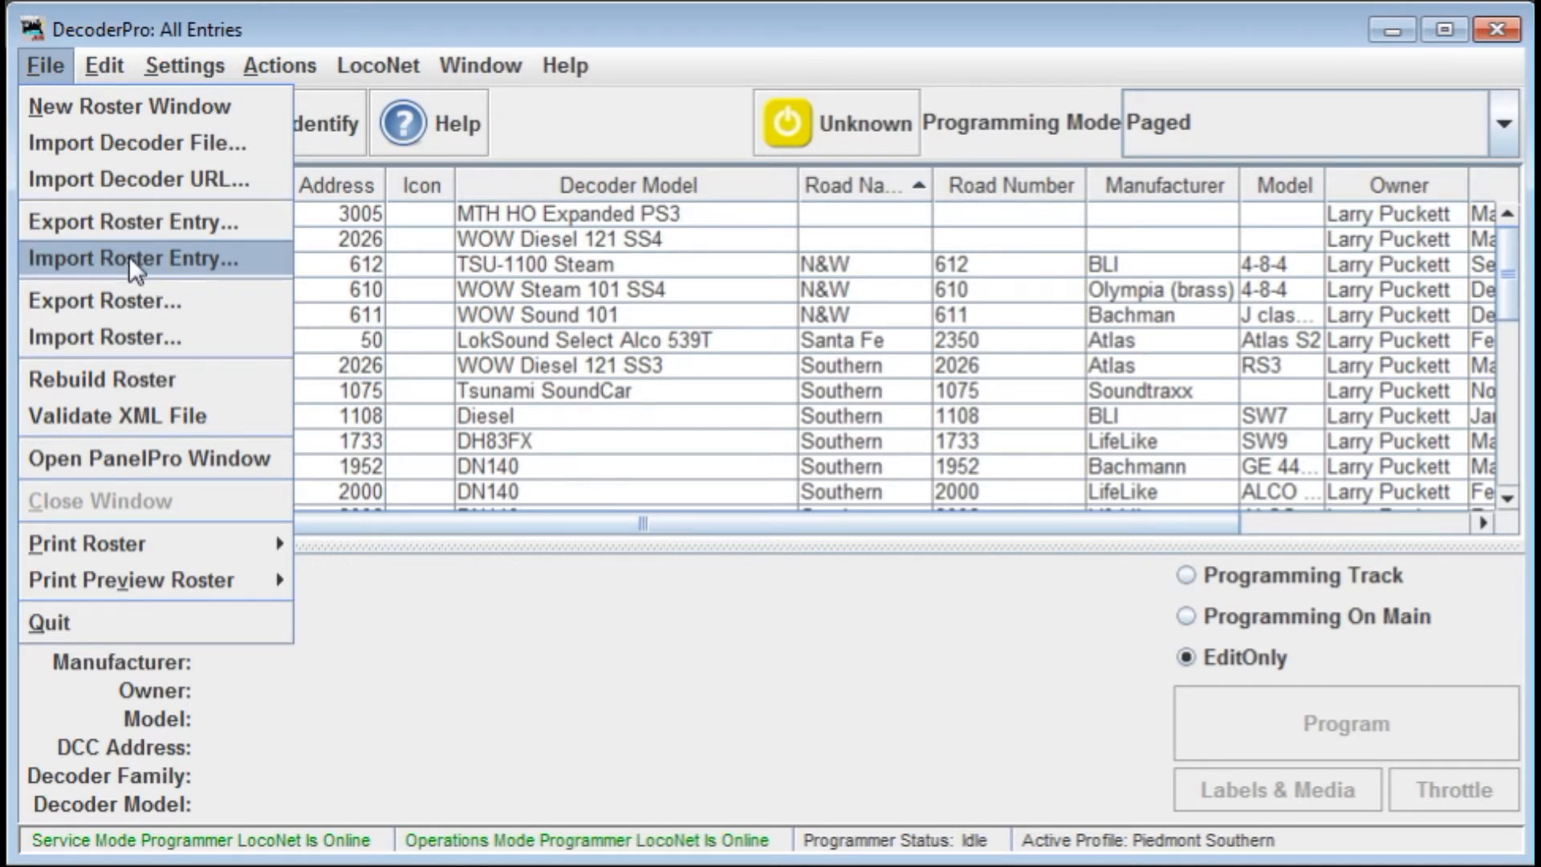
{"action": "mouse_move", "coordinate": [141, 308]}
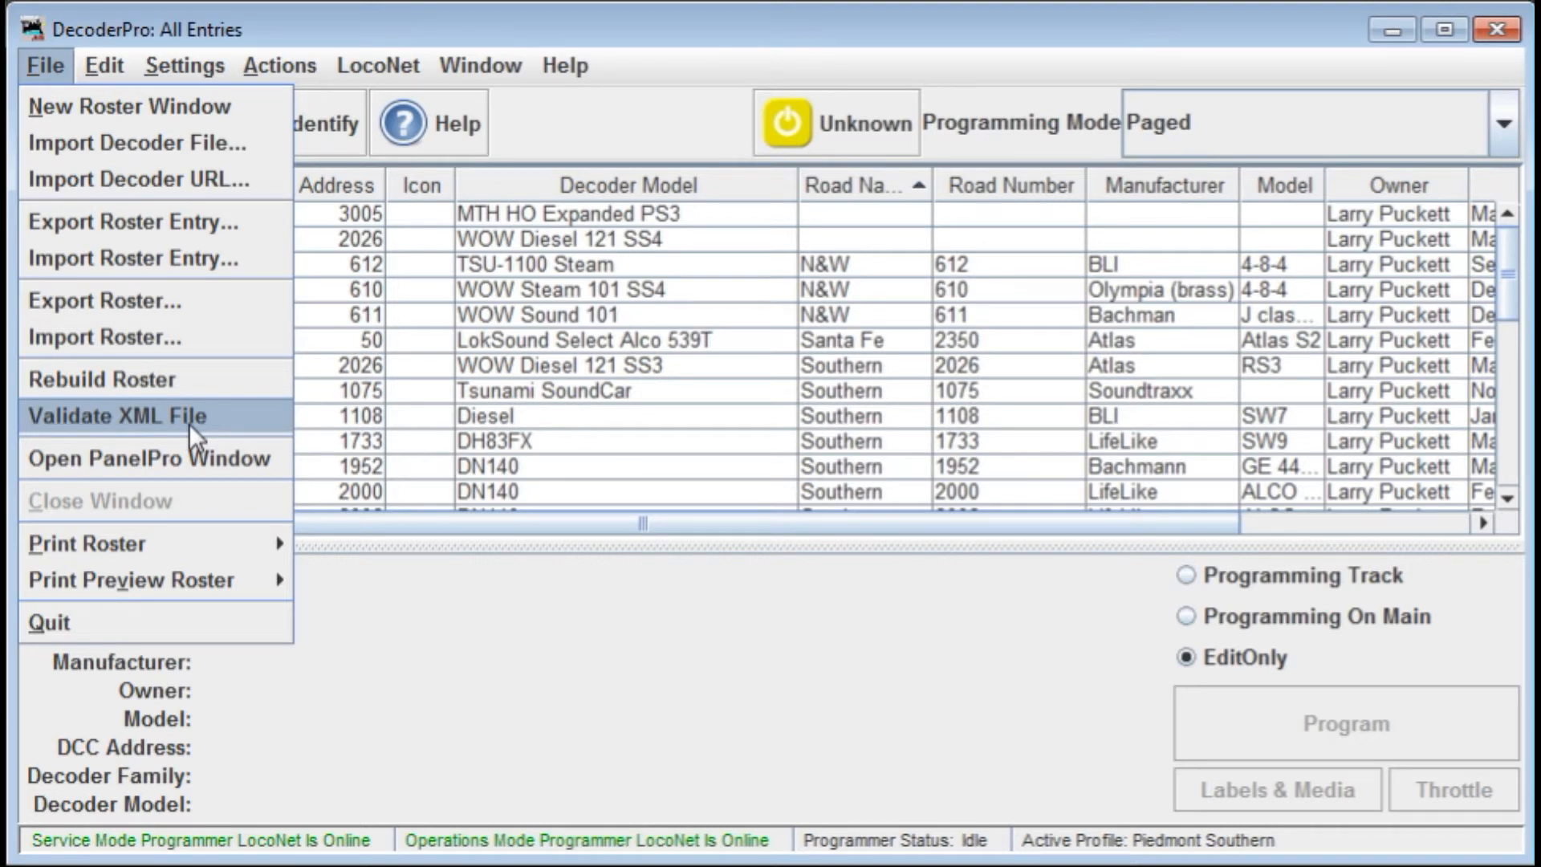
{"action": "mouse_move", "coordinate": [183, 181]}
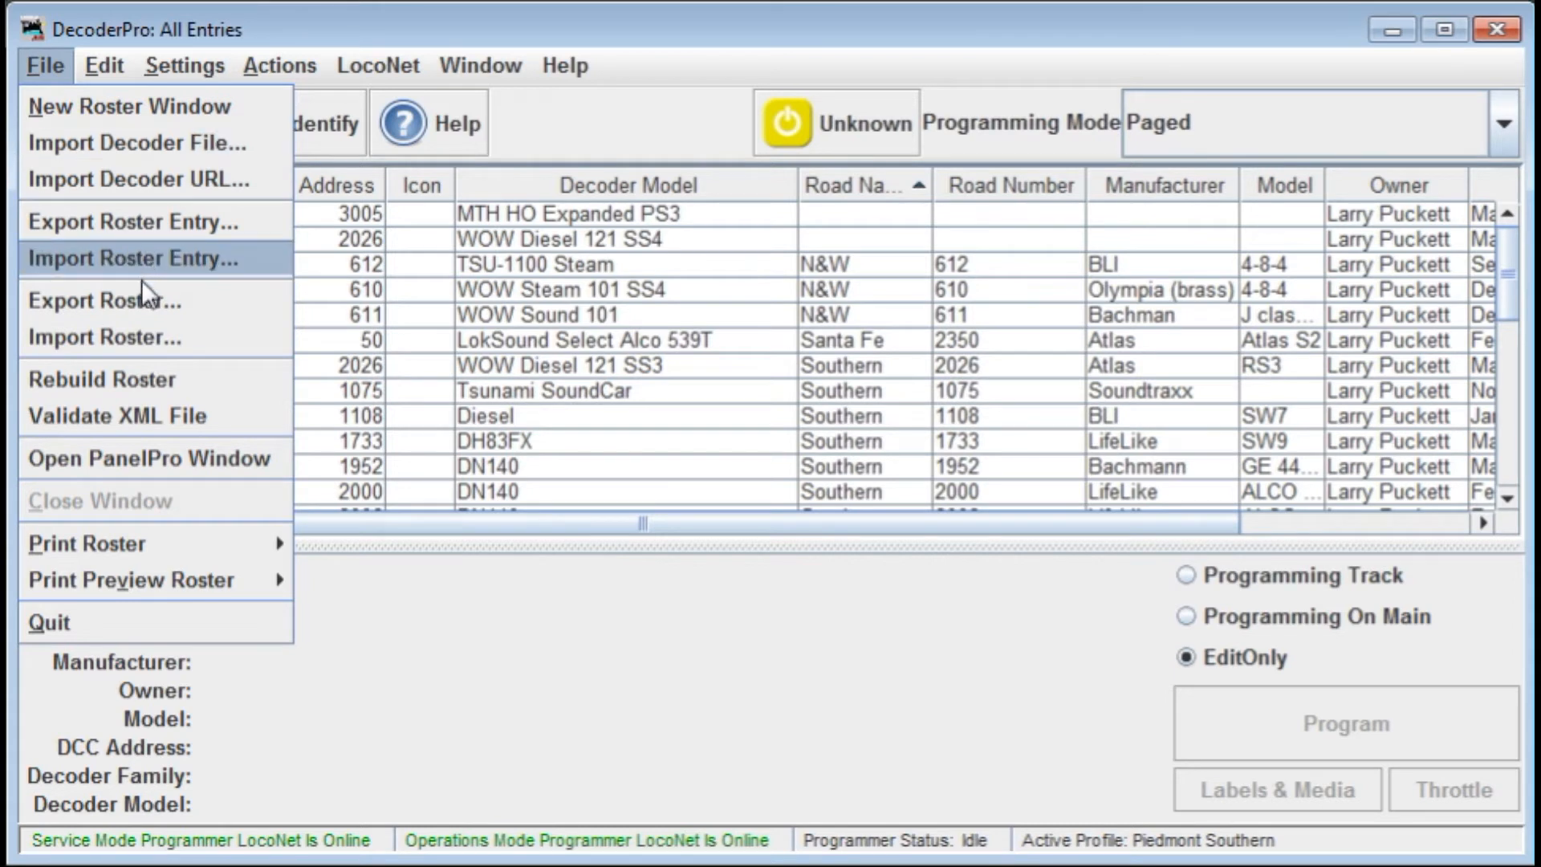
{"action": "mouse_move", "coordinate": [95, 434]}
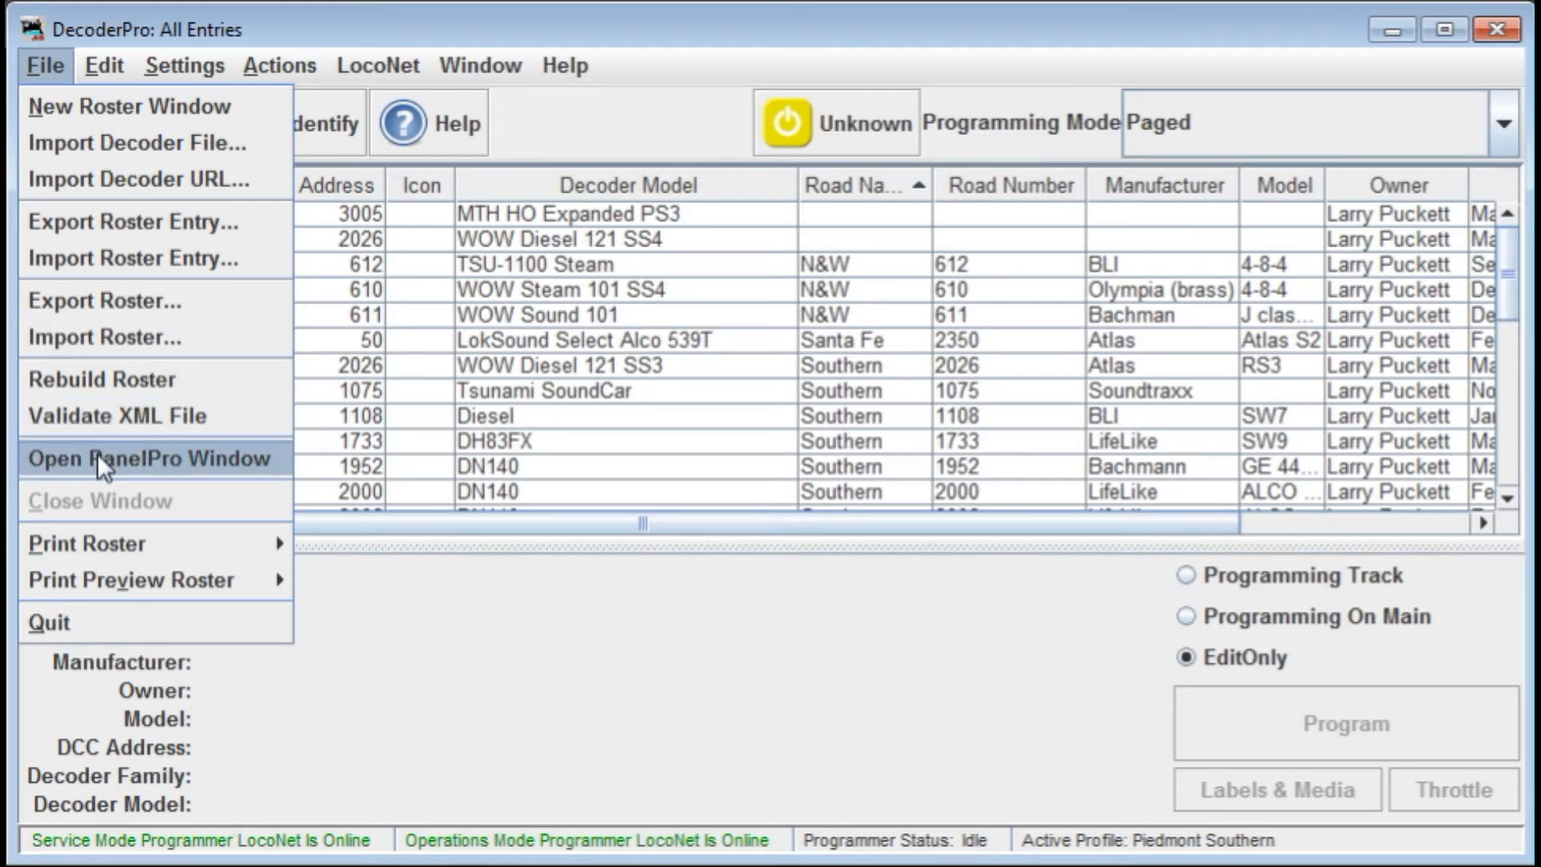
{"action": "mouse_move", "coordinate": [105, 472]}
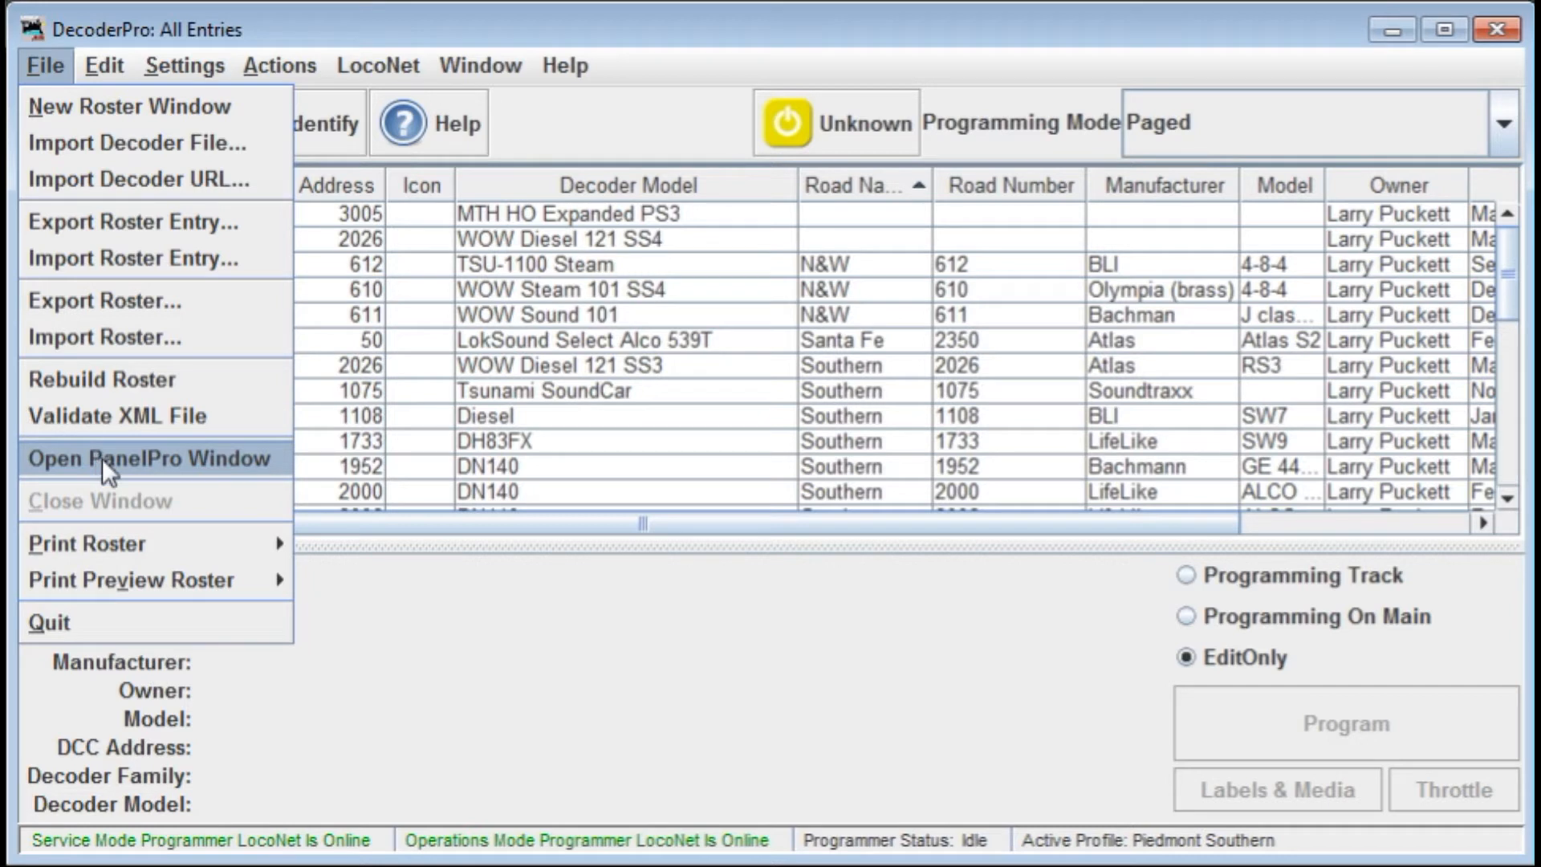
{"action": "mouse_move", "coordinate": [116, 543]}
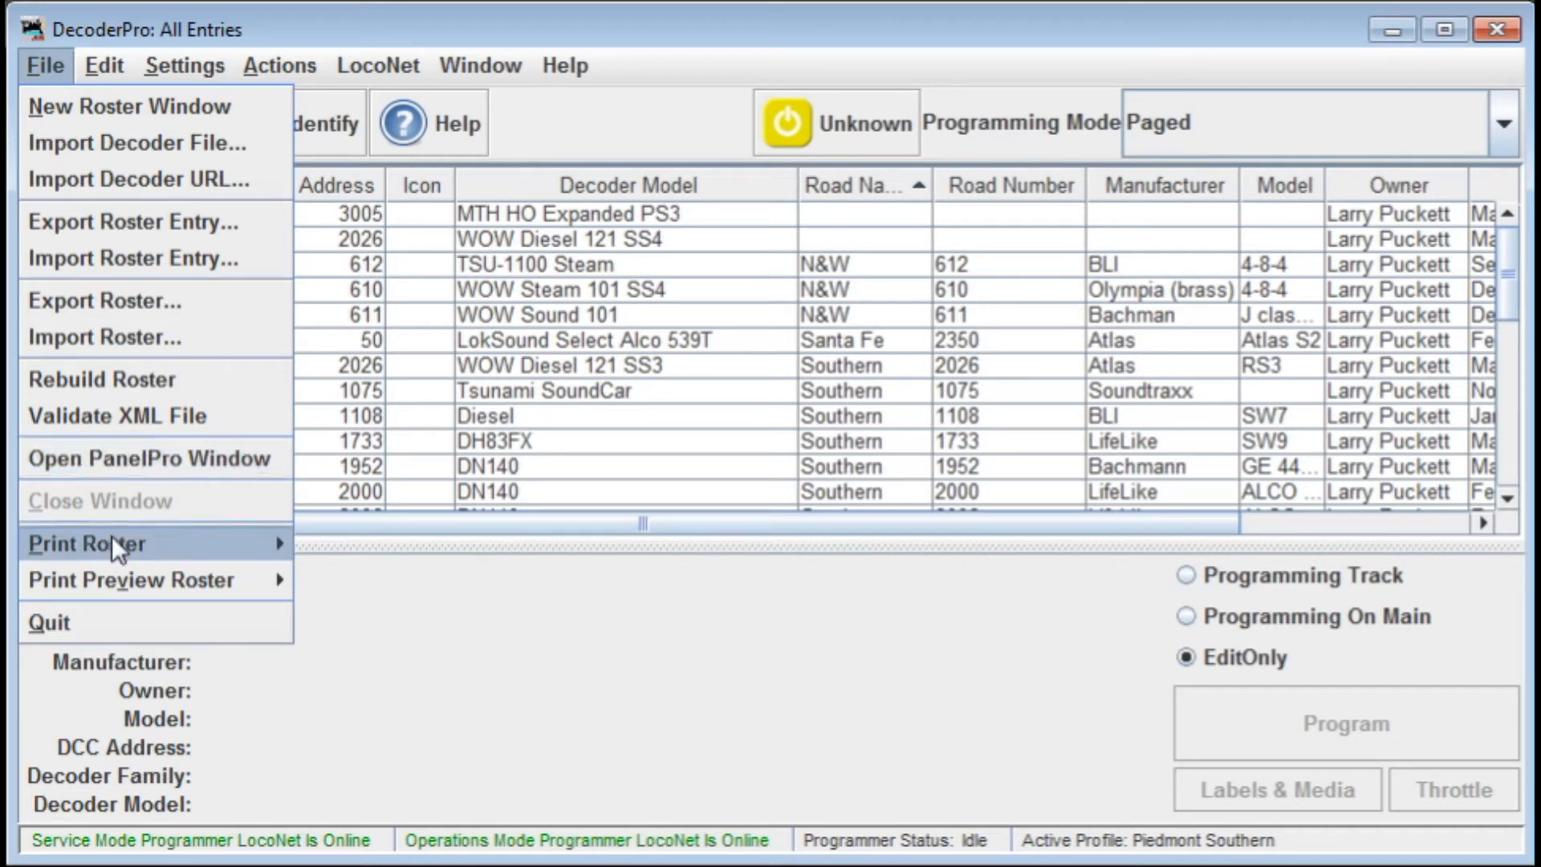
{"action": "mouse_move", "coordinate": [168, 581]}
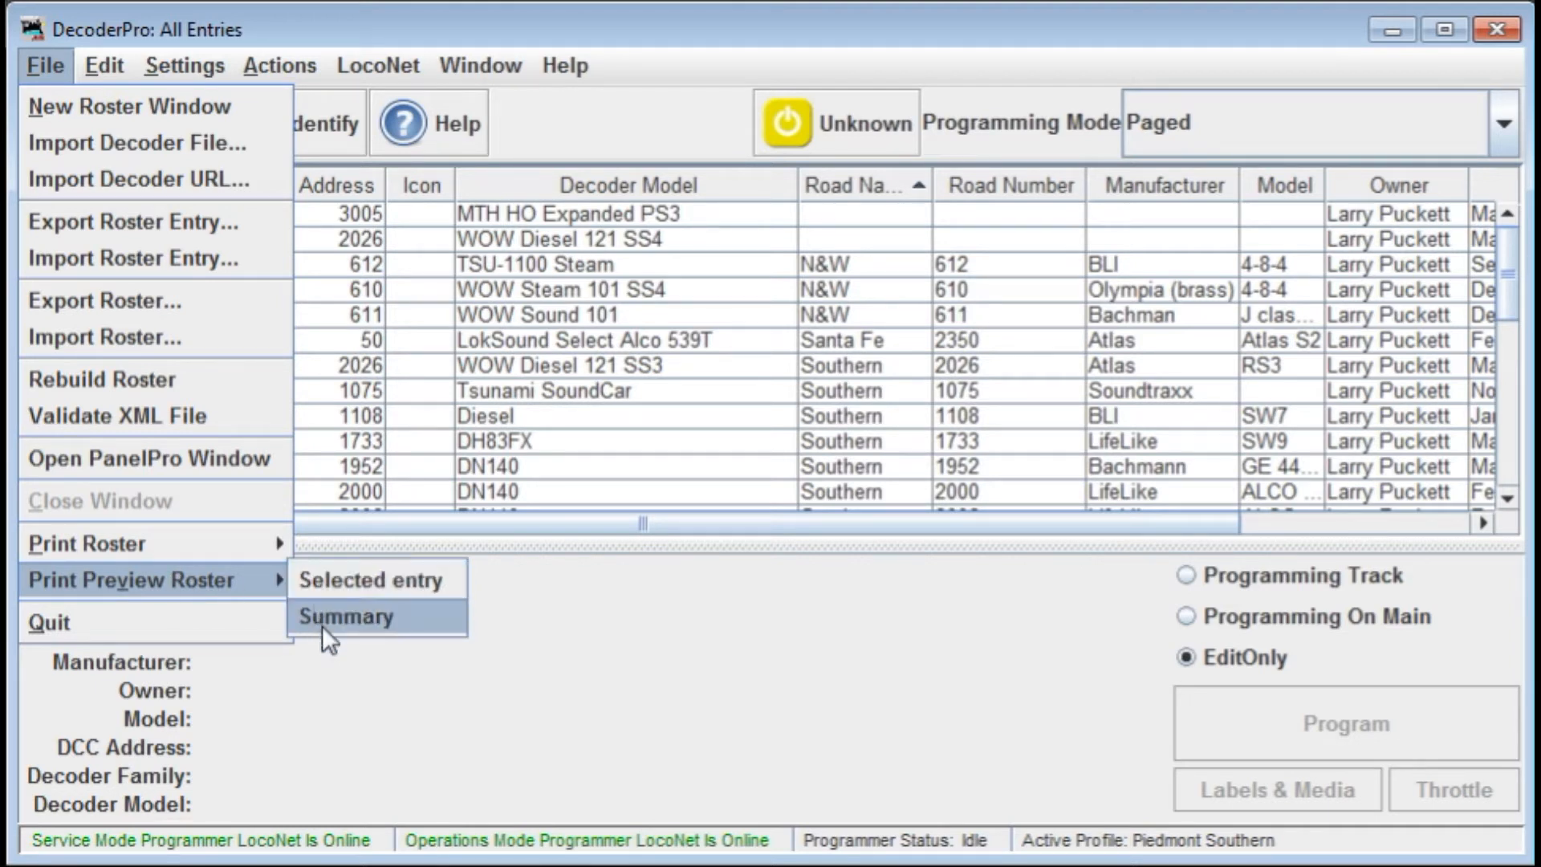
{"action": "mouse_move", "coordinate": [308, 651]}
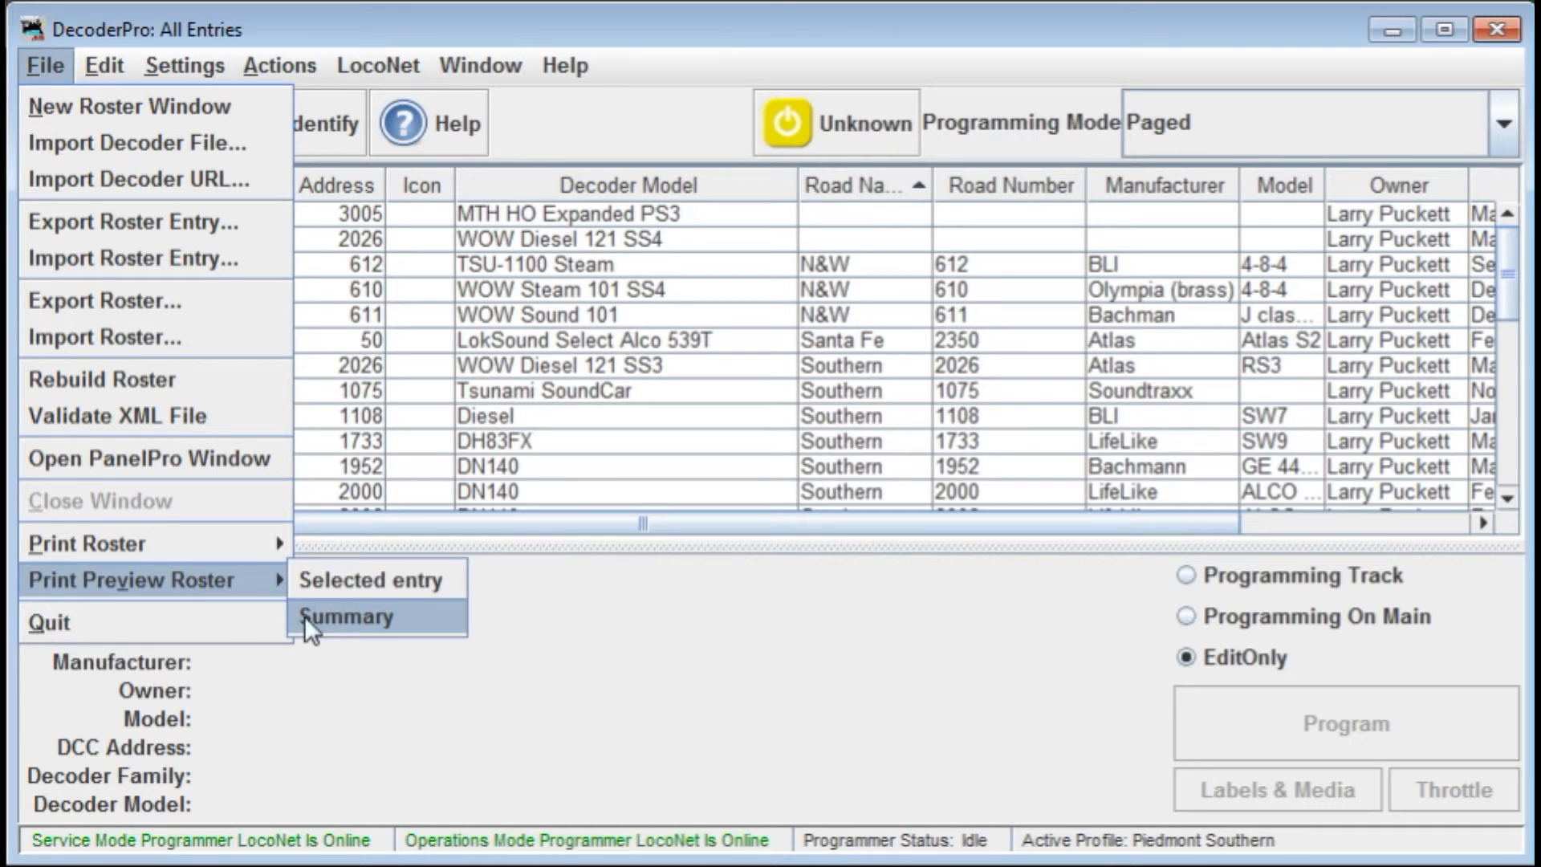
{"action": "mouse_move", "coordinate": [121, 543]}
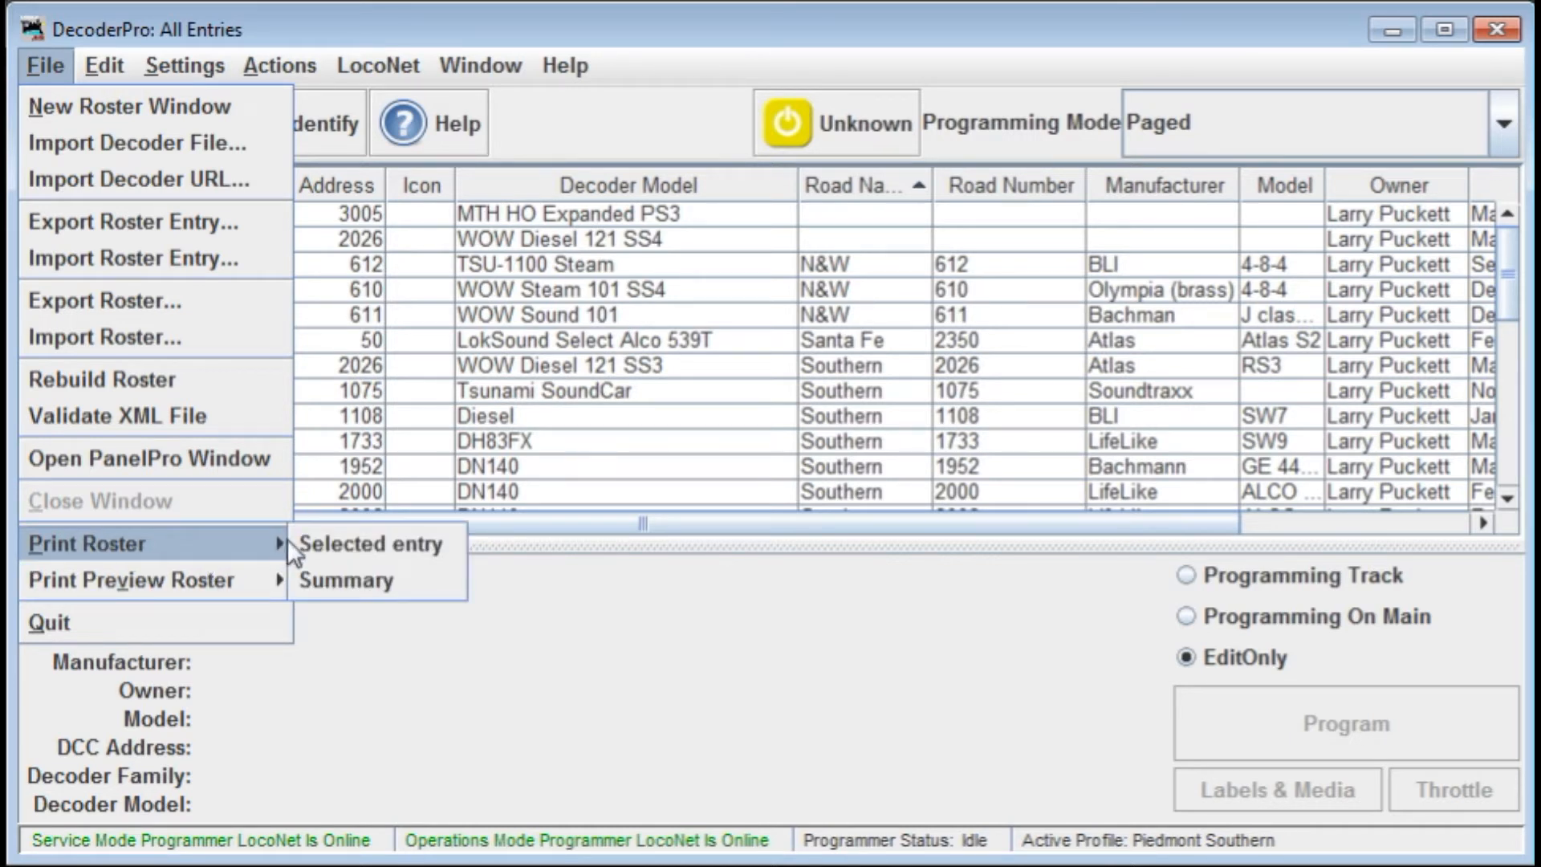
{"action": "mouse_move", "coordinate": [320, 604]}
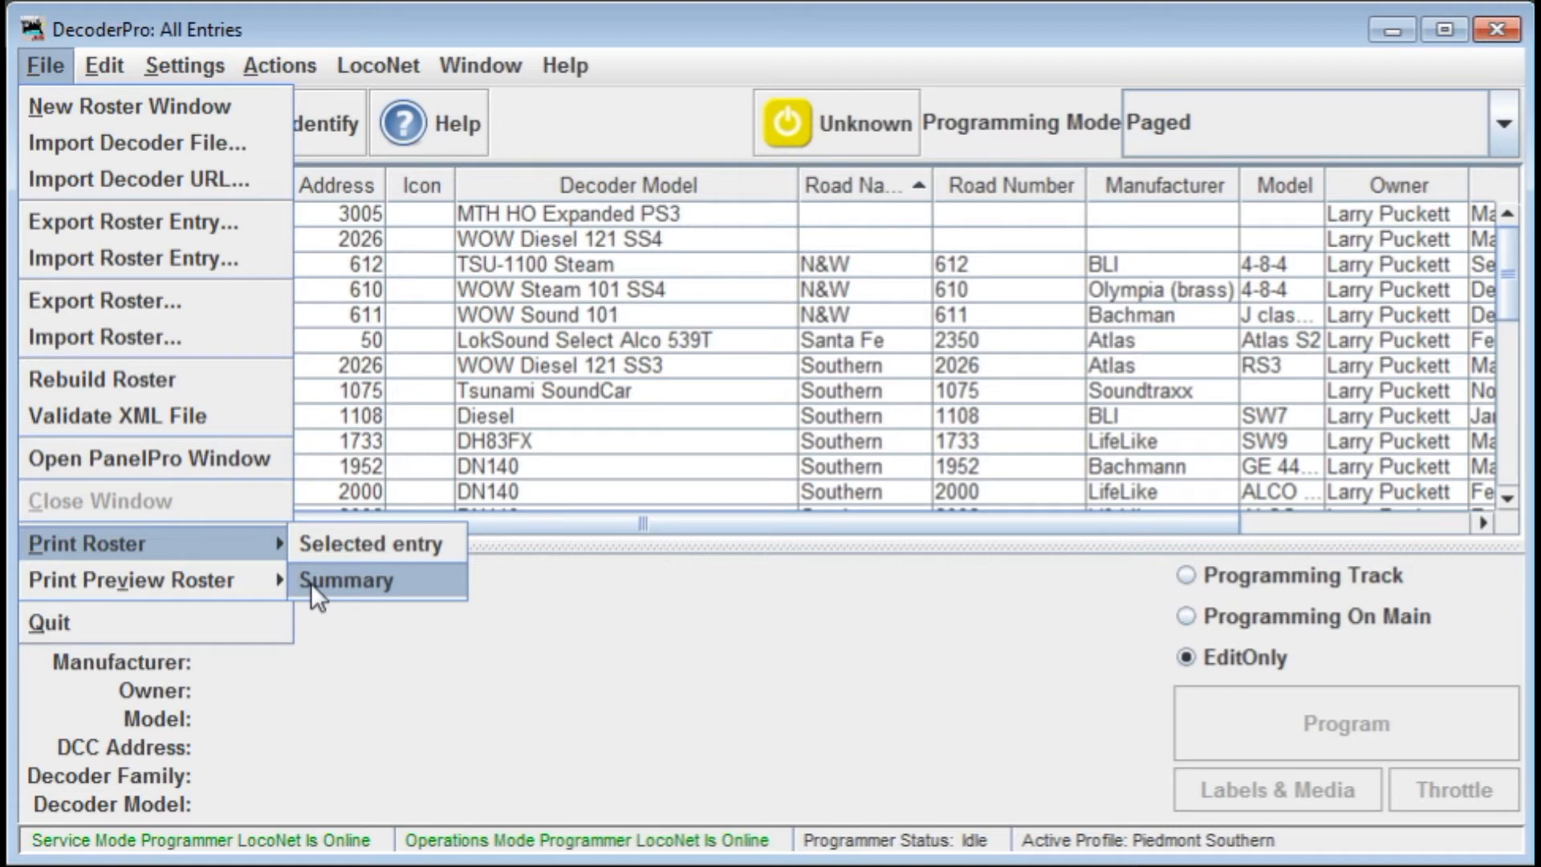
{"action": "mouse_move", "coordinate": [157, 630]}
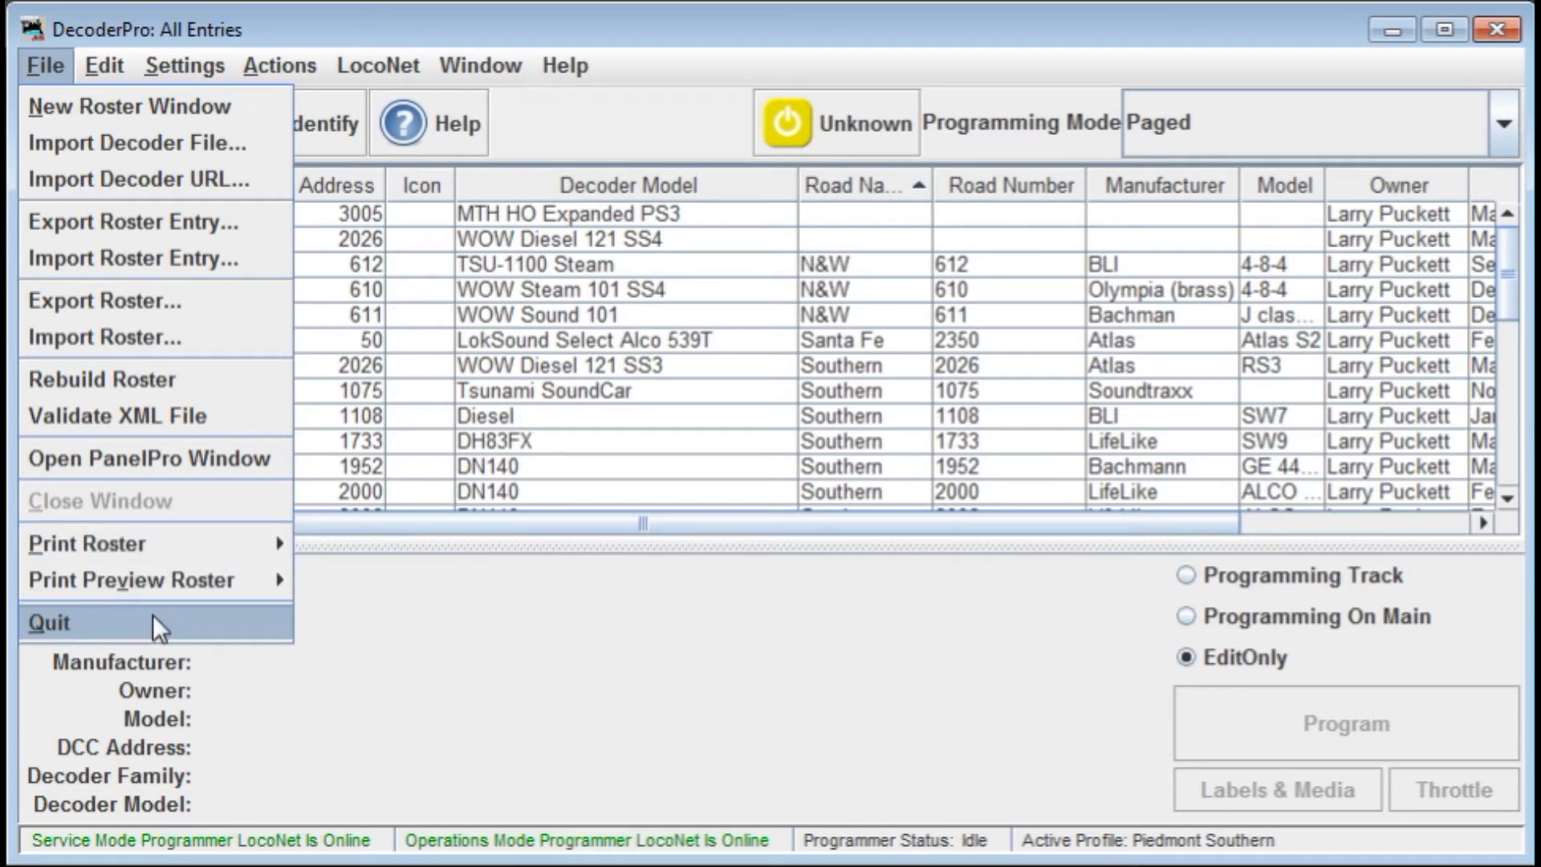
Bring up the LocoNet tools list after reviewing the roster print options
{"action": "left_click", "coordinate": [379, 65]}
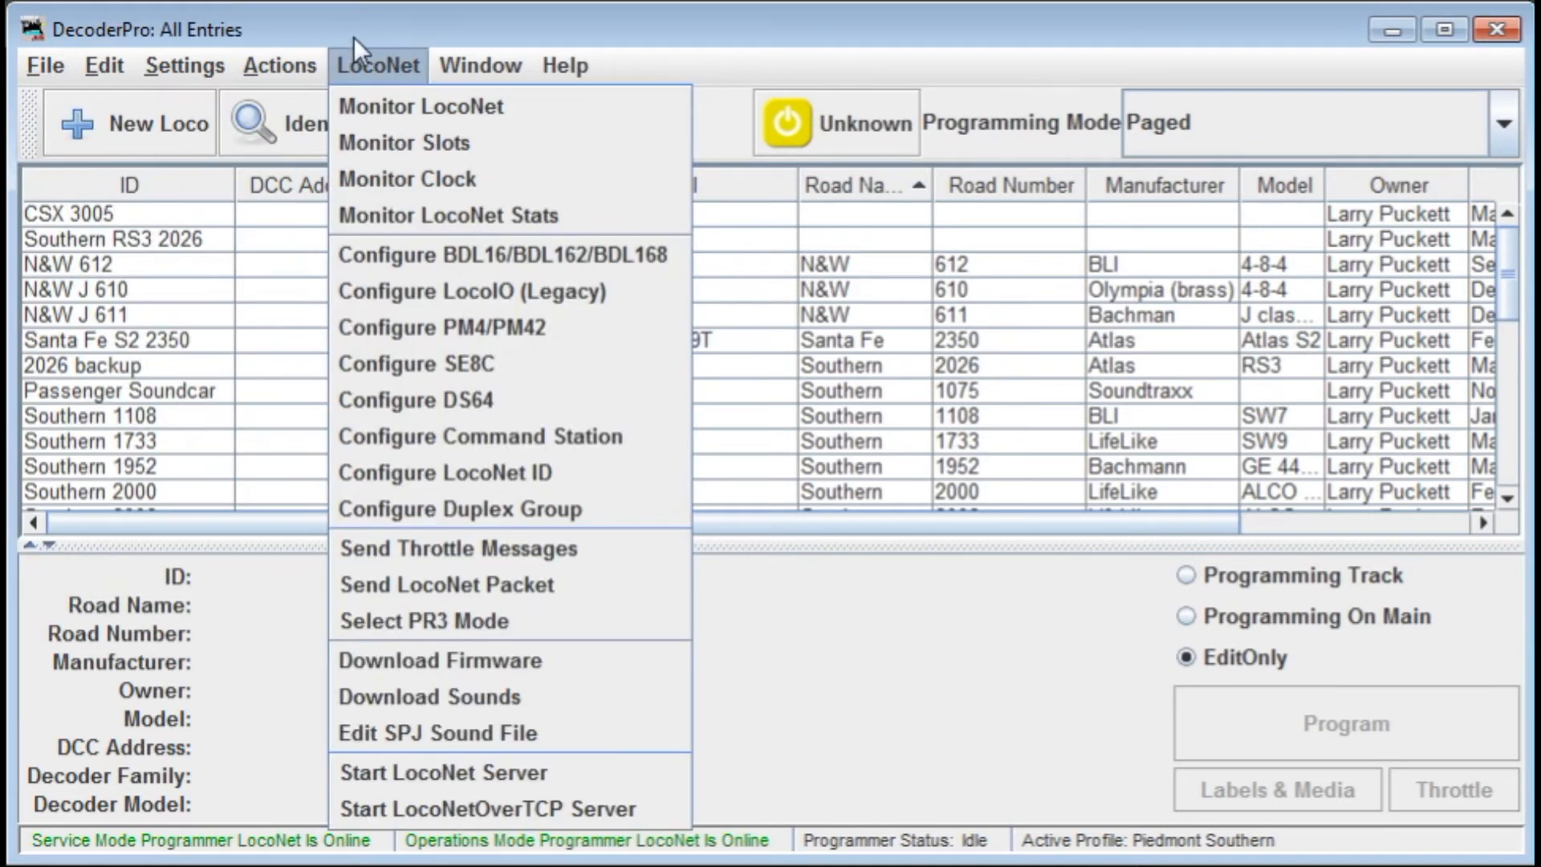
Show the Edit commands: New Loco, Duplicate Loco, Delete Loco and Preferences
{"action": "left_click", "coordinate": [102, 64]}
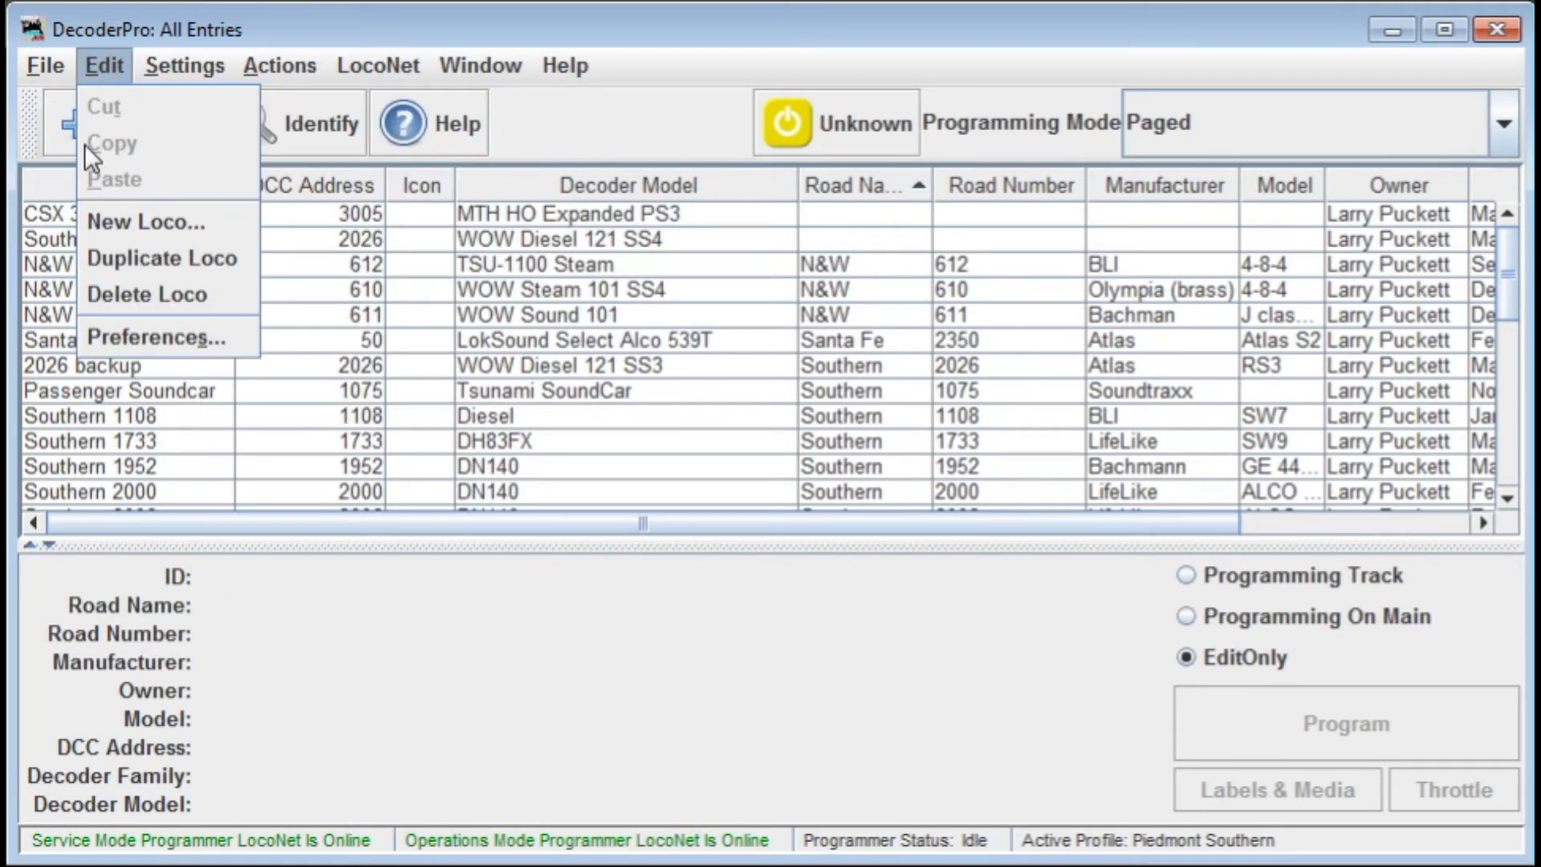
{"action": "mouse_move", "coordinate": [144, 222]}
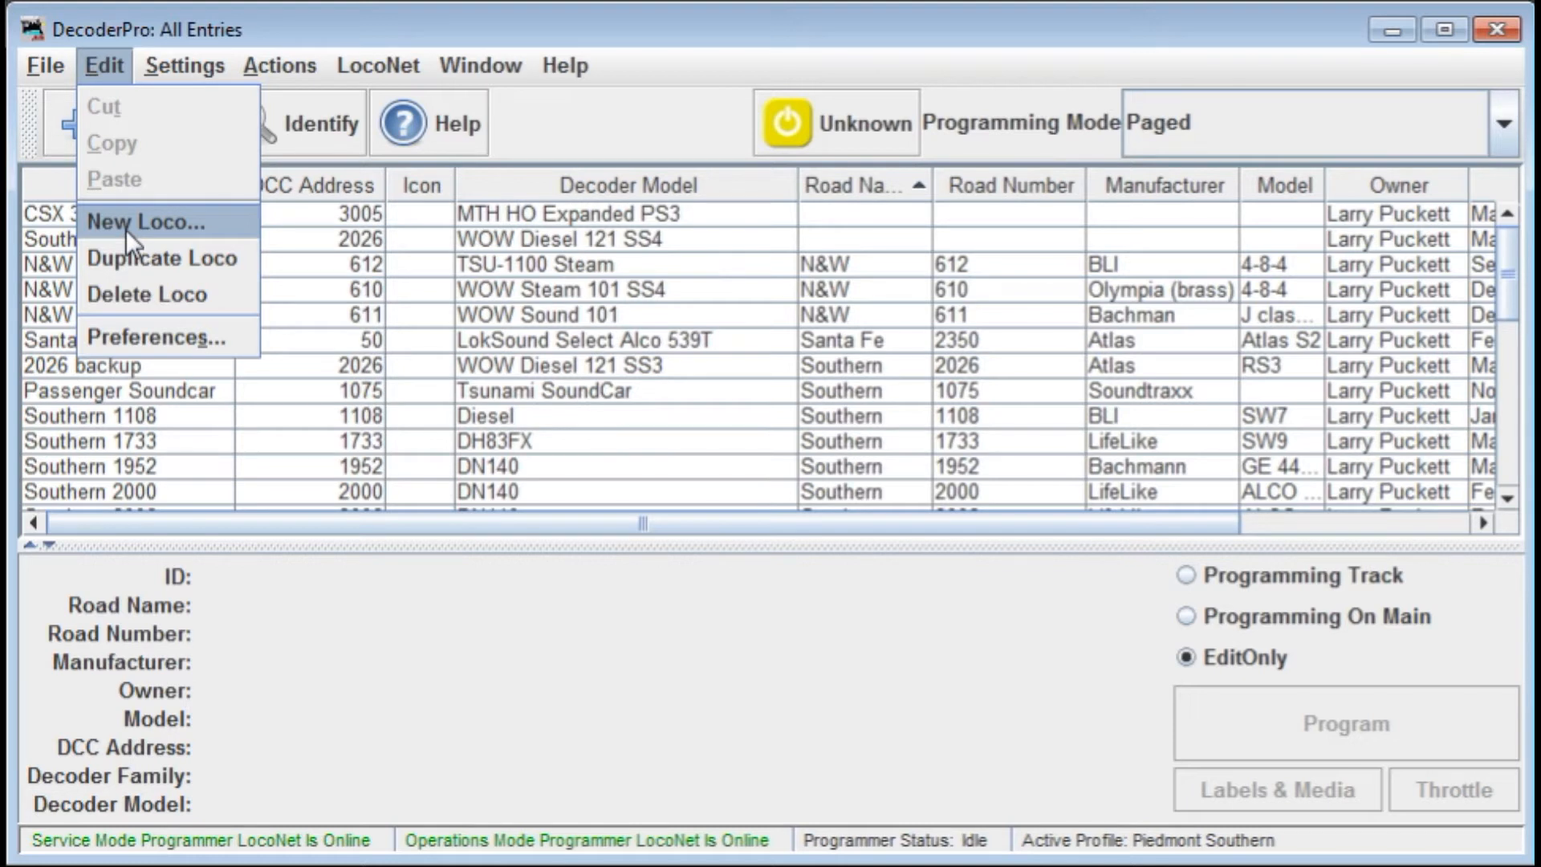
{"action": "mouse_move", "coordinate": [197, 459]}
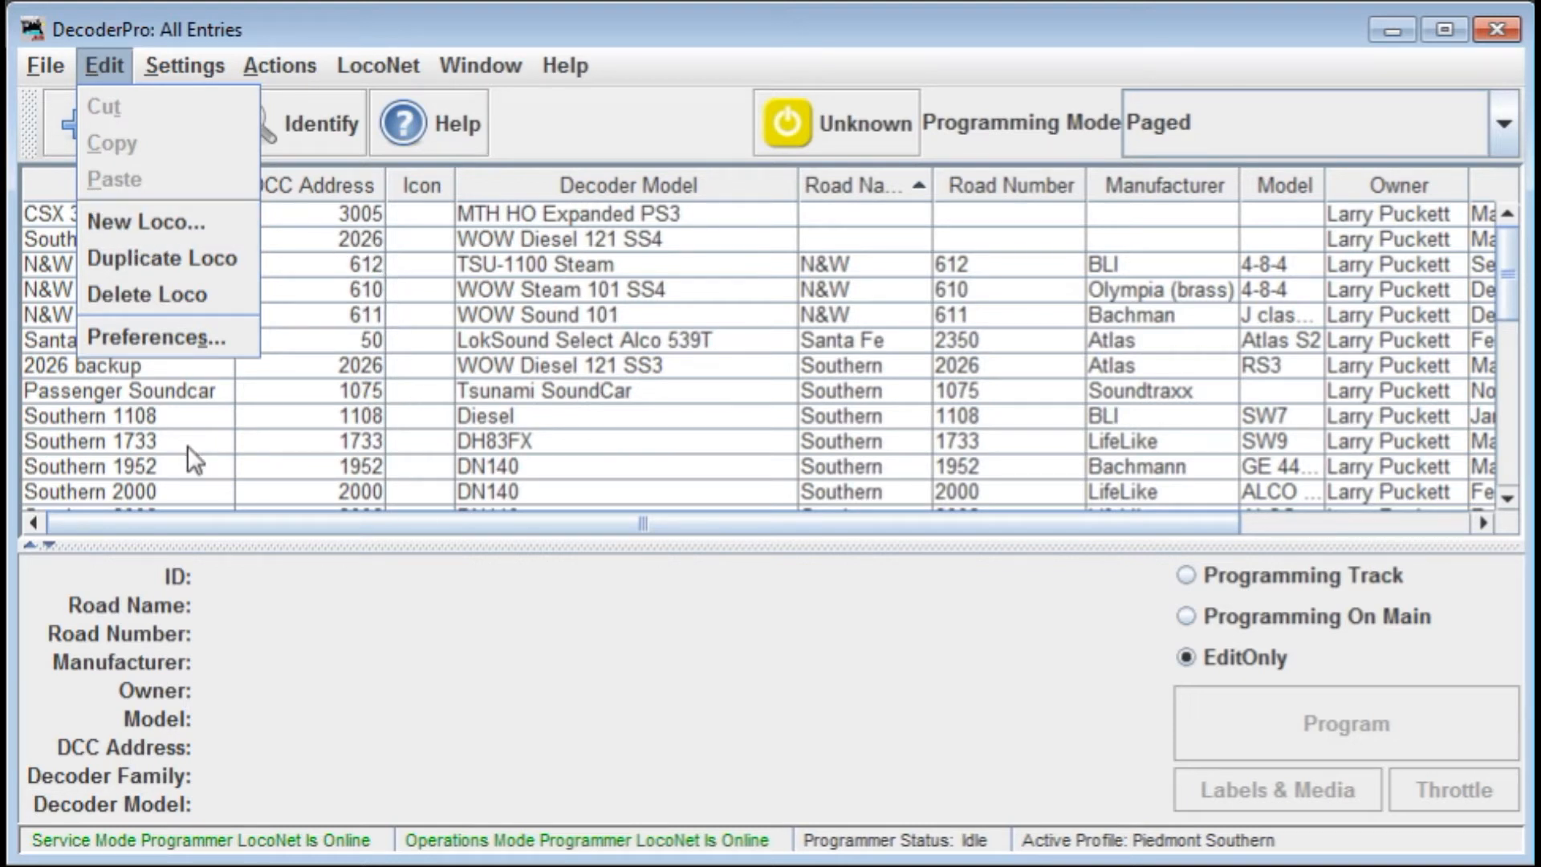
{"action": "mouse_move", "coordinate": [204, 253]}
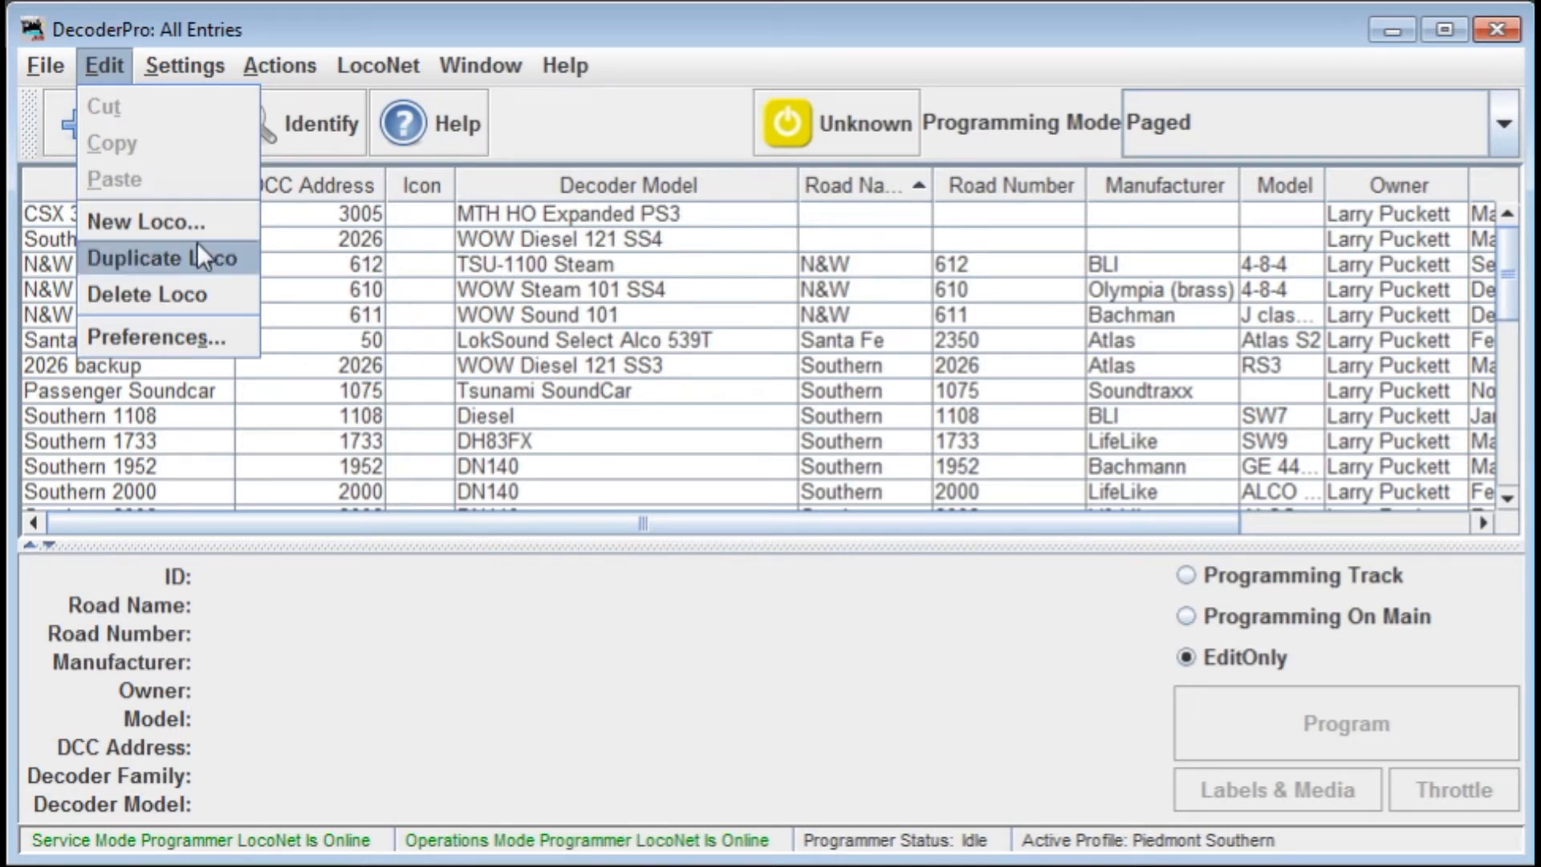
{"action": "mouse_move", "coordinate": [164, 223]}
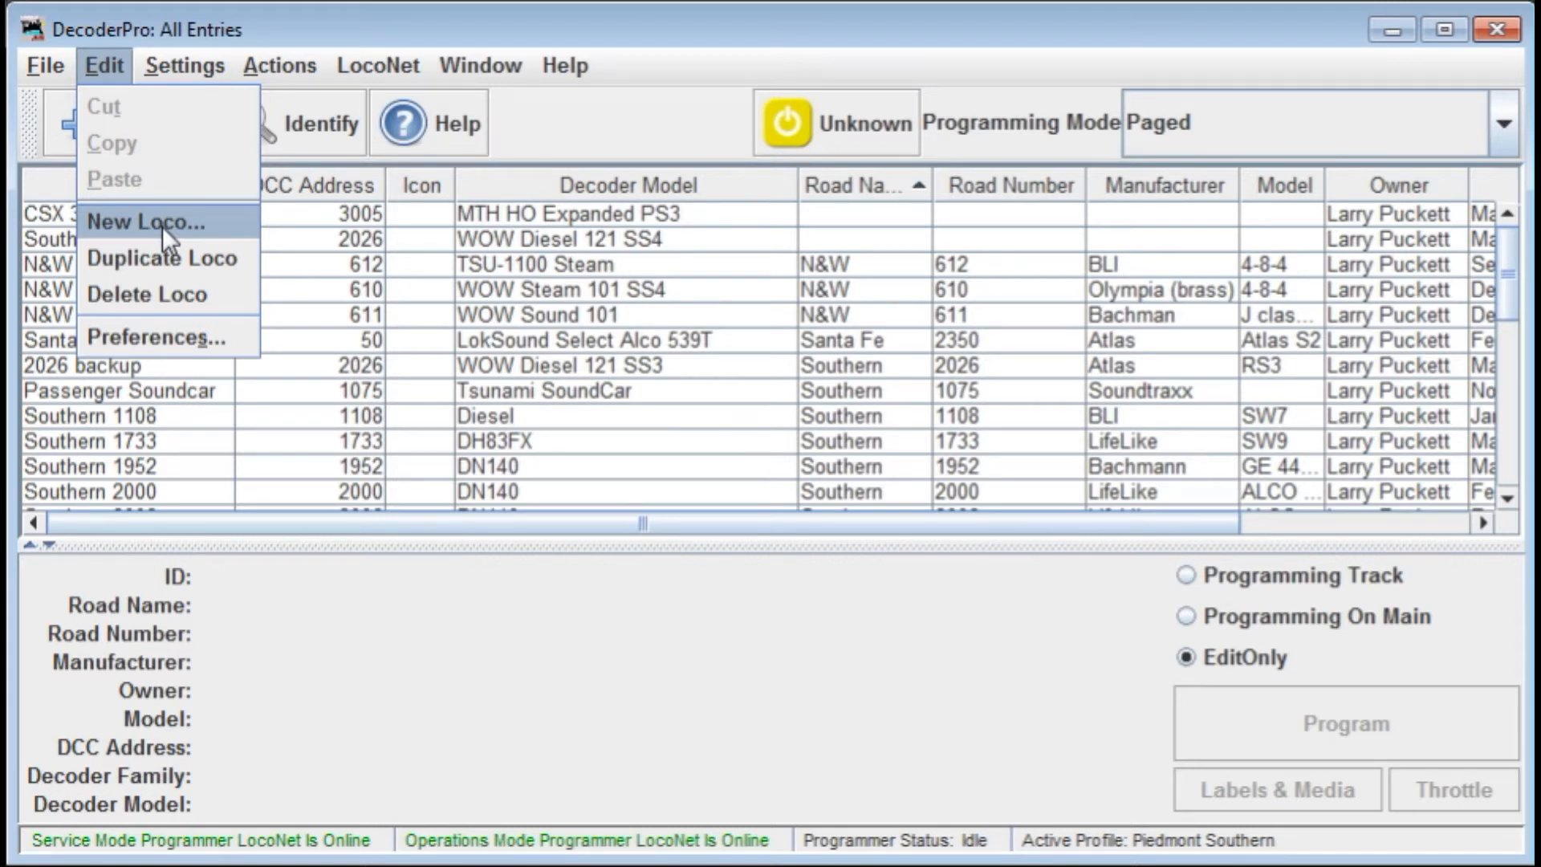
{"action": "mouse_move", "coordinate": [174, 257]}
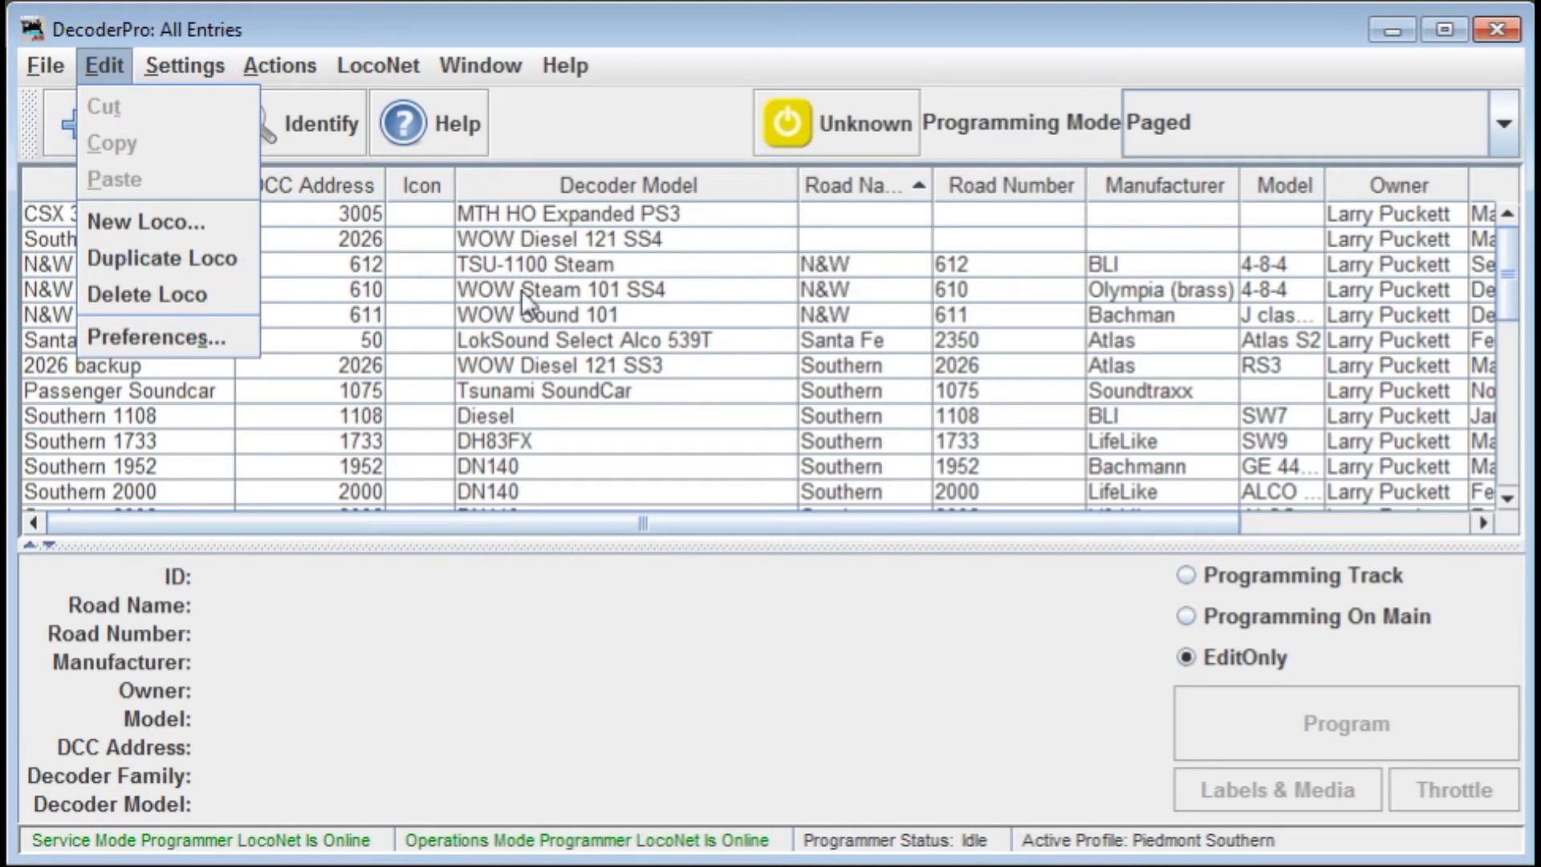
{"action": "mouse_move", "coordinate": [535, 269]}
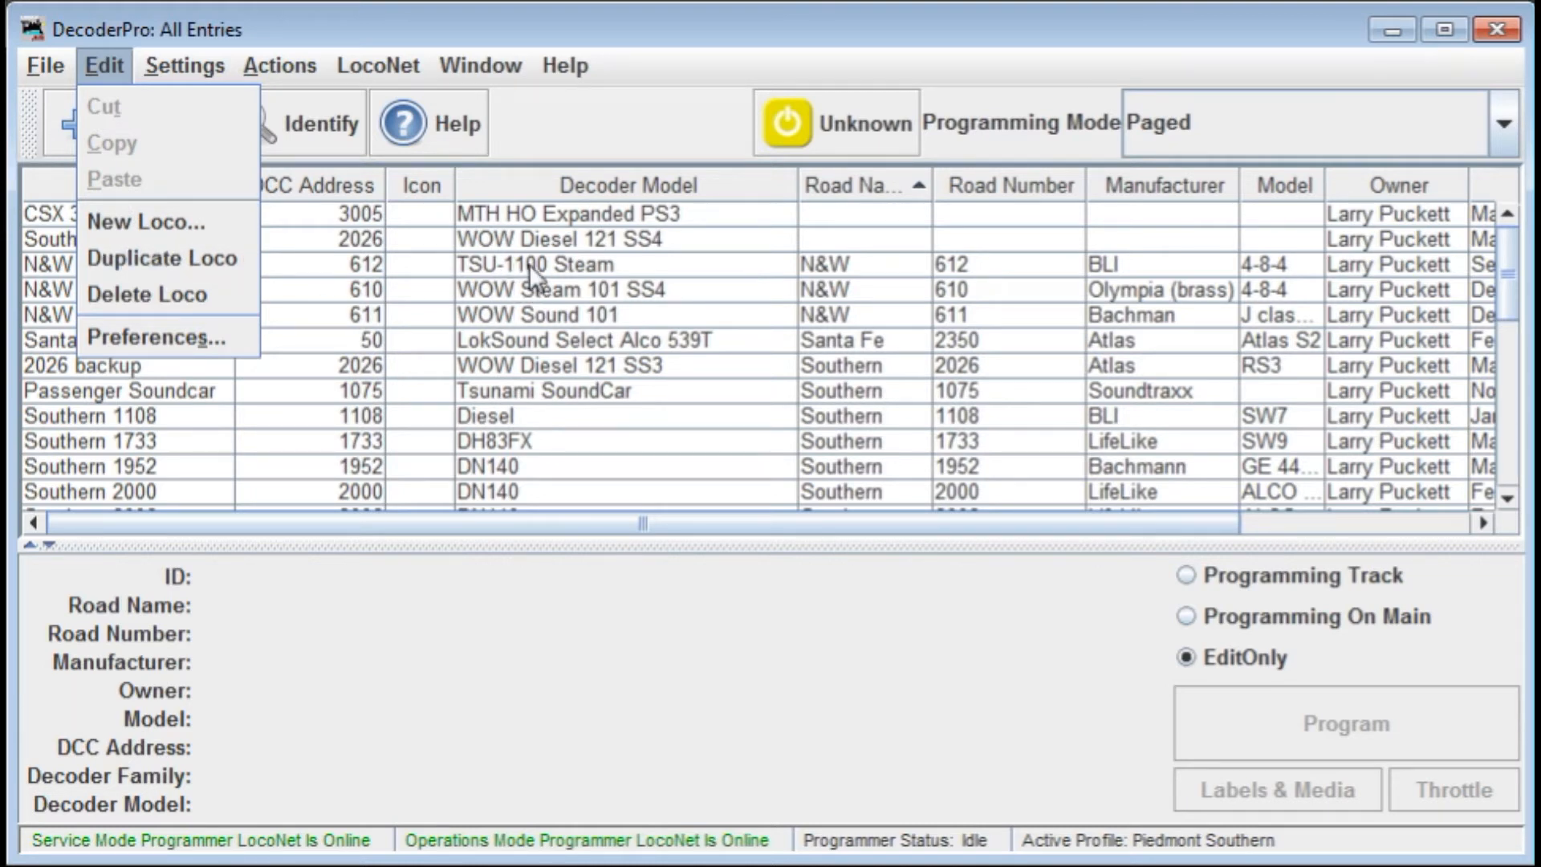
{"action": "mouse_move", "coordinate": [574, 279]}
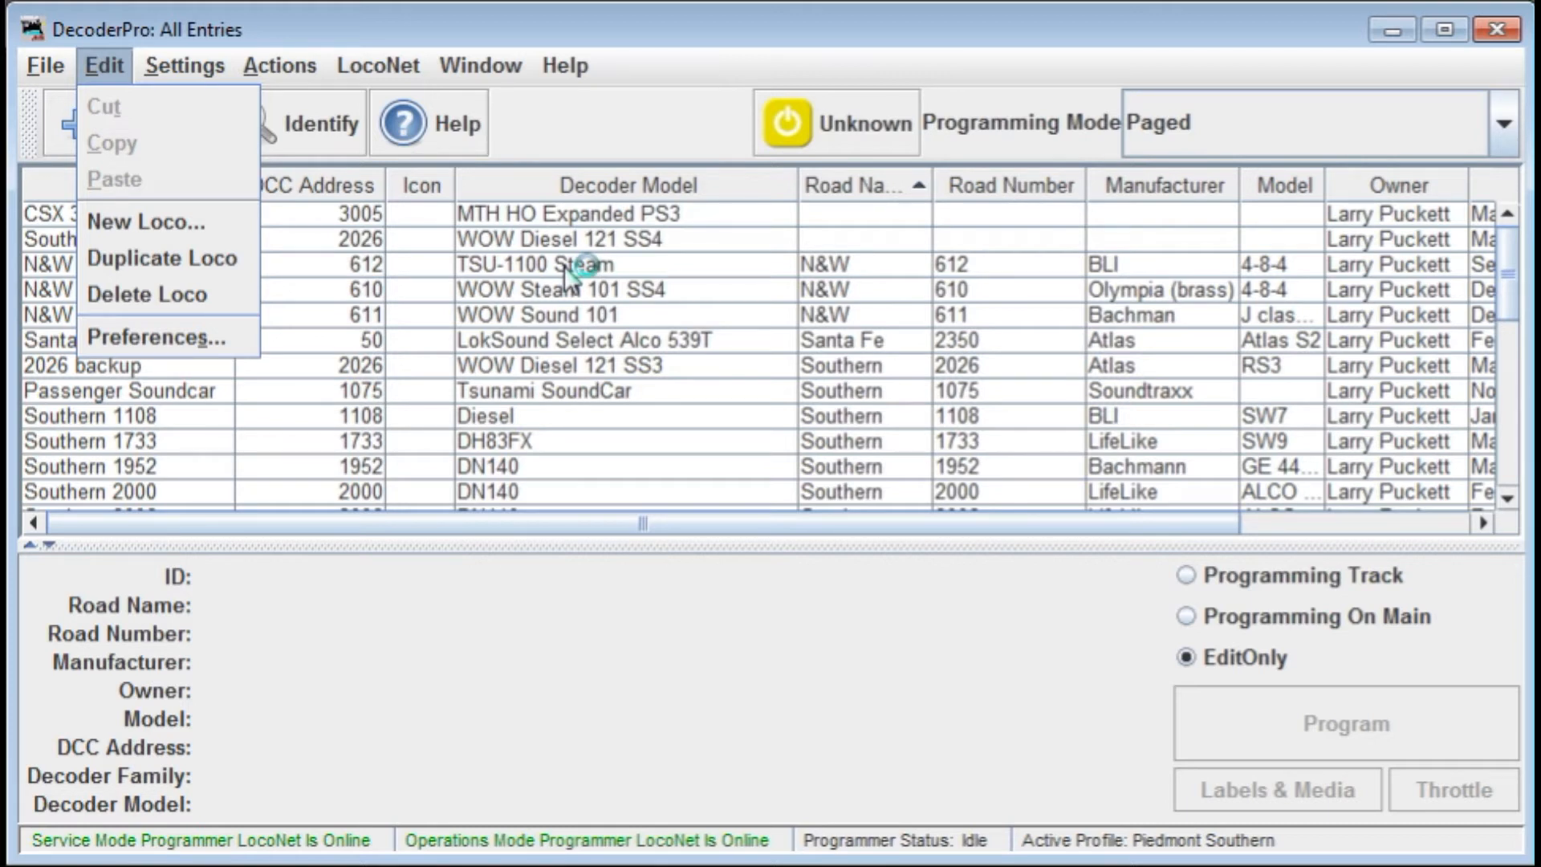
{"action": "mouse_move", "coordinate": [568, 286]}
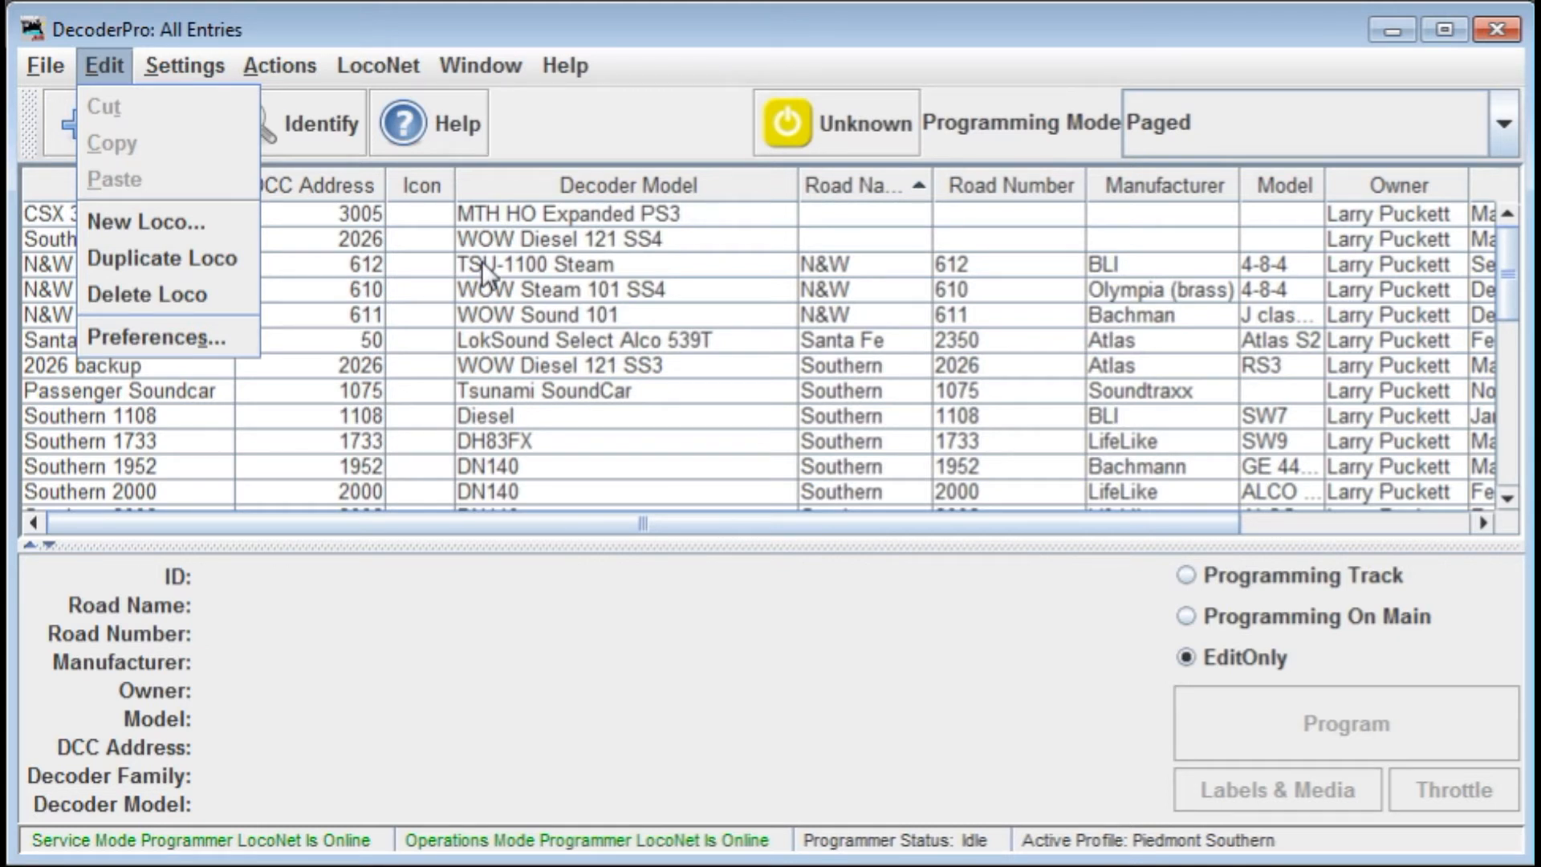
{"action": "mouse_move", "coordinate": [148, 295]}
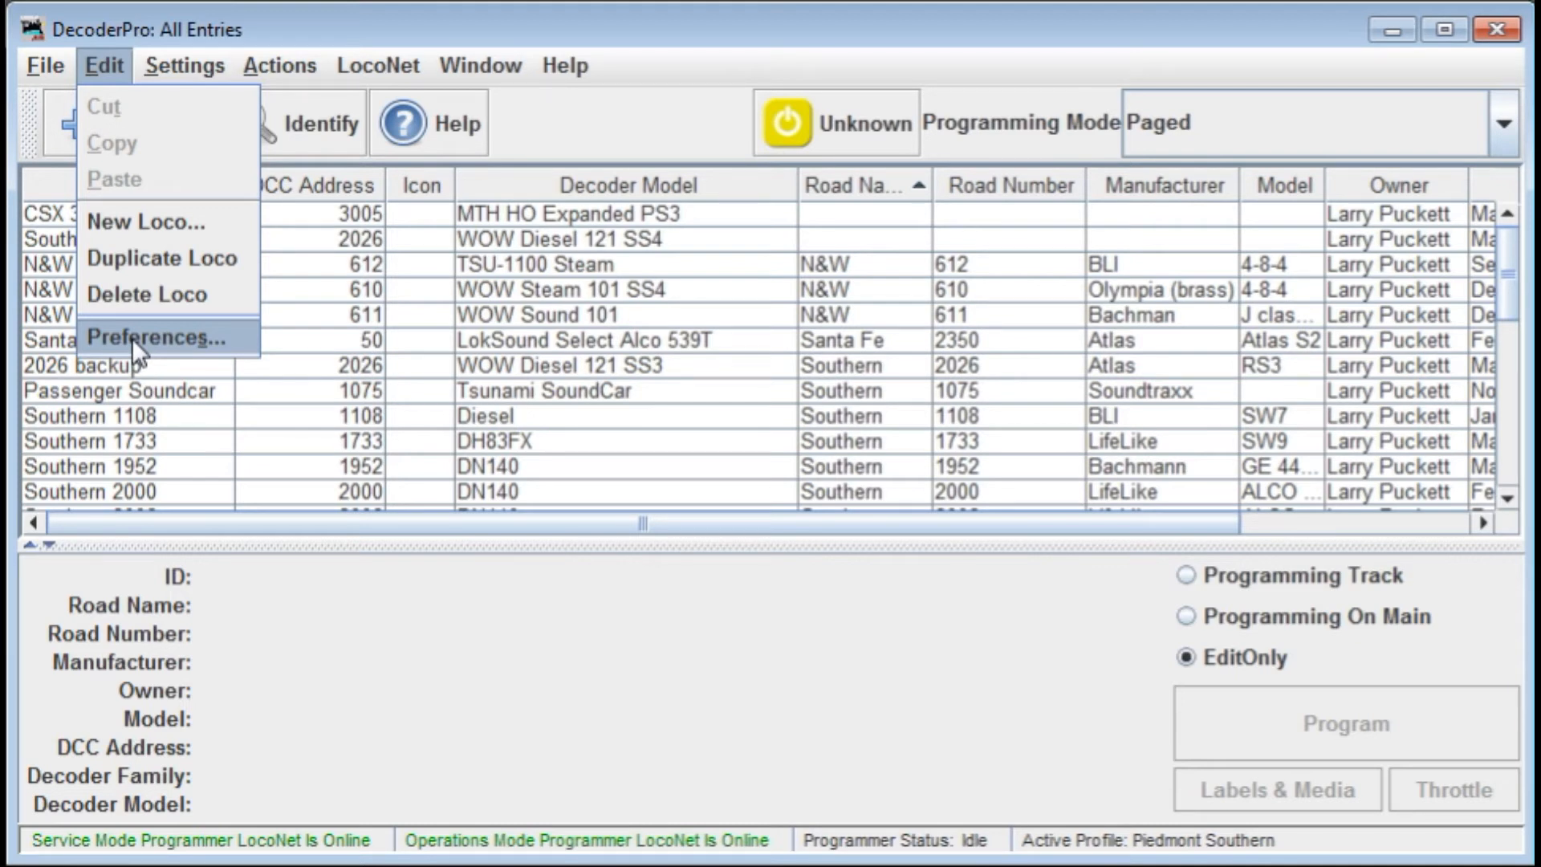
Show the Settings list with summary pane, column width, roster image and group options
{"action": "left_click", "coordinate": [186, 66]}
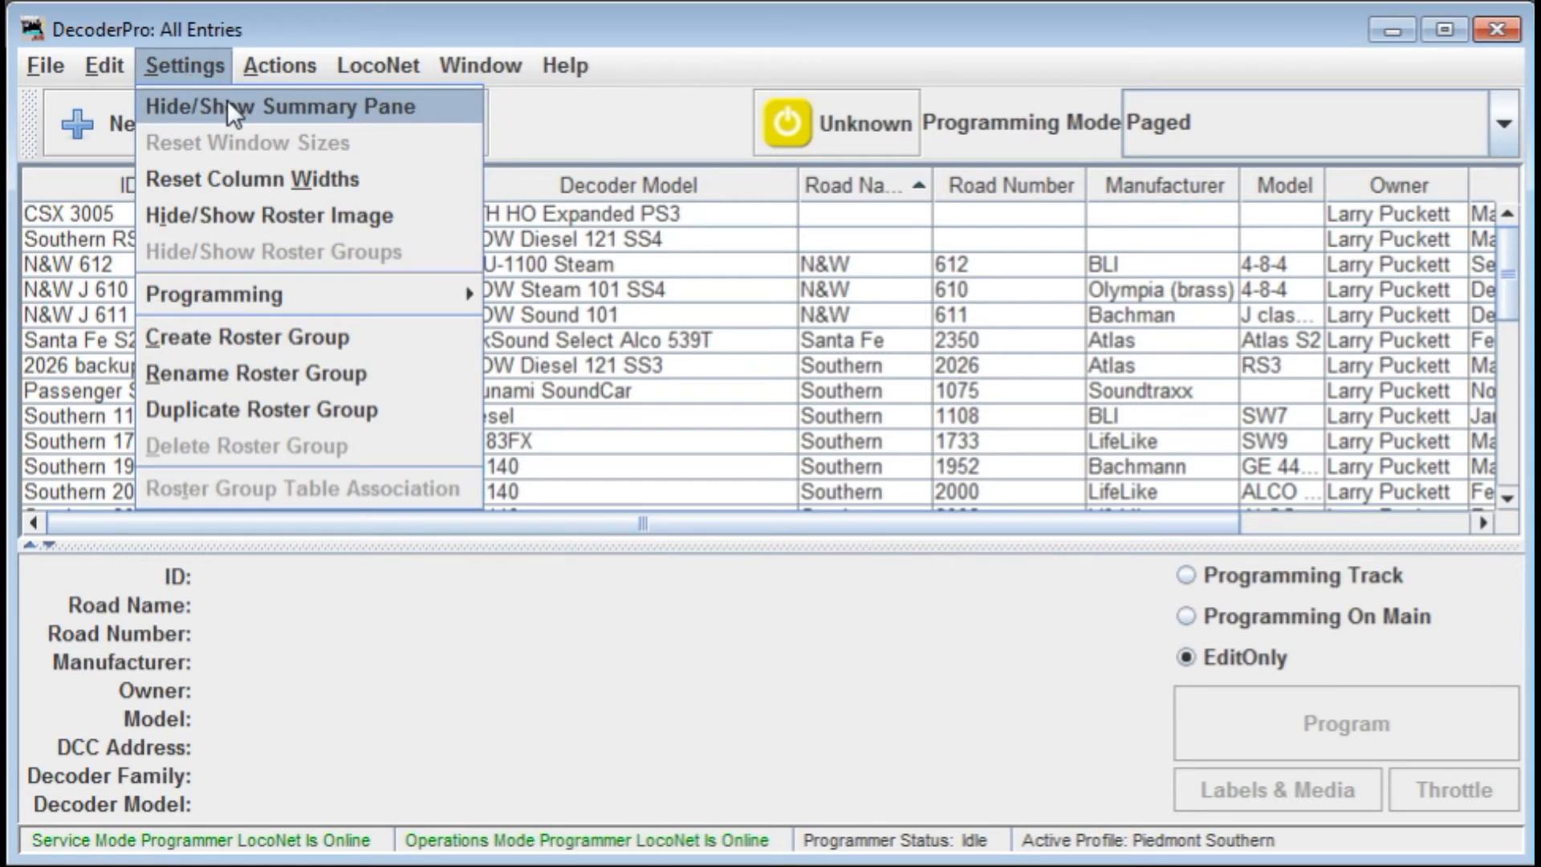
{"action": "mouse_move", "coordinate": [460, 716]}
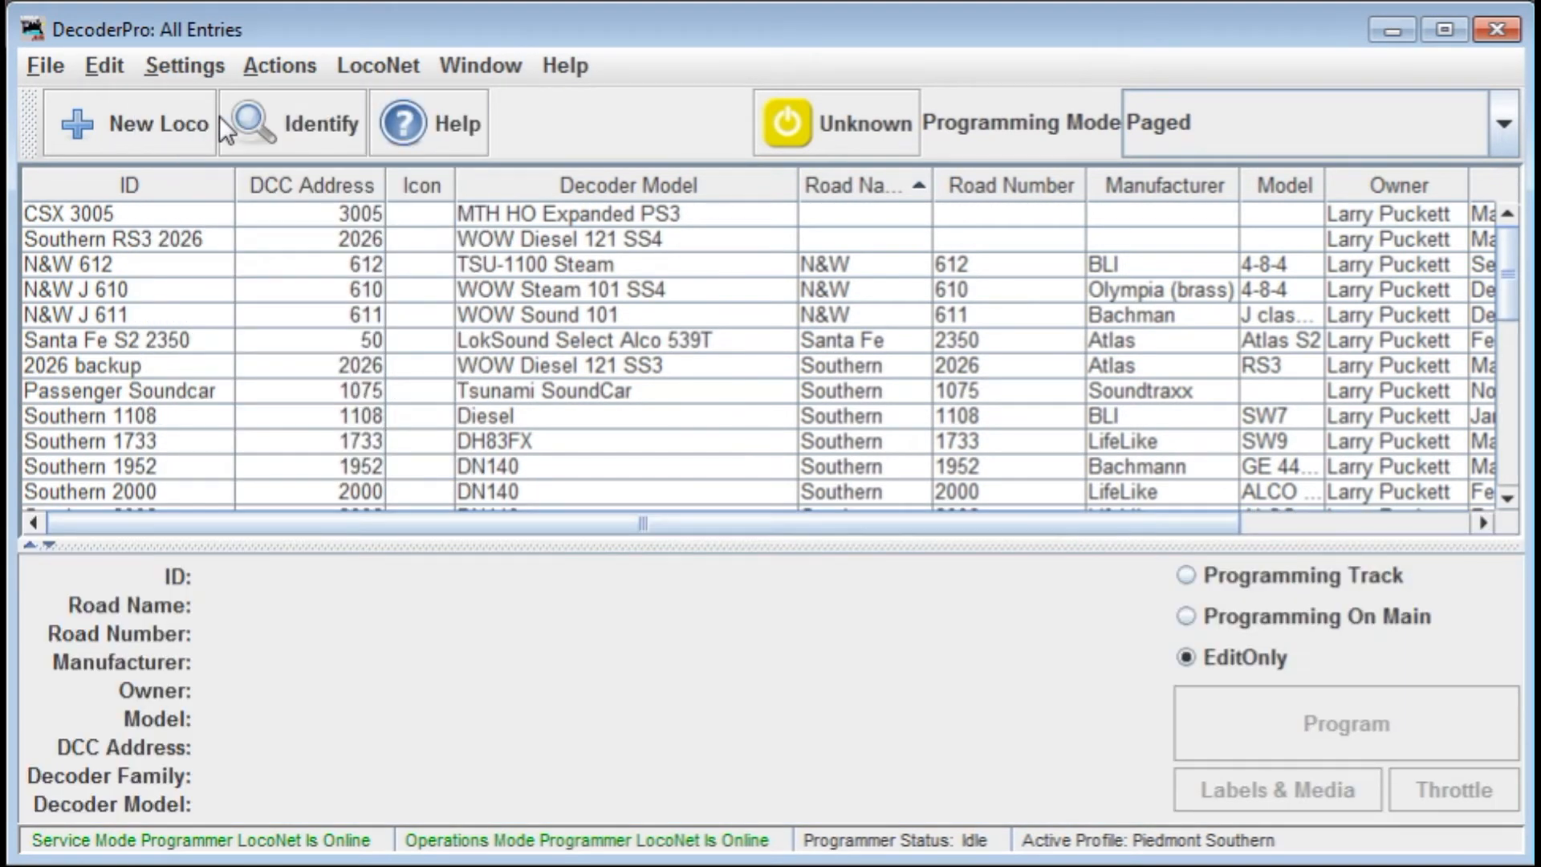
{"action": "left_click", "coordinate": [183, 66]}
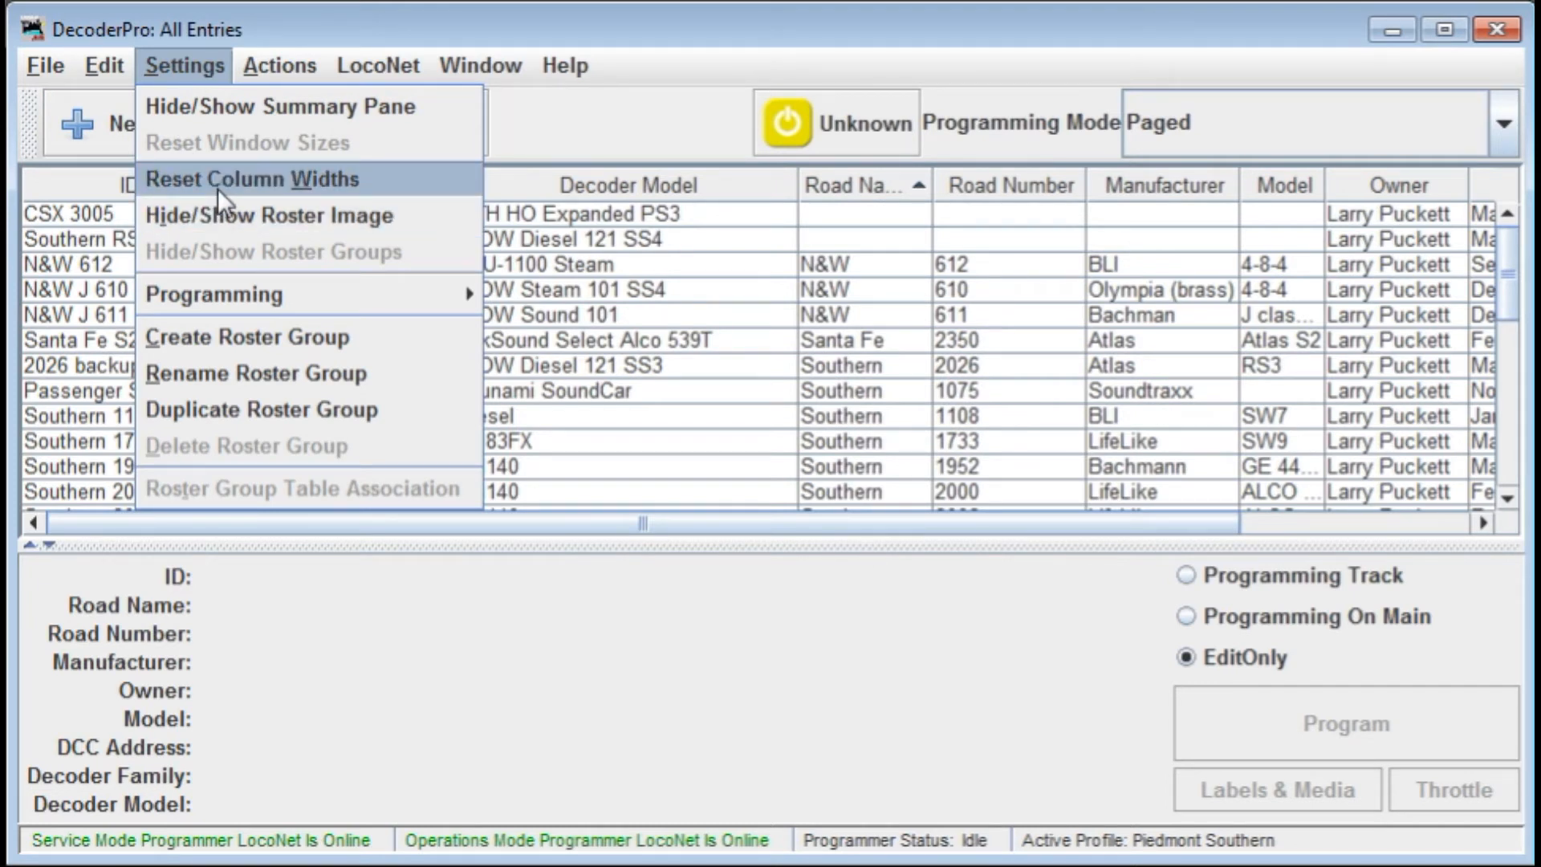
{"action": "mouse_move", "coordinate": [241, 232]}
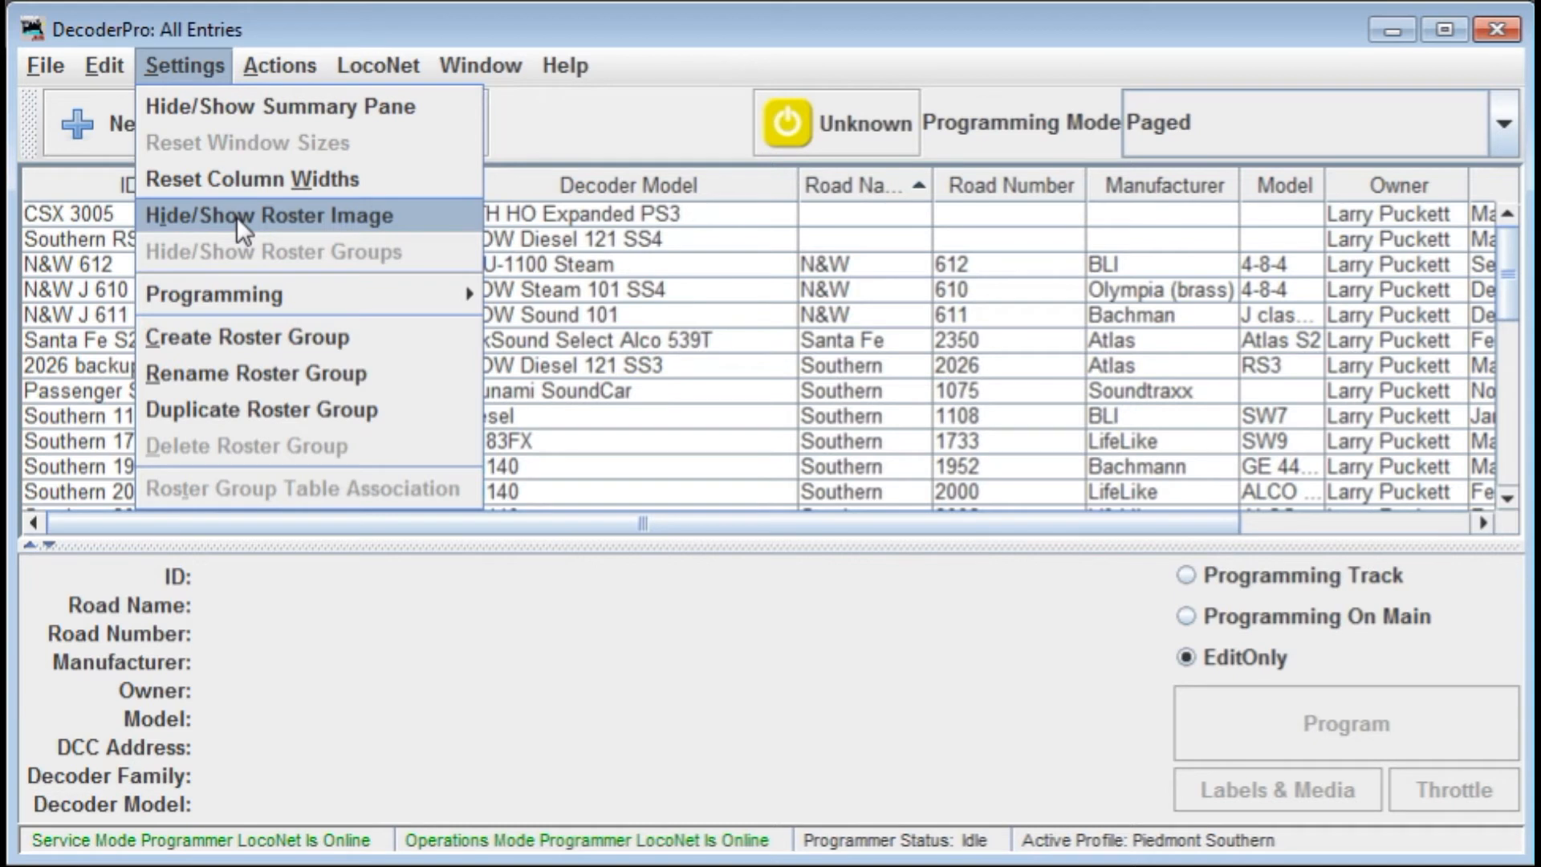
{"action": "mouse_move", "coordinate": [524, 277]}
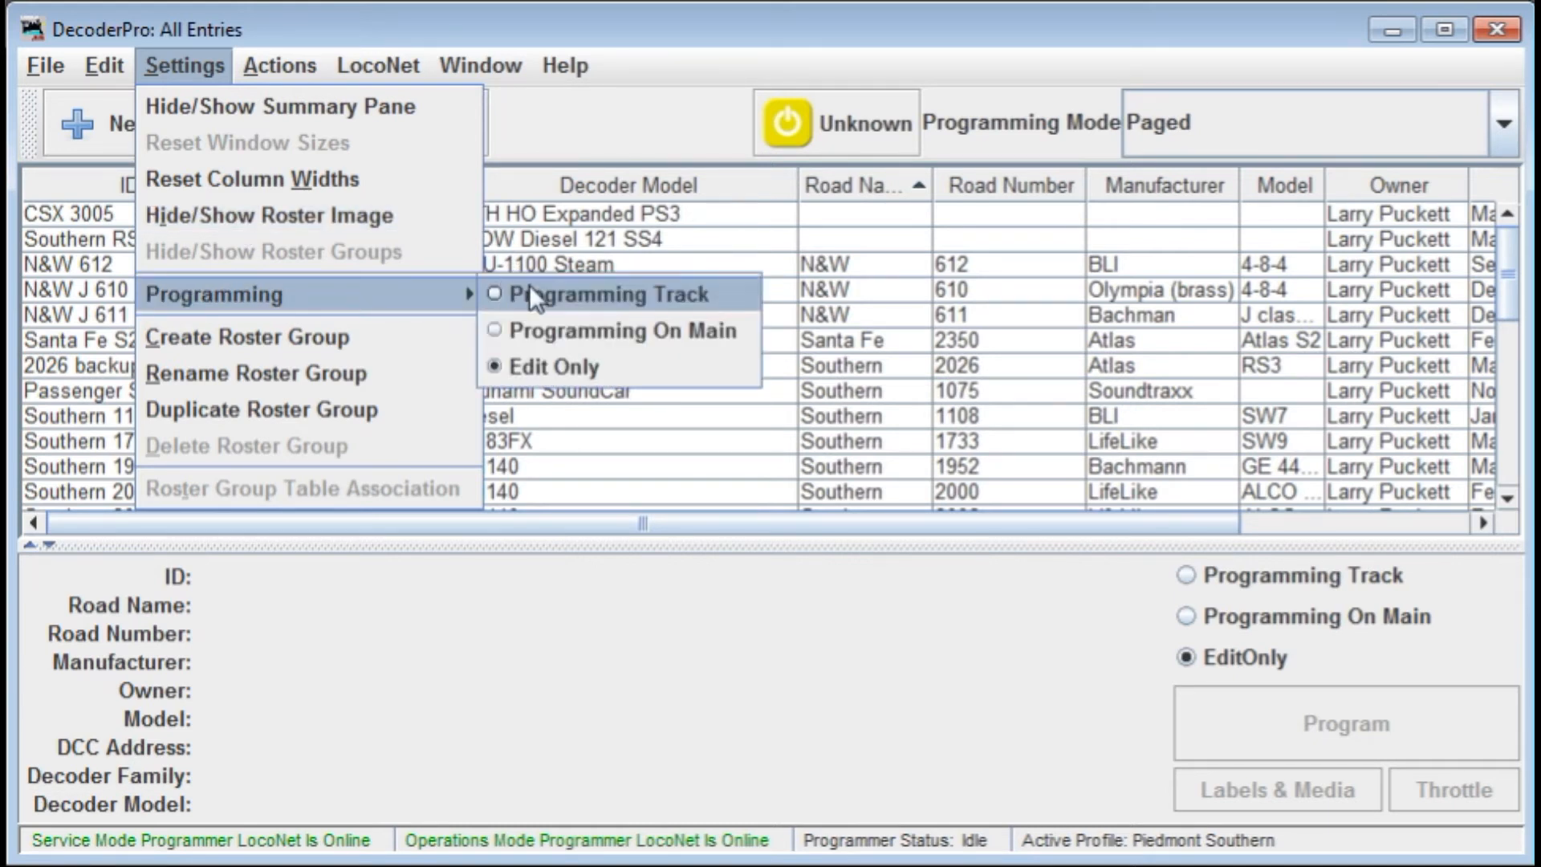
{"action": "mouse_move", "coordinate": [530, 350]}
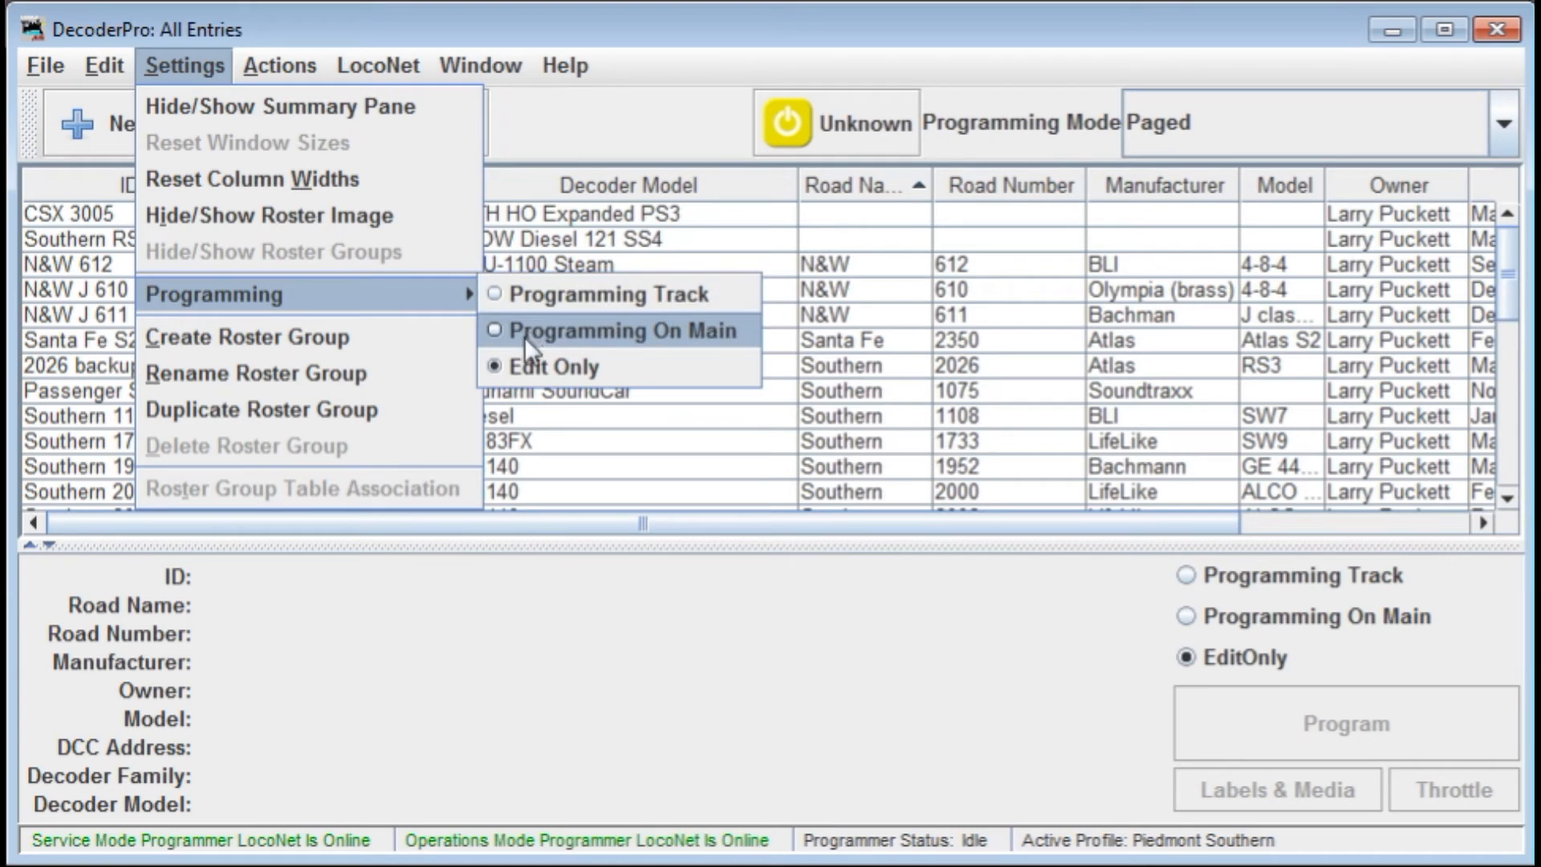
{"action": "mouse_move", "coordinate": [501, 305]}
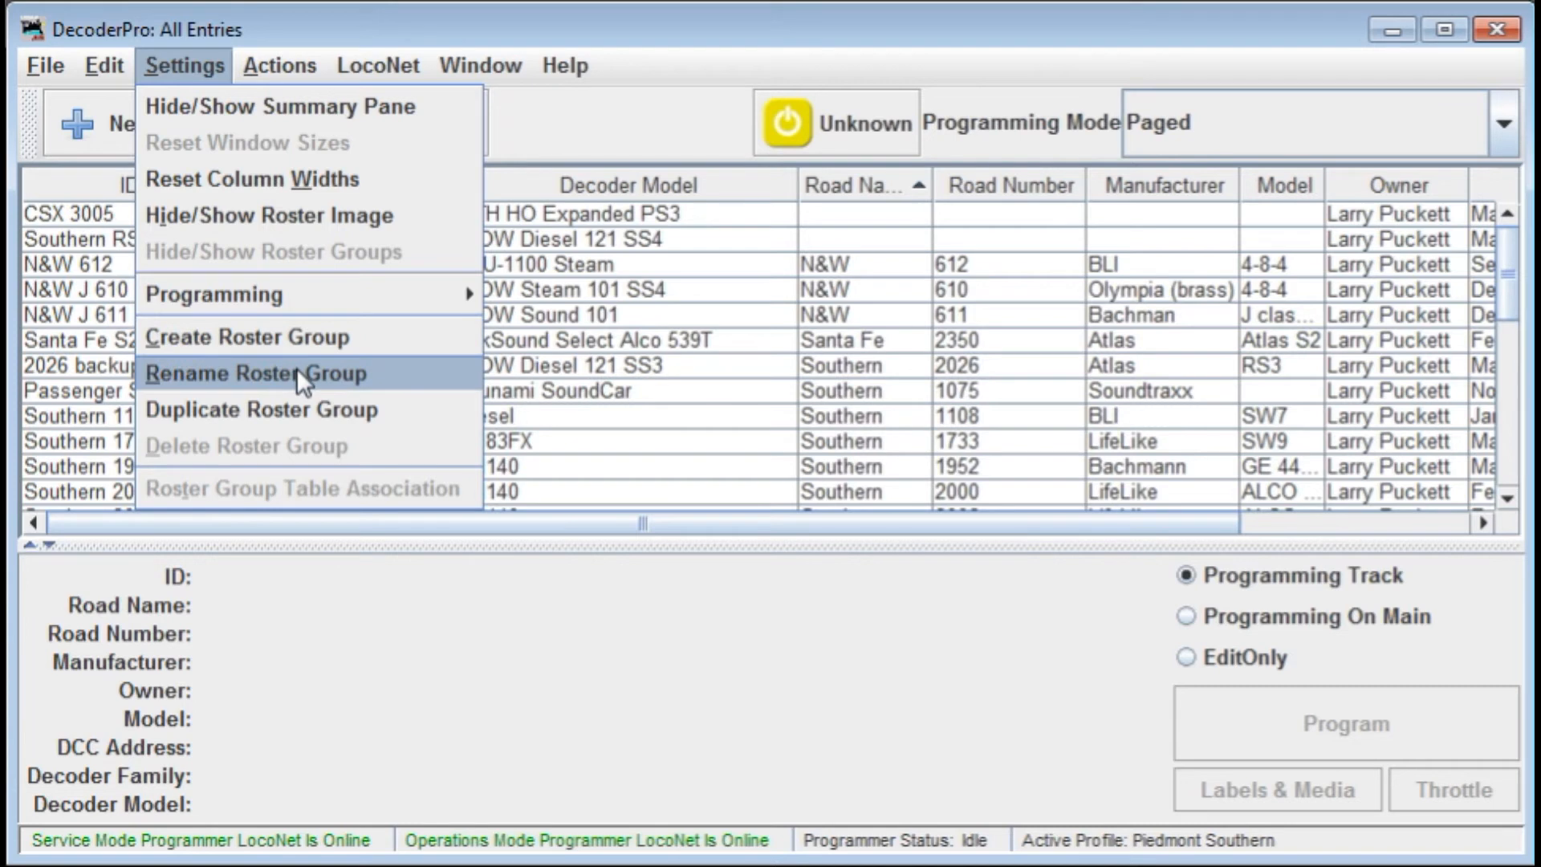
{"action": "mouse_move", "coordinate": [334, 421]}
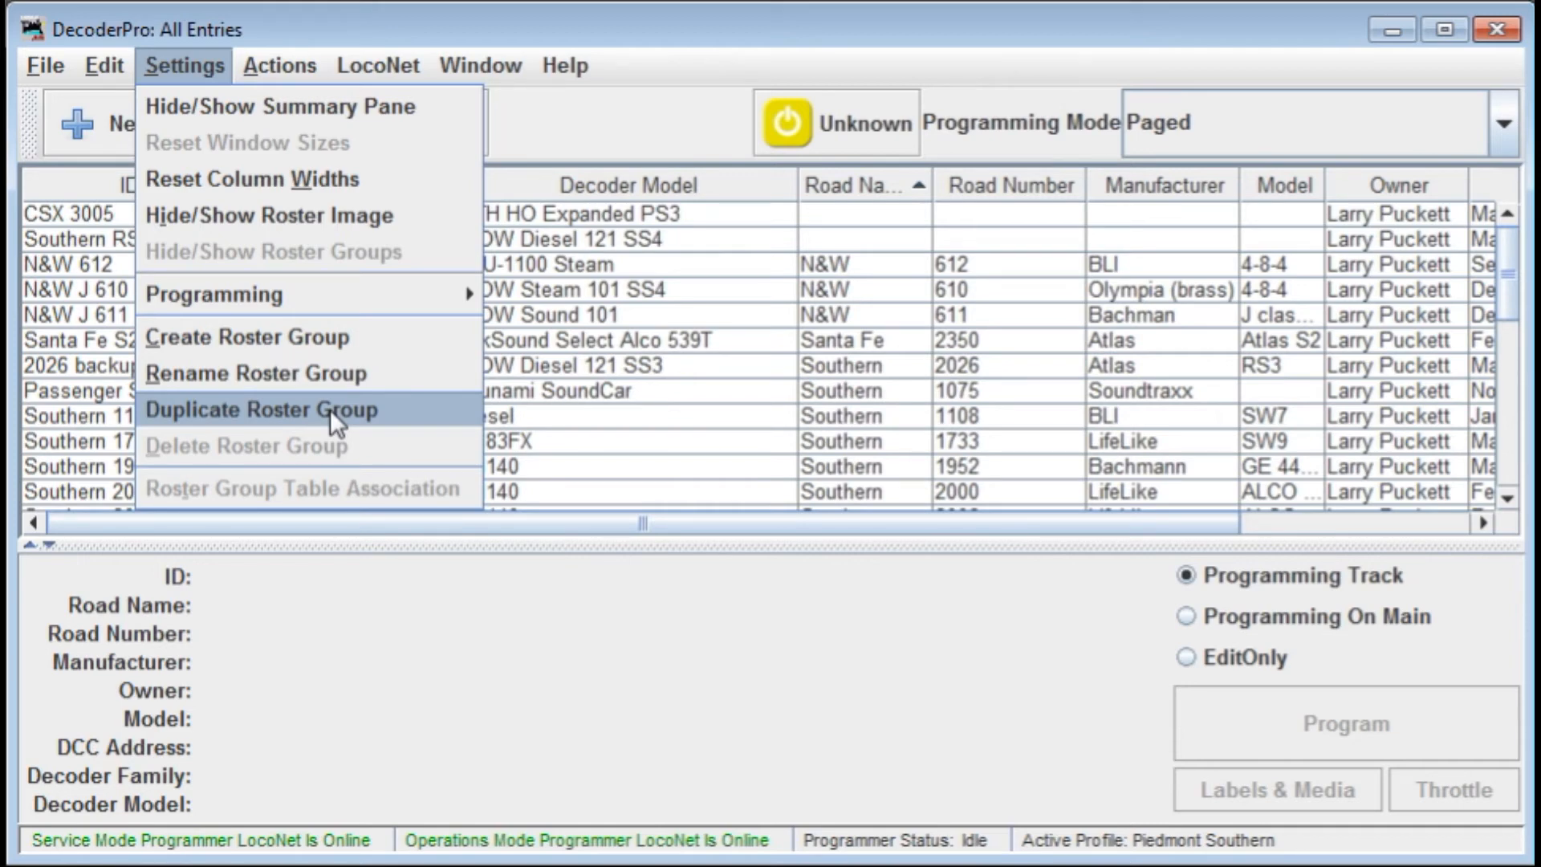
{"action": "mouse_move", "coordinate": [315, 120]}
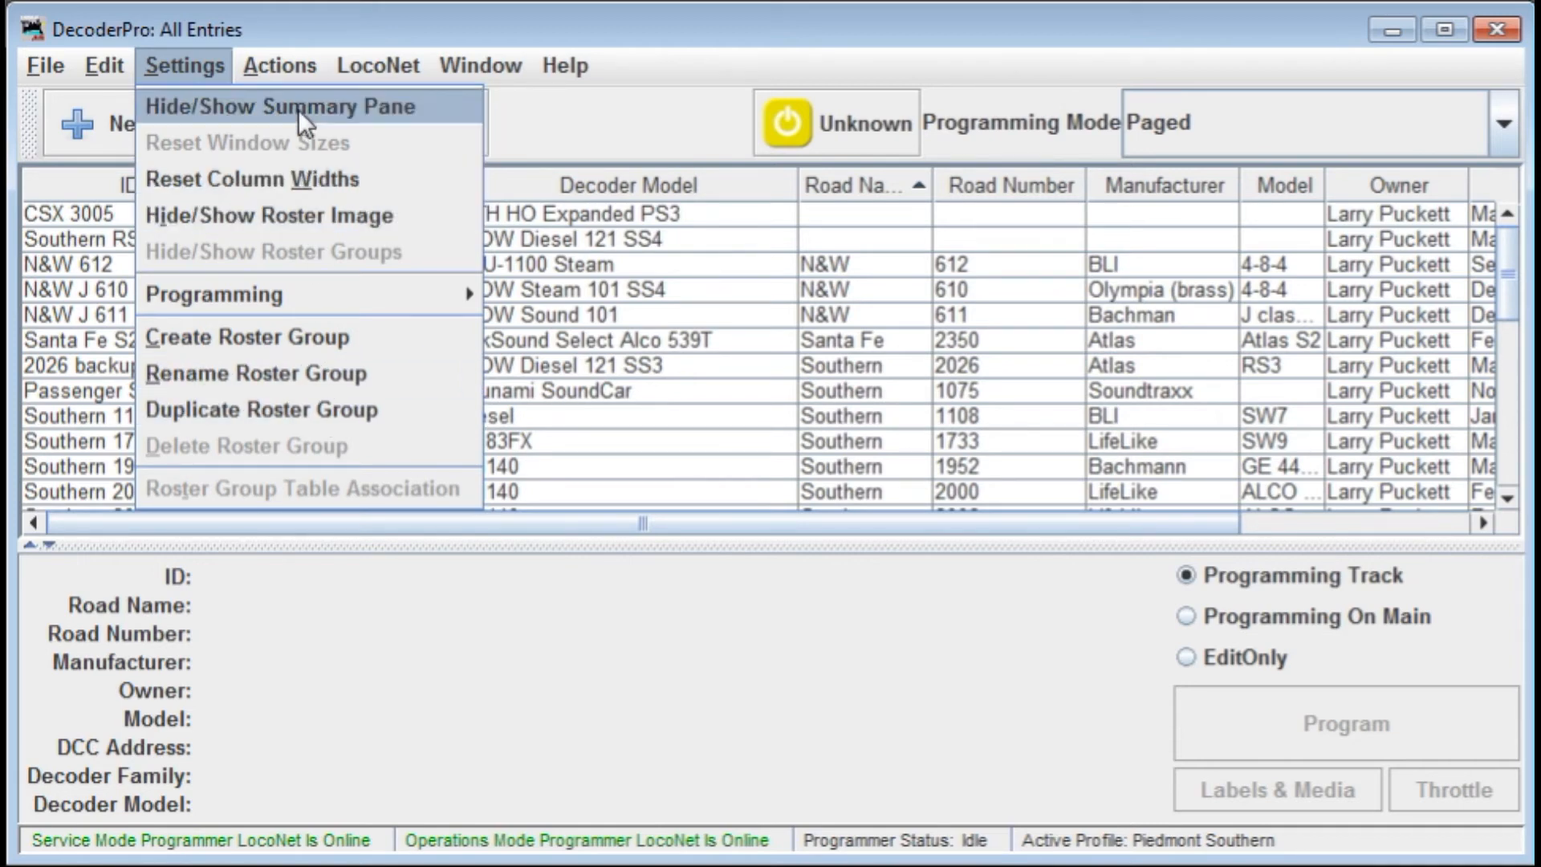
Show the Actions list from Program and throttles through Update Decoder Definitions
{"action": "left_click", "coordinate": [279, 66]}
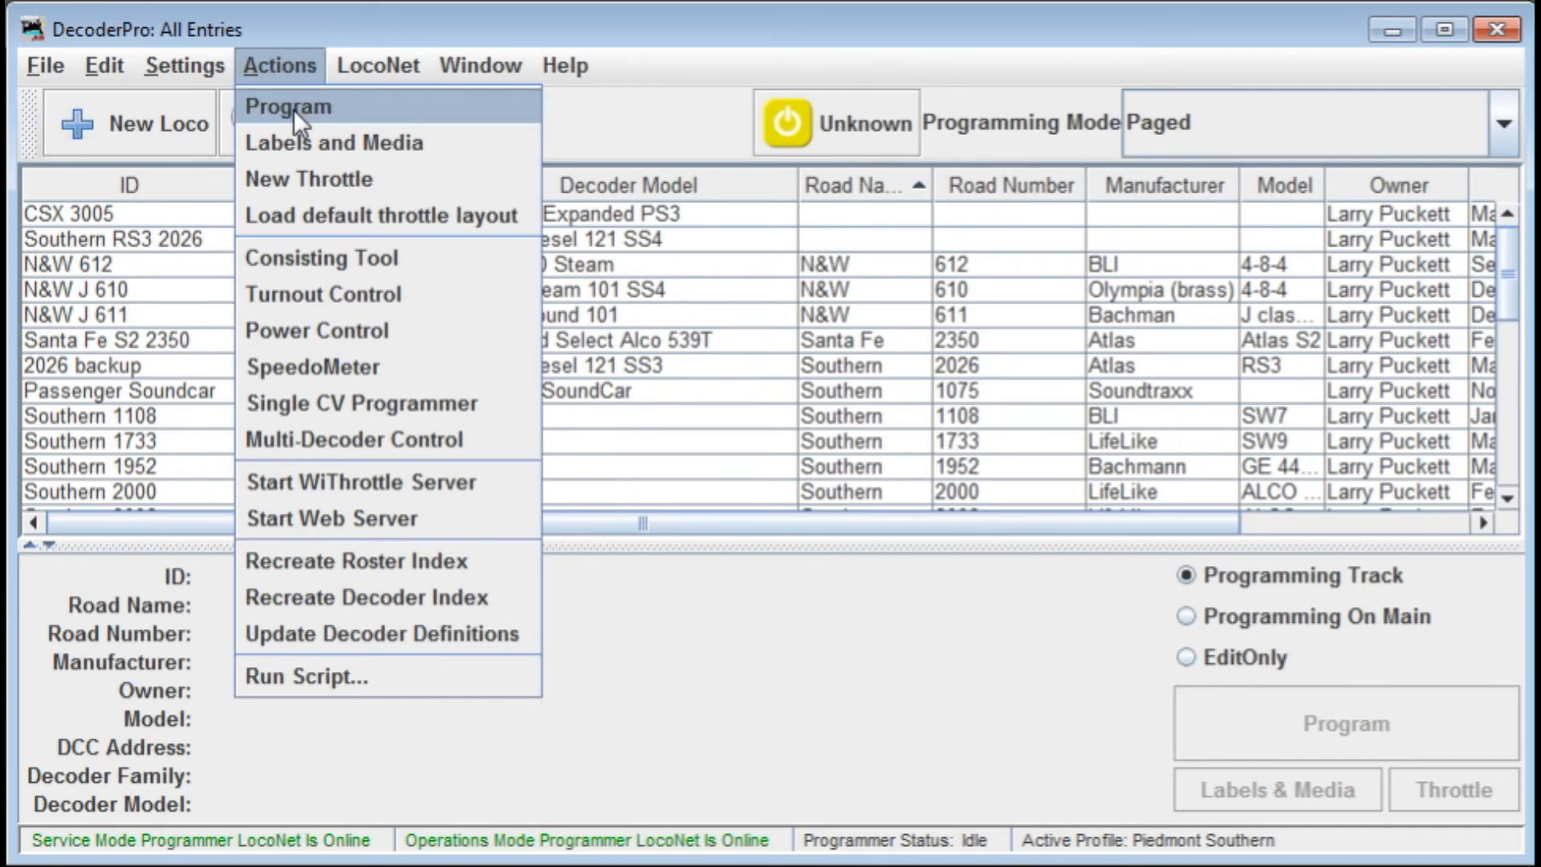
{"action": "mouse_move", "coordinate": [328, 145]}
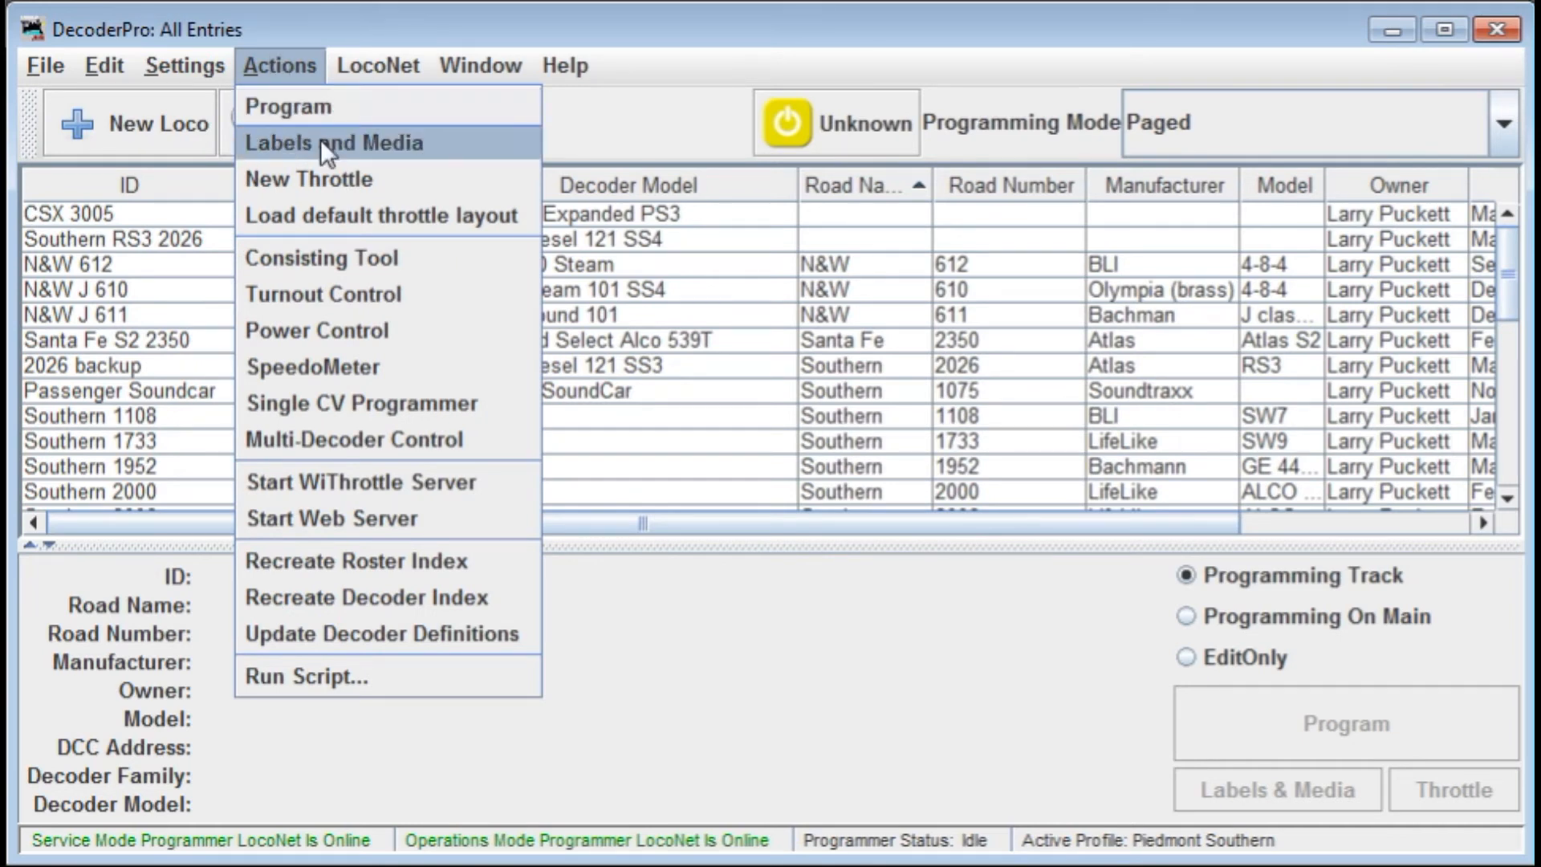
{"action": "mouse_move", "coordinate": [404, 162]}
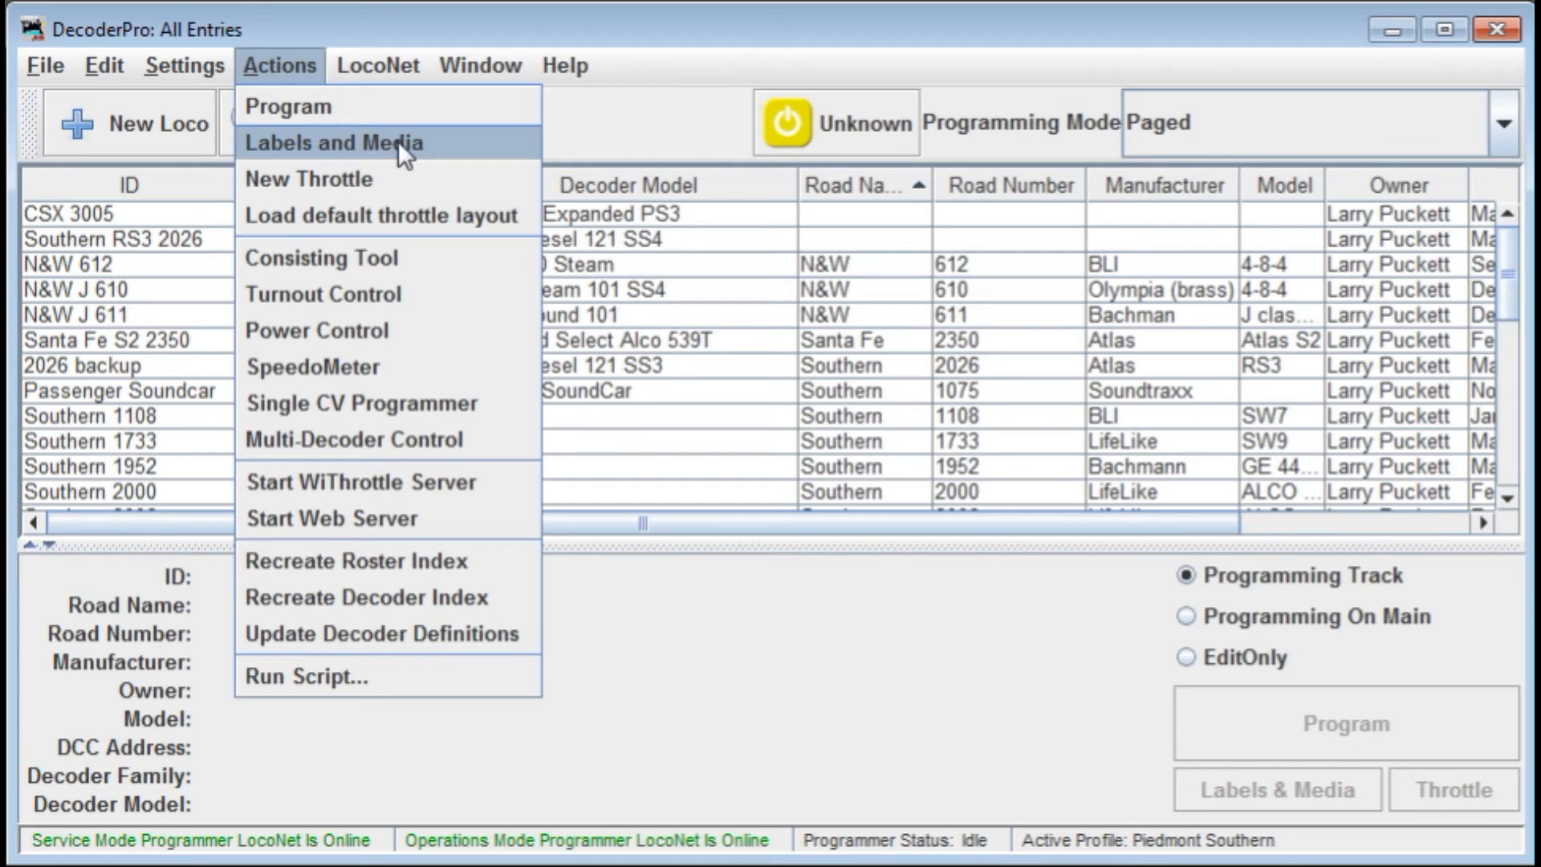
{"action": "mouse_move", "coordinate": [409, 176]}
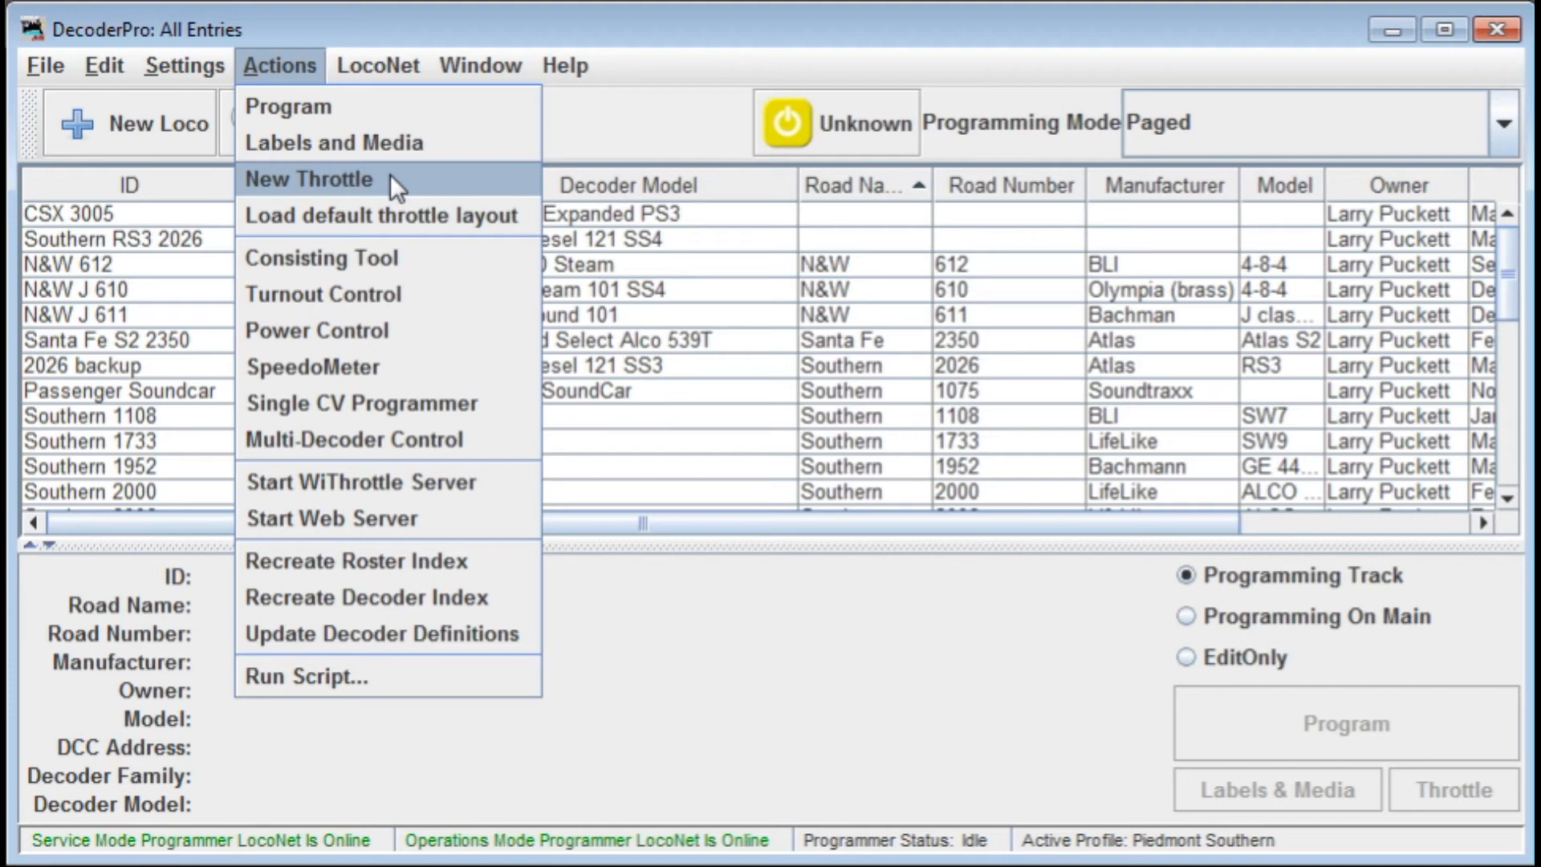
{"action": "mouse_move", "coordinate": [379, 183]}
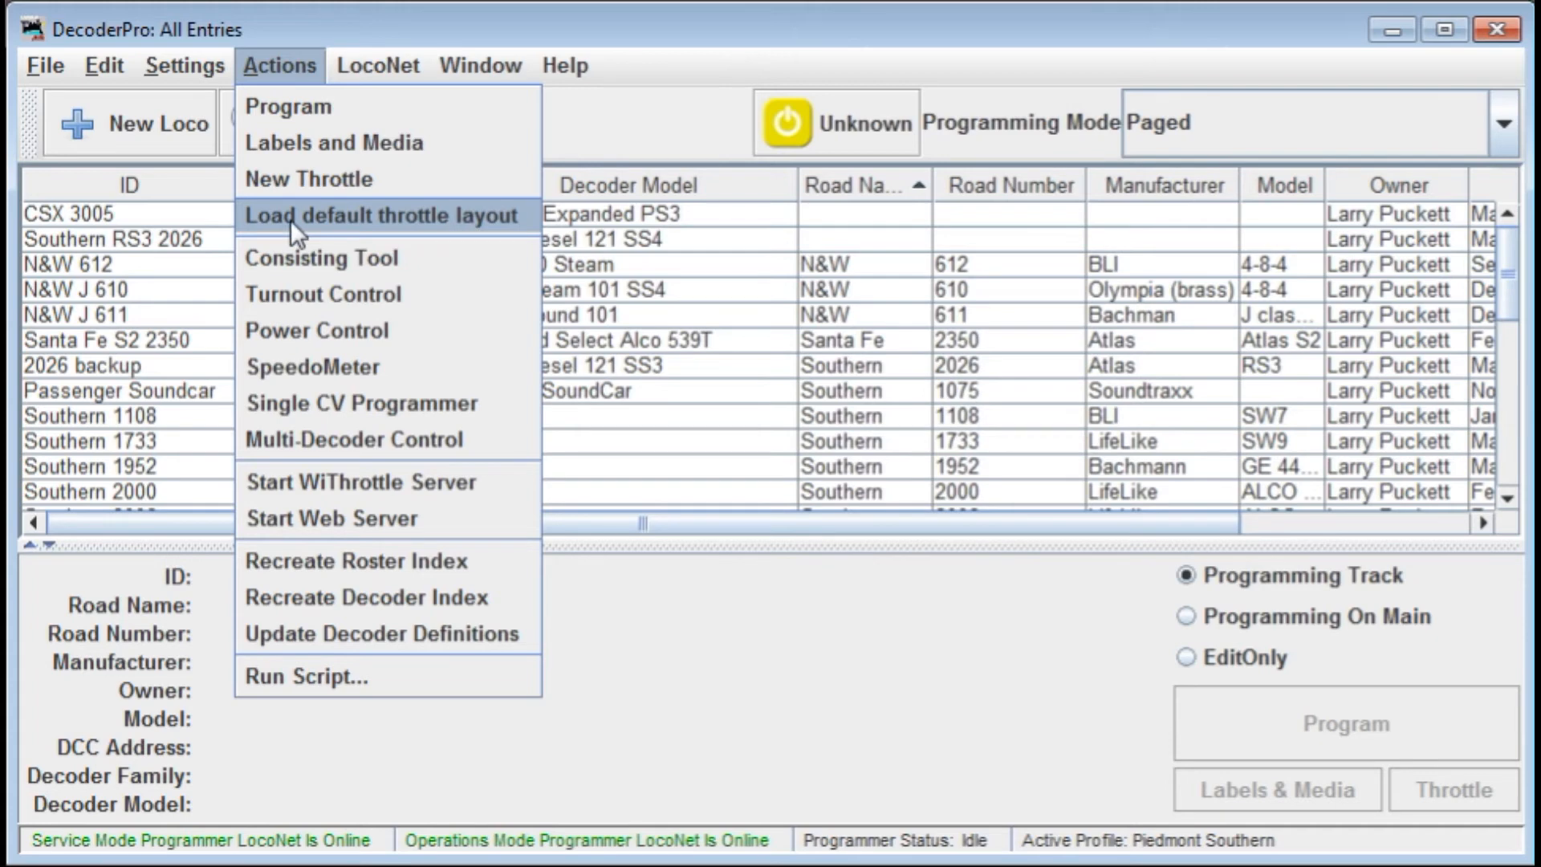
{"action": "mouse_move", "coordinate": [314, 265]}
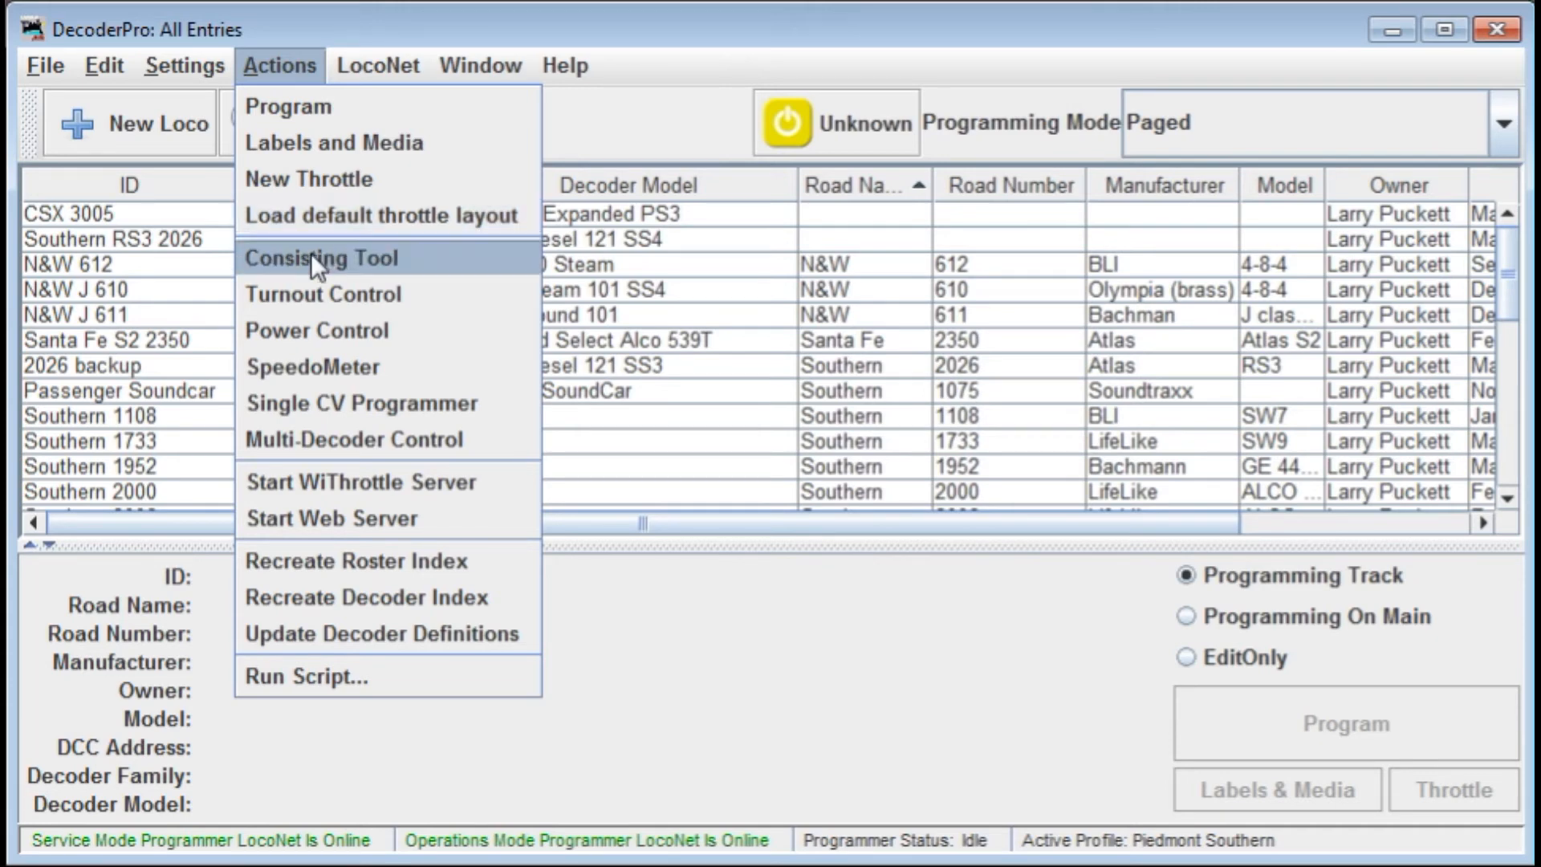
{"action": "mouse_move", "coordinate": [390, 276]}
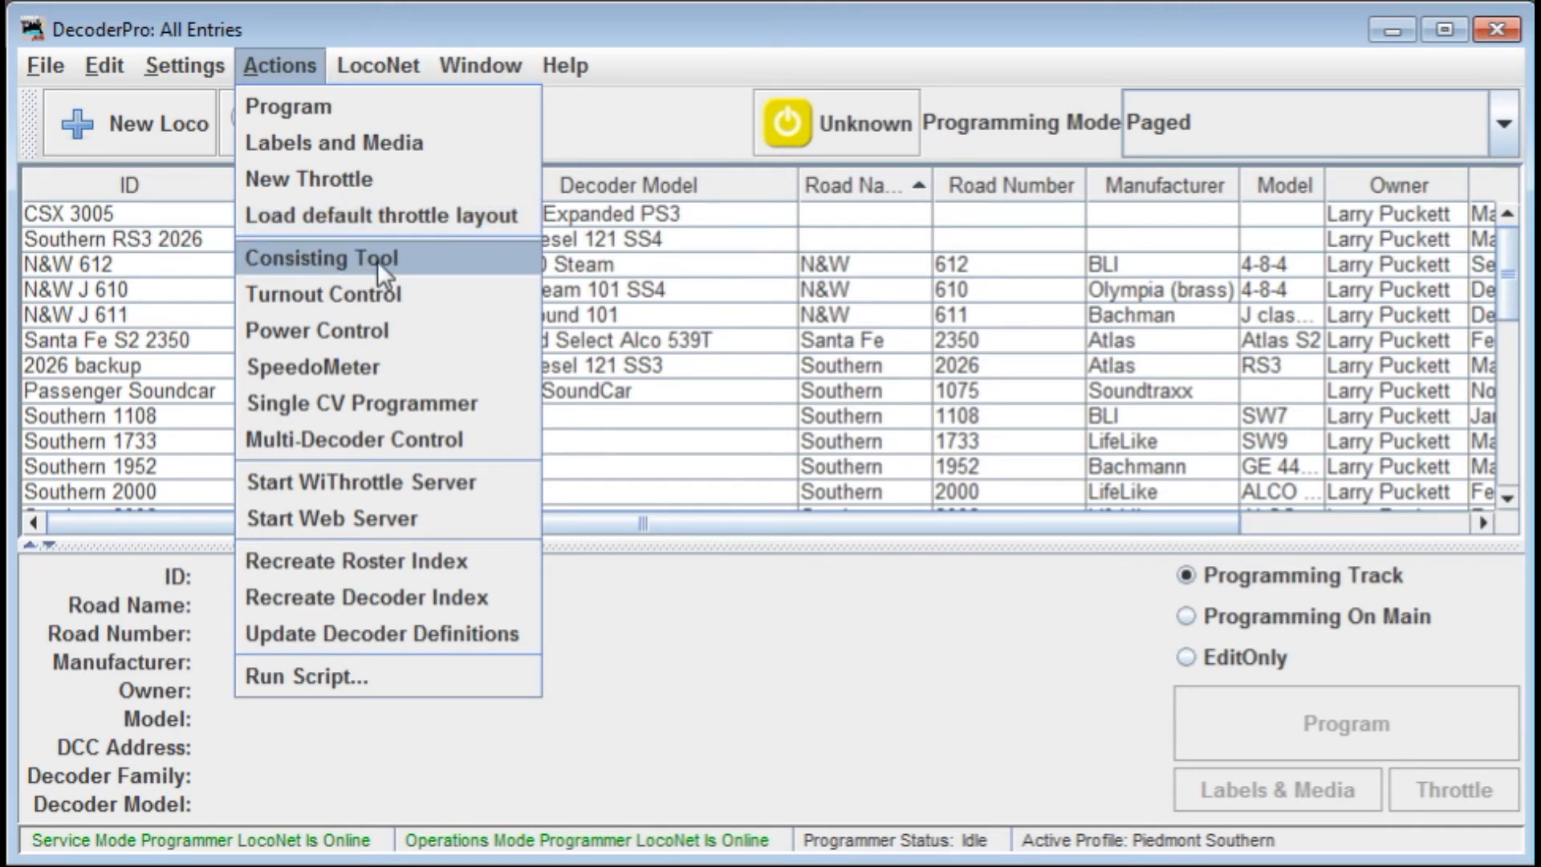
{"action": "mouse_move", "coordinate": [413, 273]}
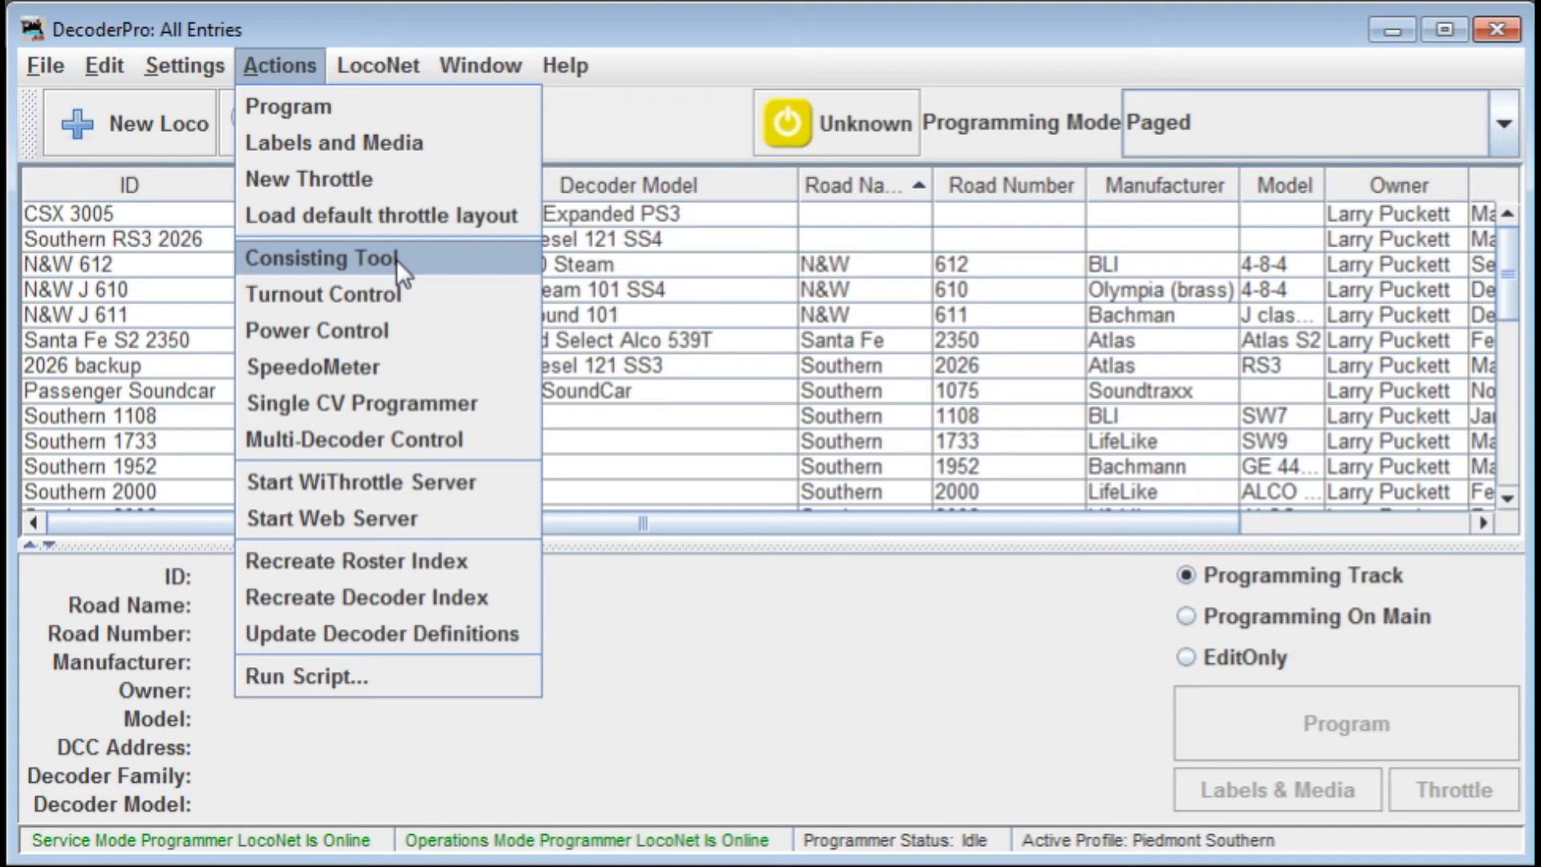
{"action": "mouse_move", "coordinate": [382, 295]}
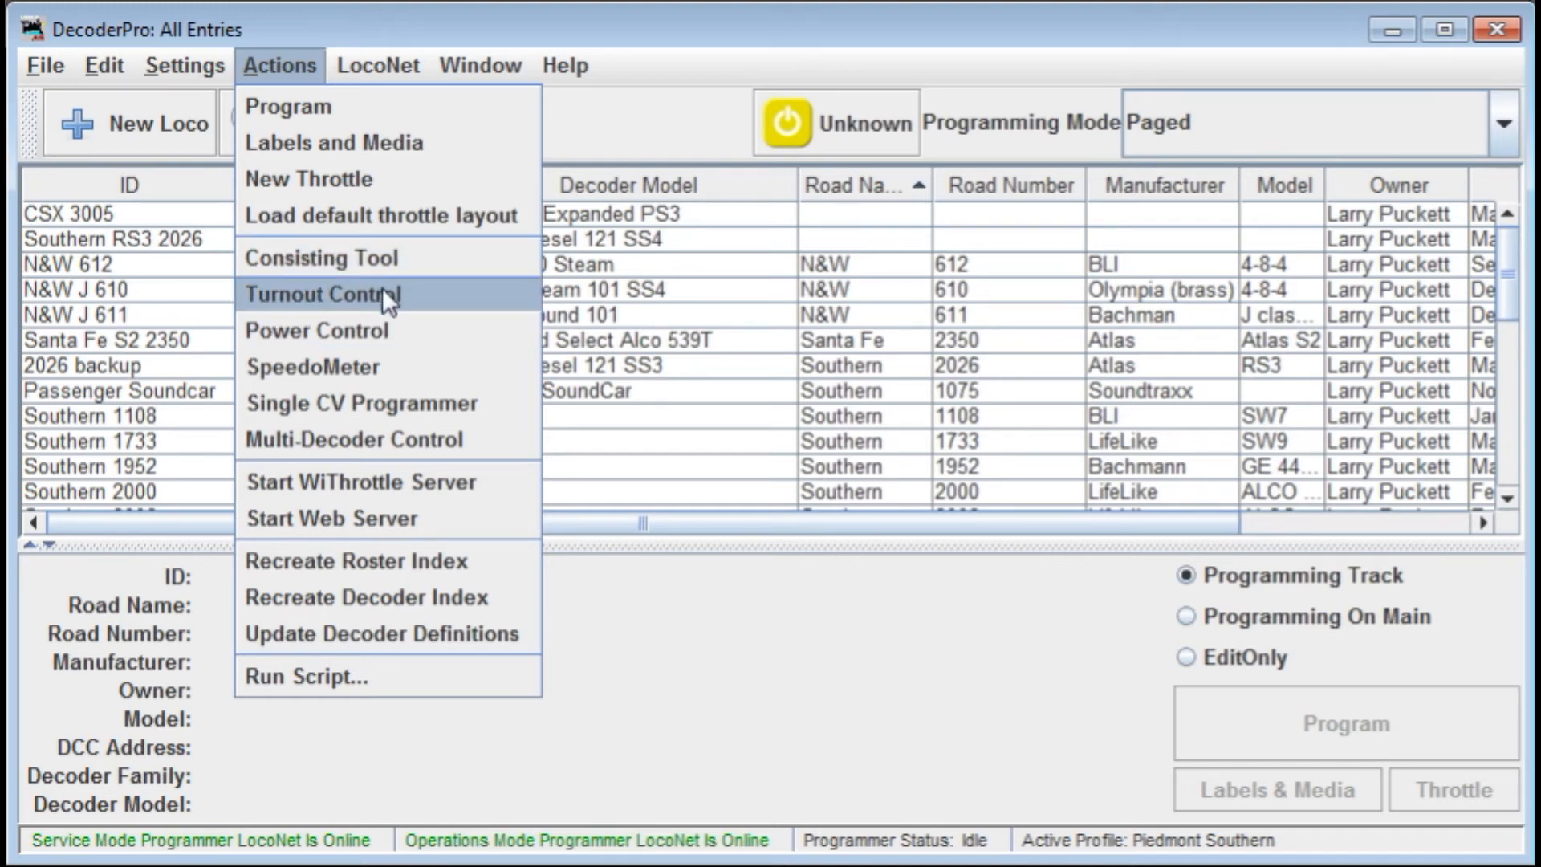
{"action": "mouse_move", "coordinate": [402, 360]}
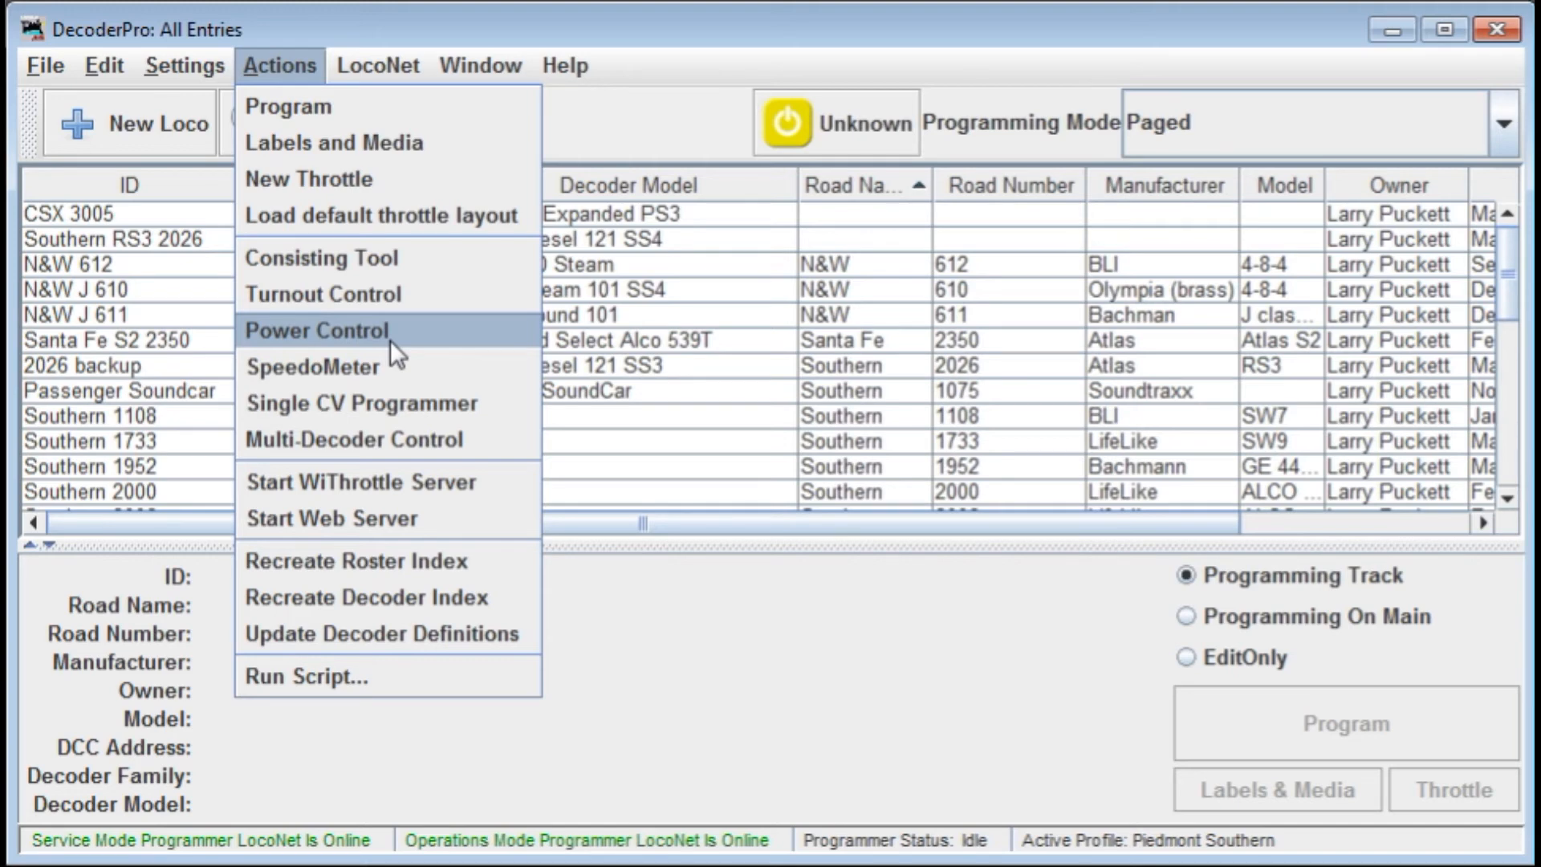
{"action": "mouse_move", "coordinate": [358, 377]}
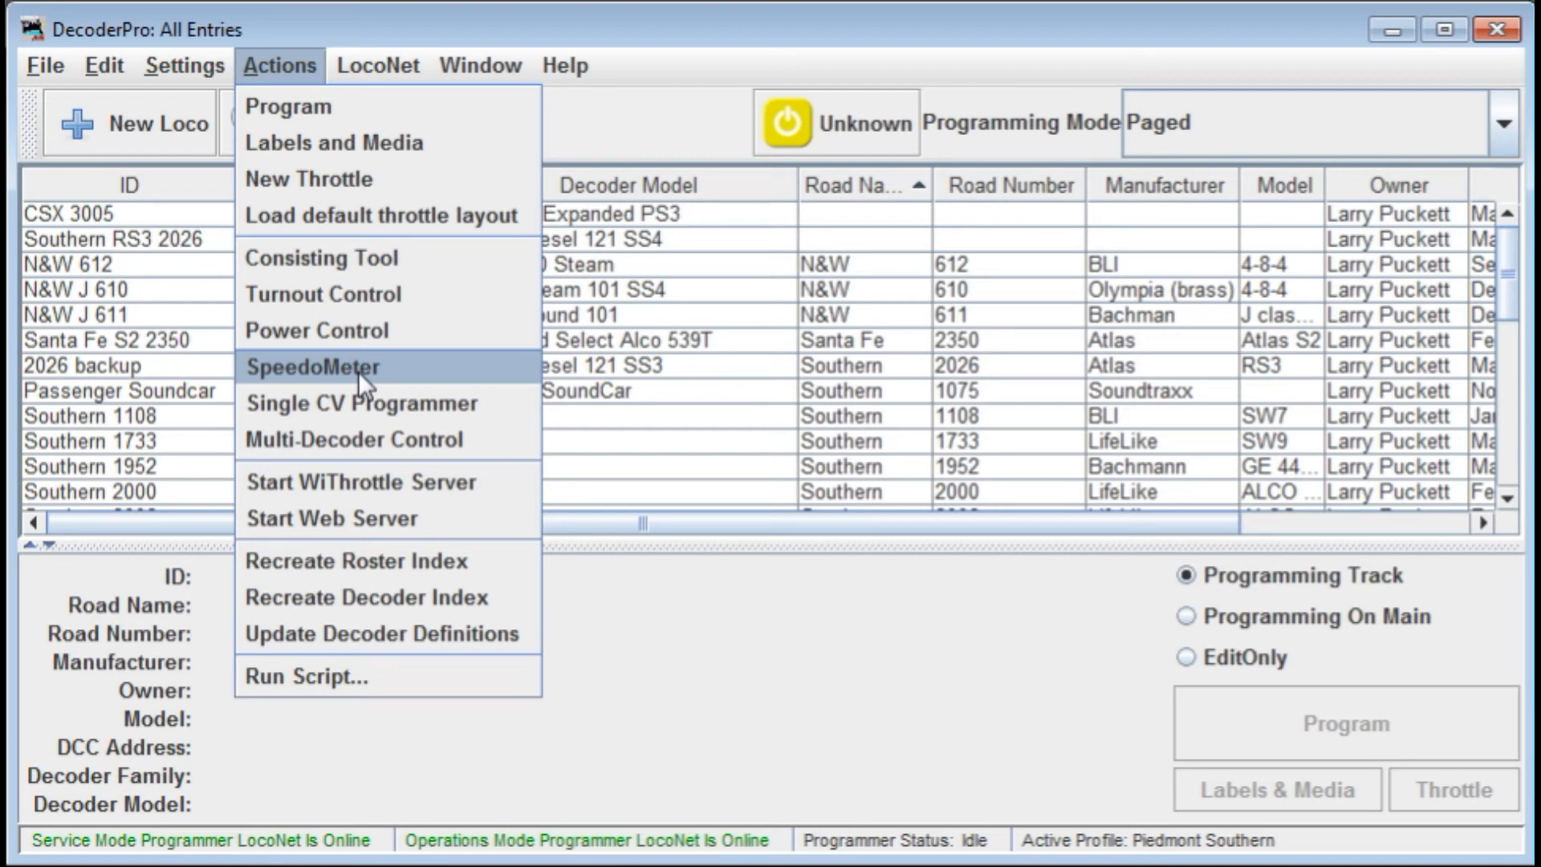
{"action": "mouse_move", "coordinate": [319, 419]}
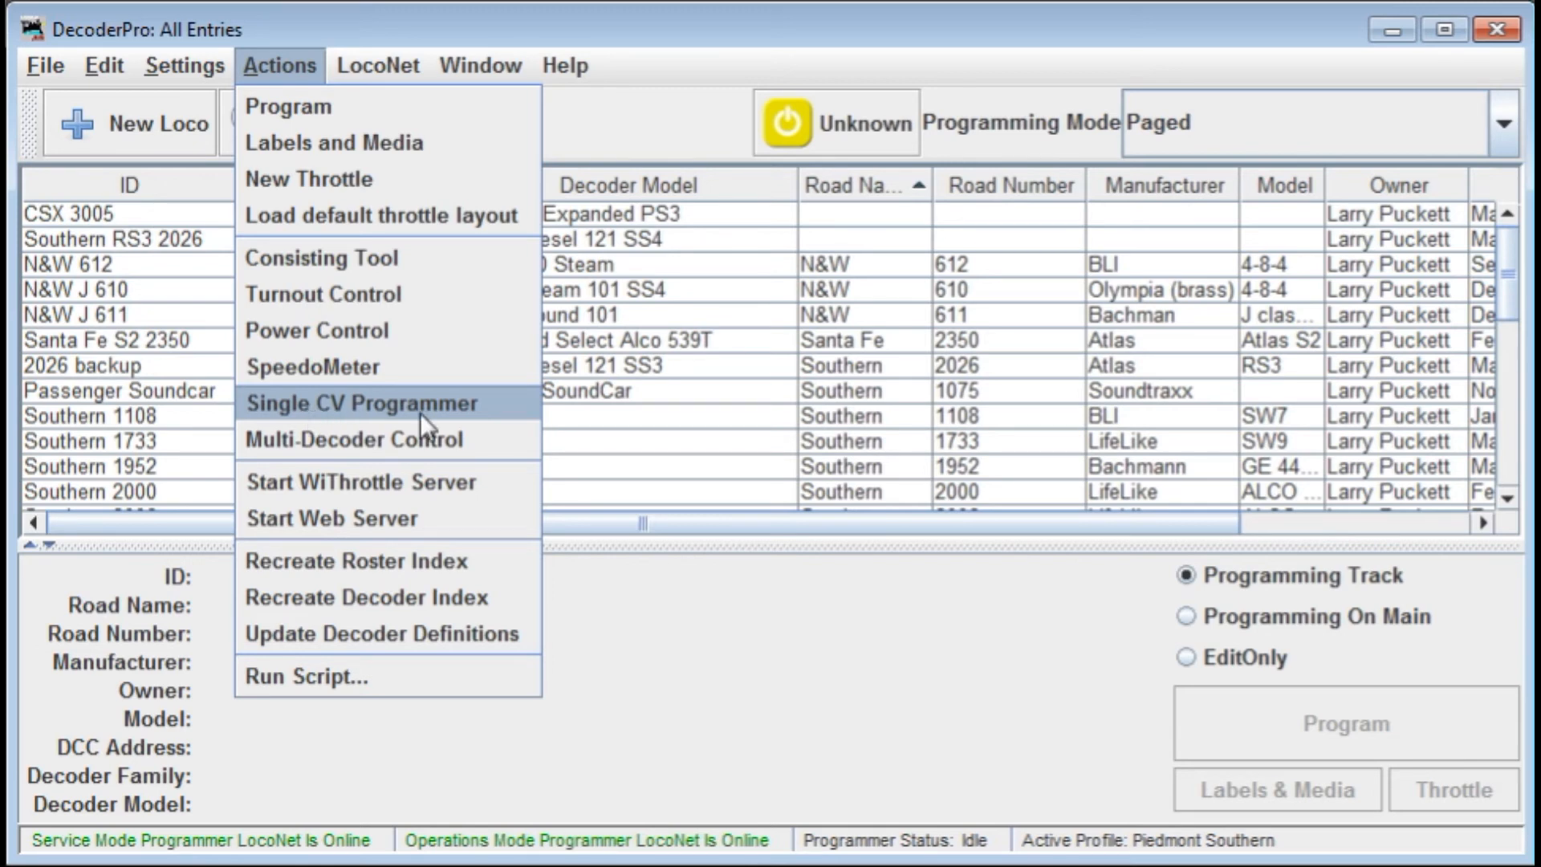
{"action": "mouse_move", "coordinate": [333, 451]}
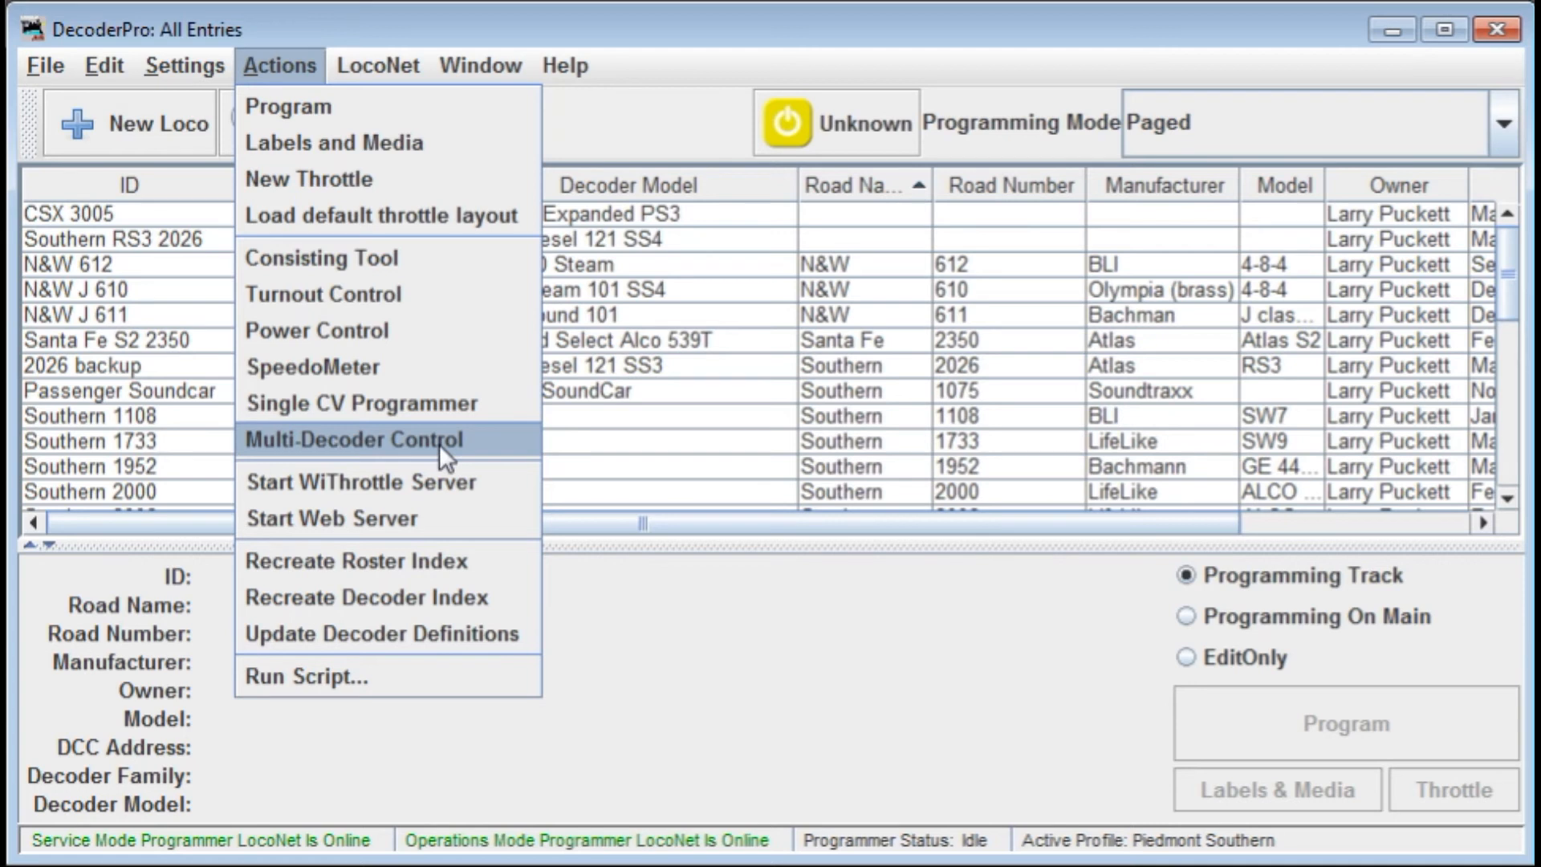
{"action": "mouse_move", "coordinate": [427, 488]}
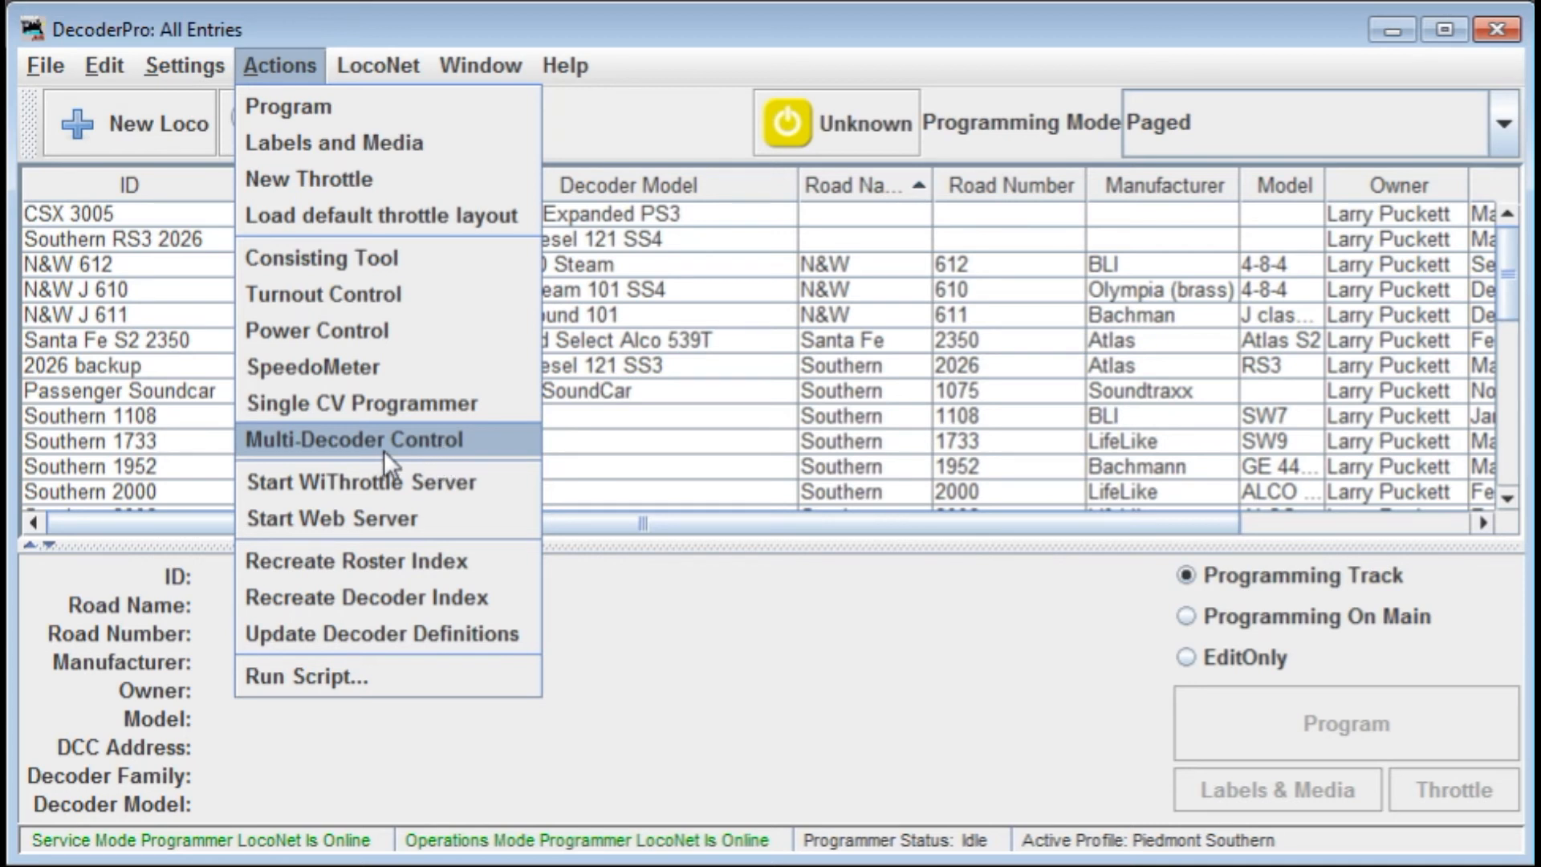
{"action": "mouse_move", "coordinate": [403, 506]}
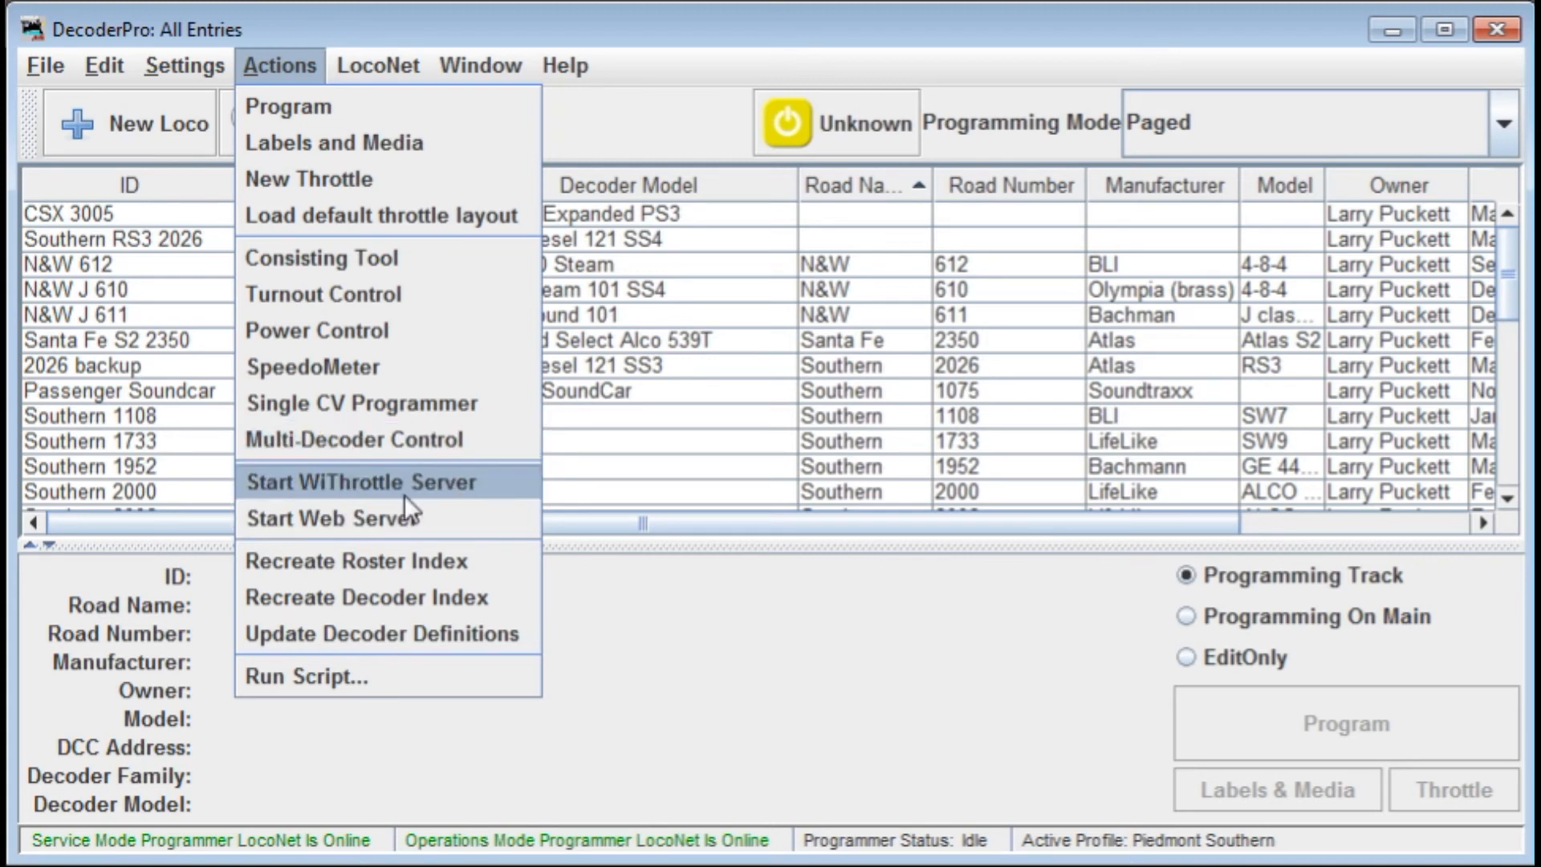
{"action": "mouse_move", "coordinate": [376, 518]}
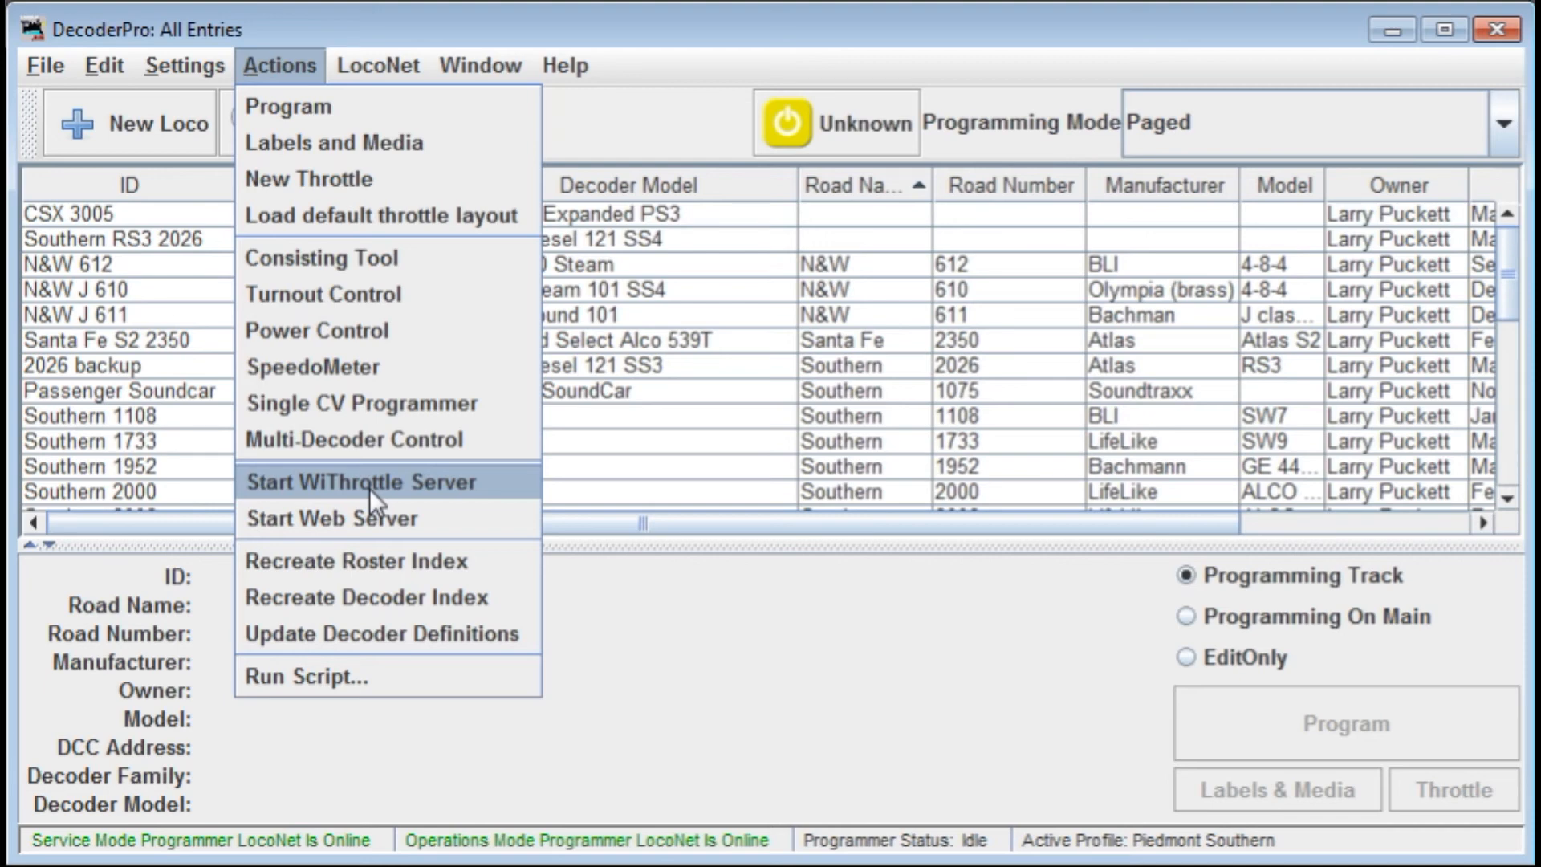
{"action": "mouse_move", "coordinate": [373, 523]}
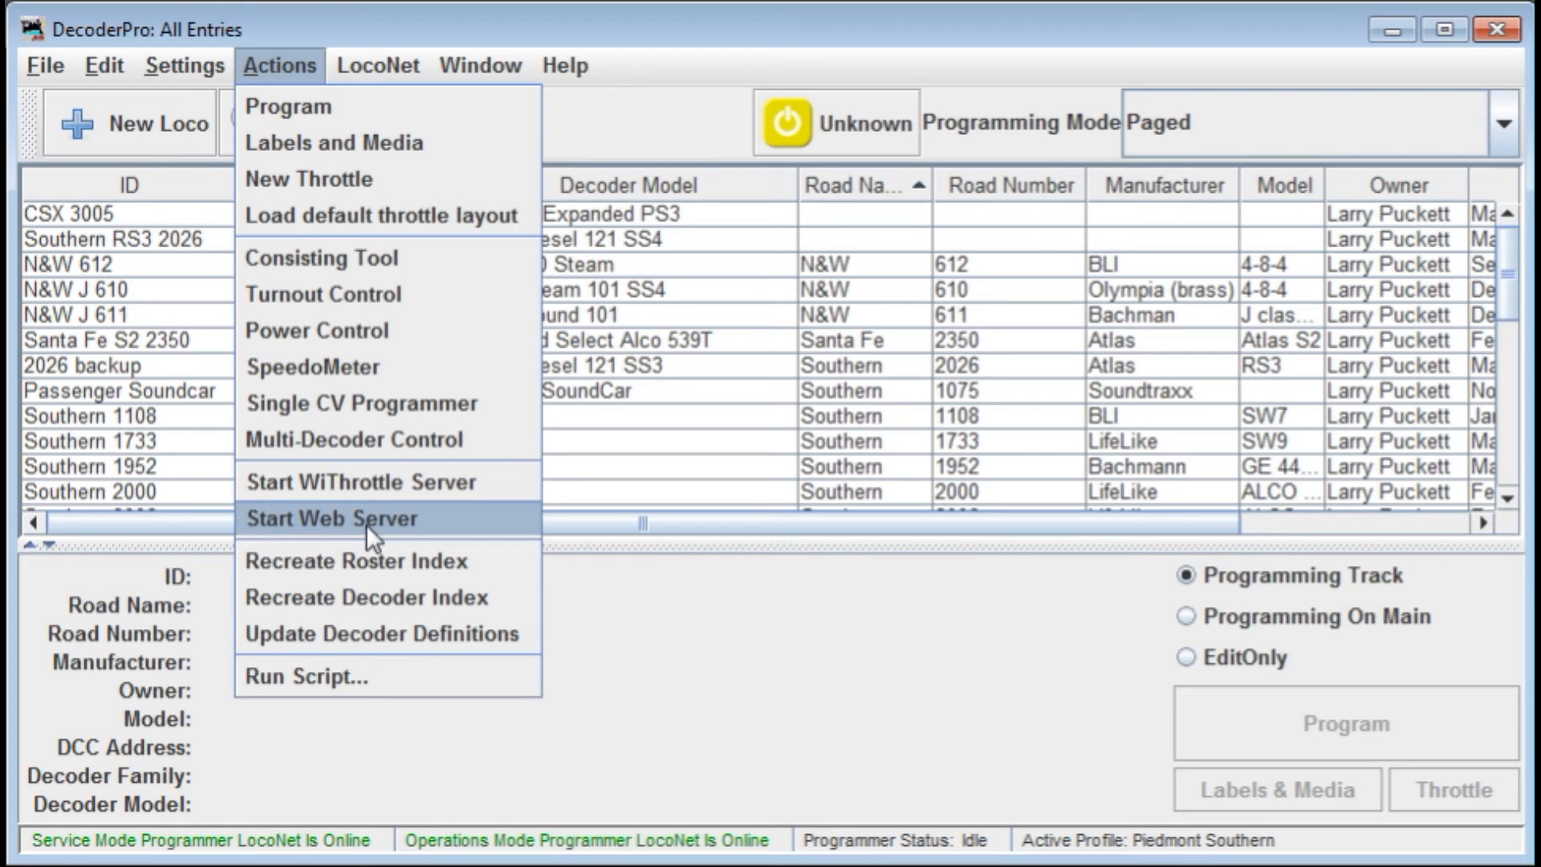
{"action": "mouse_move", "coordinate": [360, 585]}
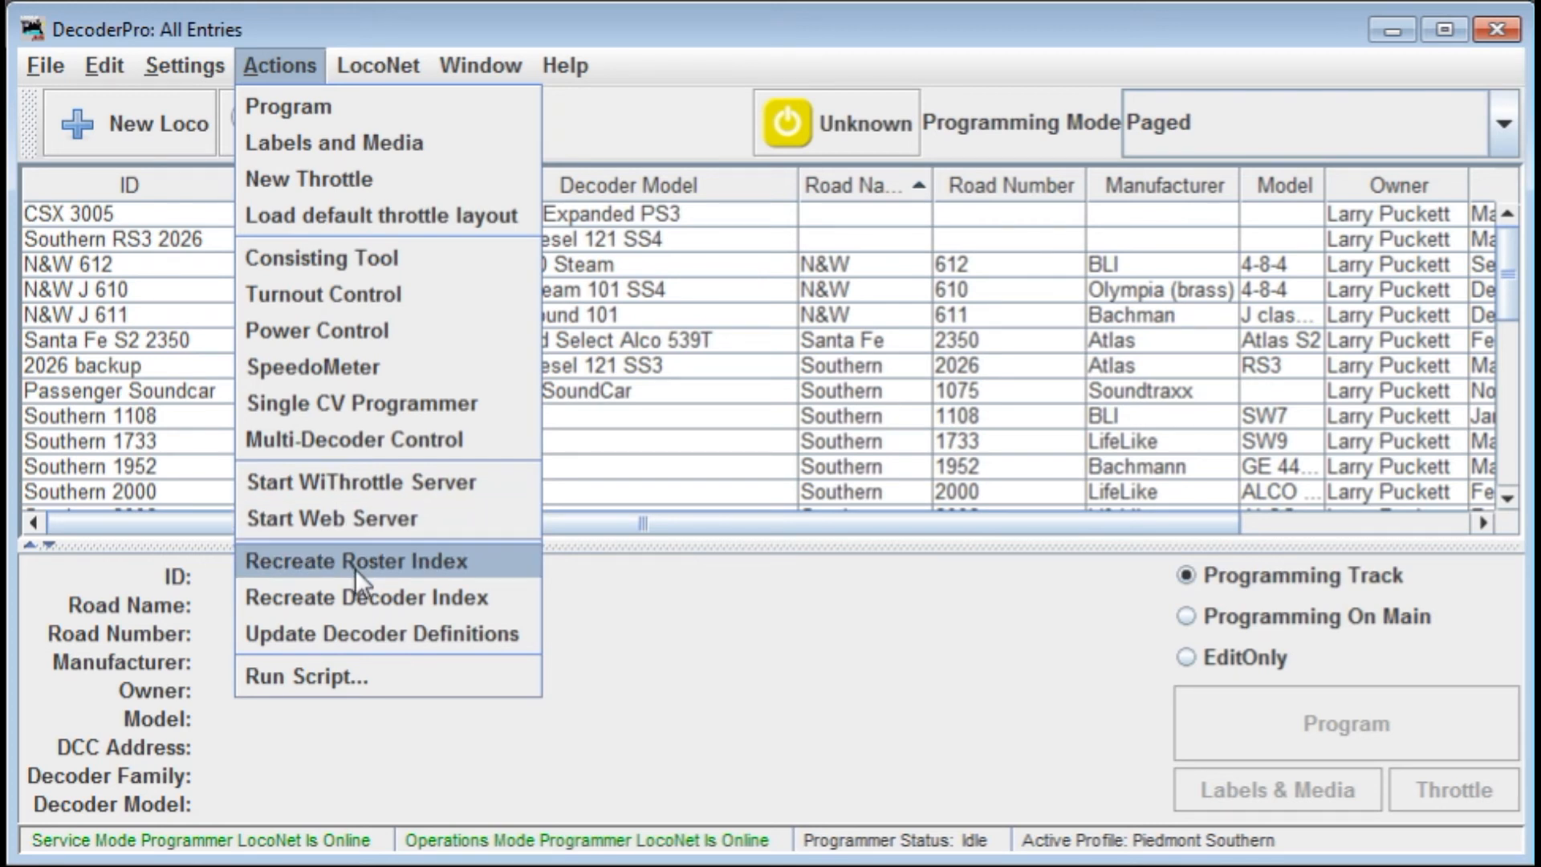
{"action": "mouse_move", "coordinate": [348, 583]}
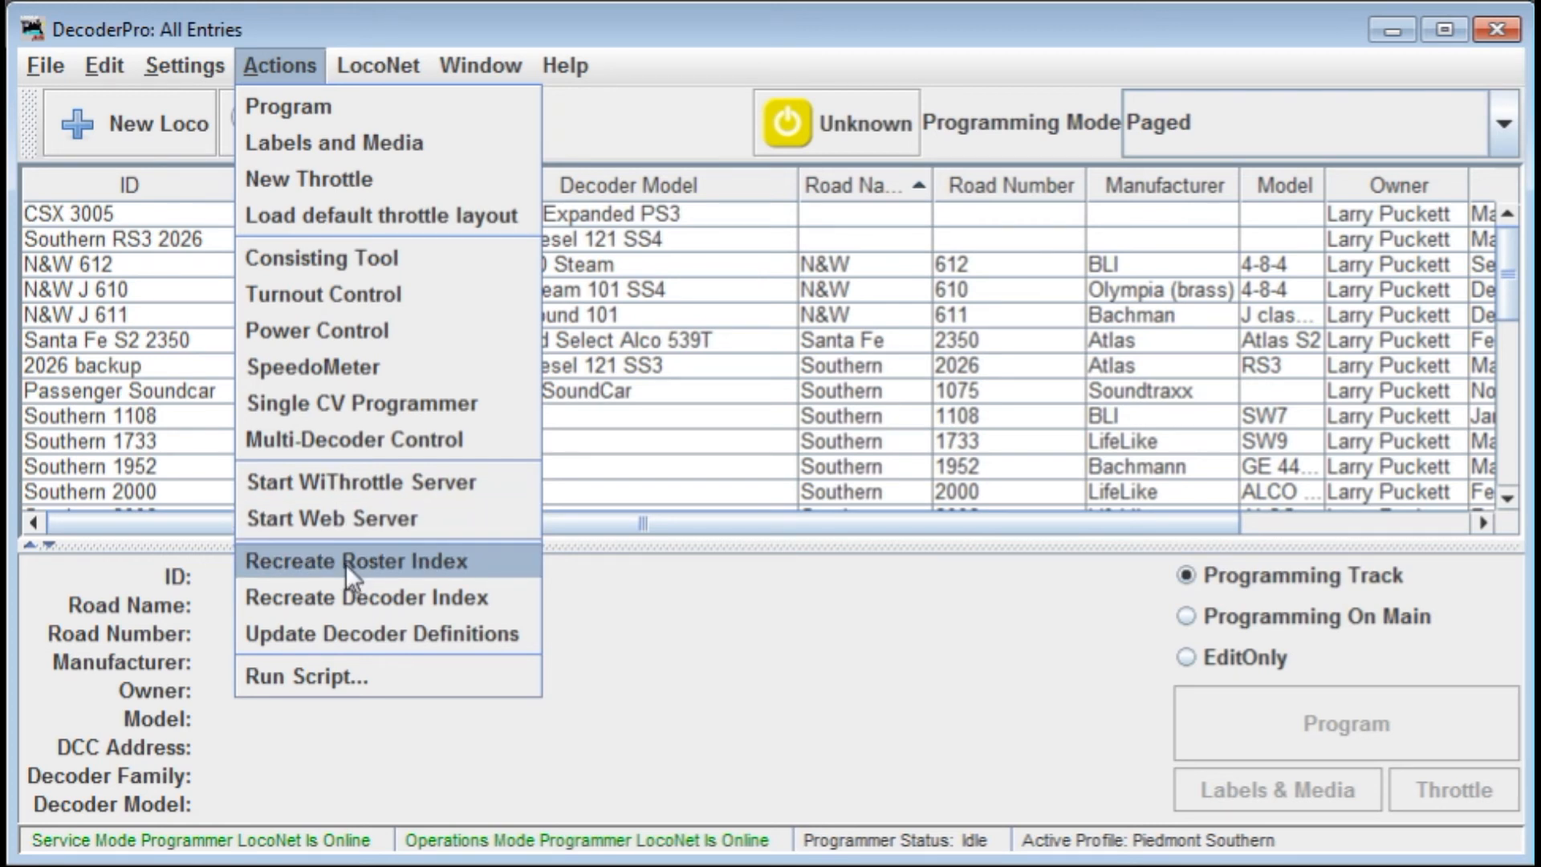
{"action": "mouse_move", "coordinate": [369, 610]}
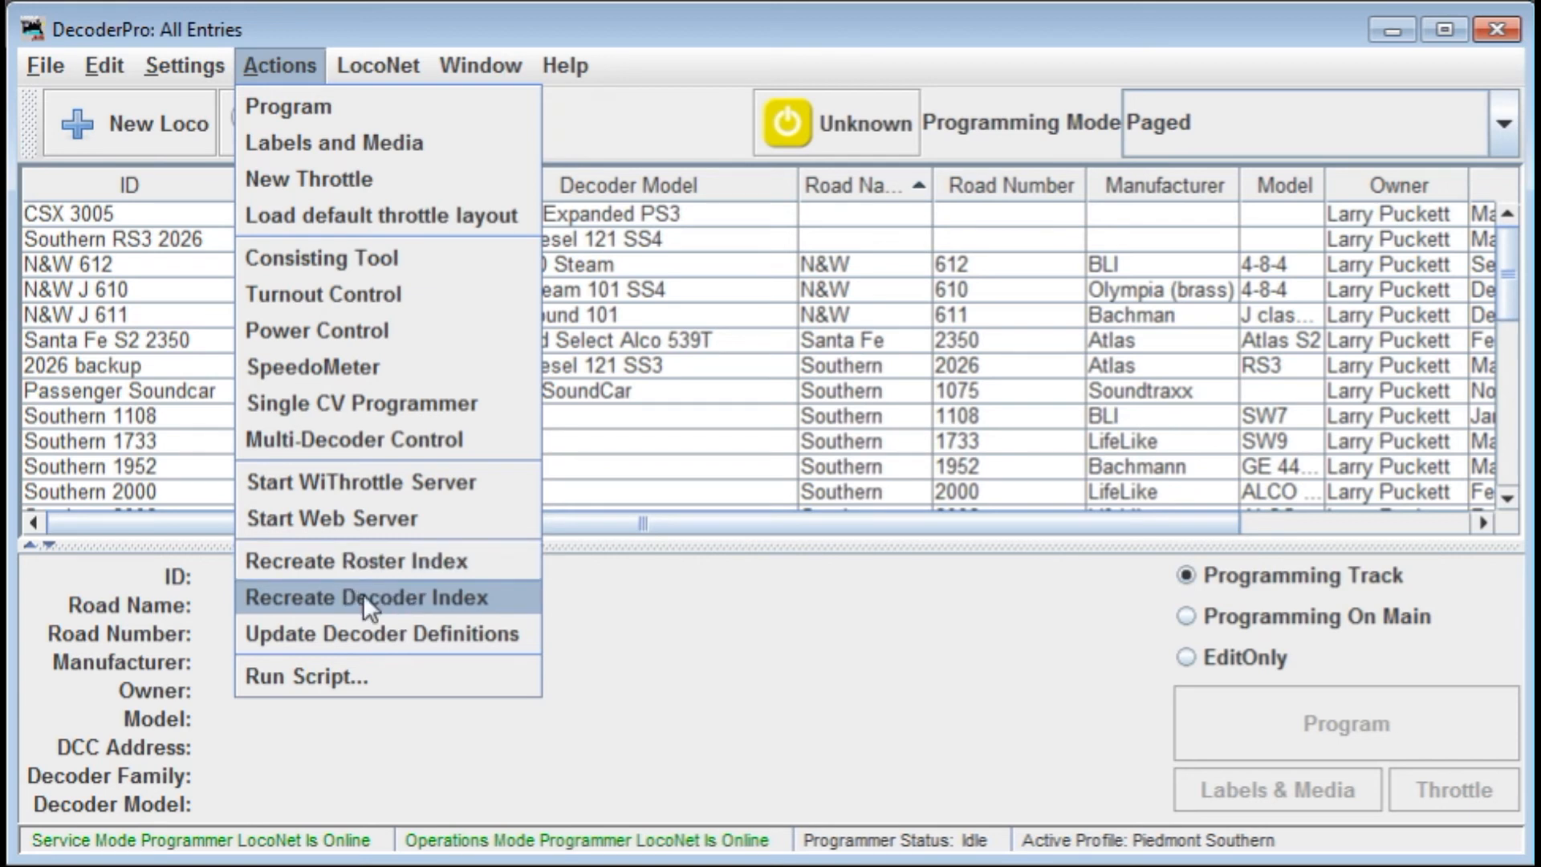
{"action": "mouse_move", "coordinate": [340, 647]}
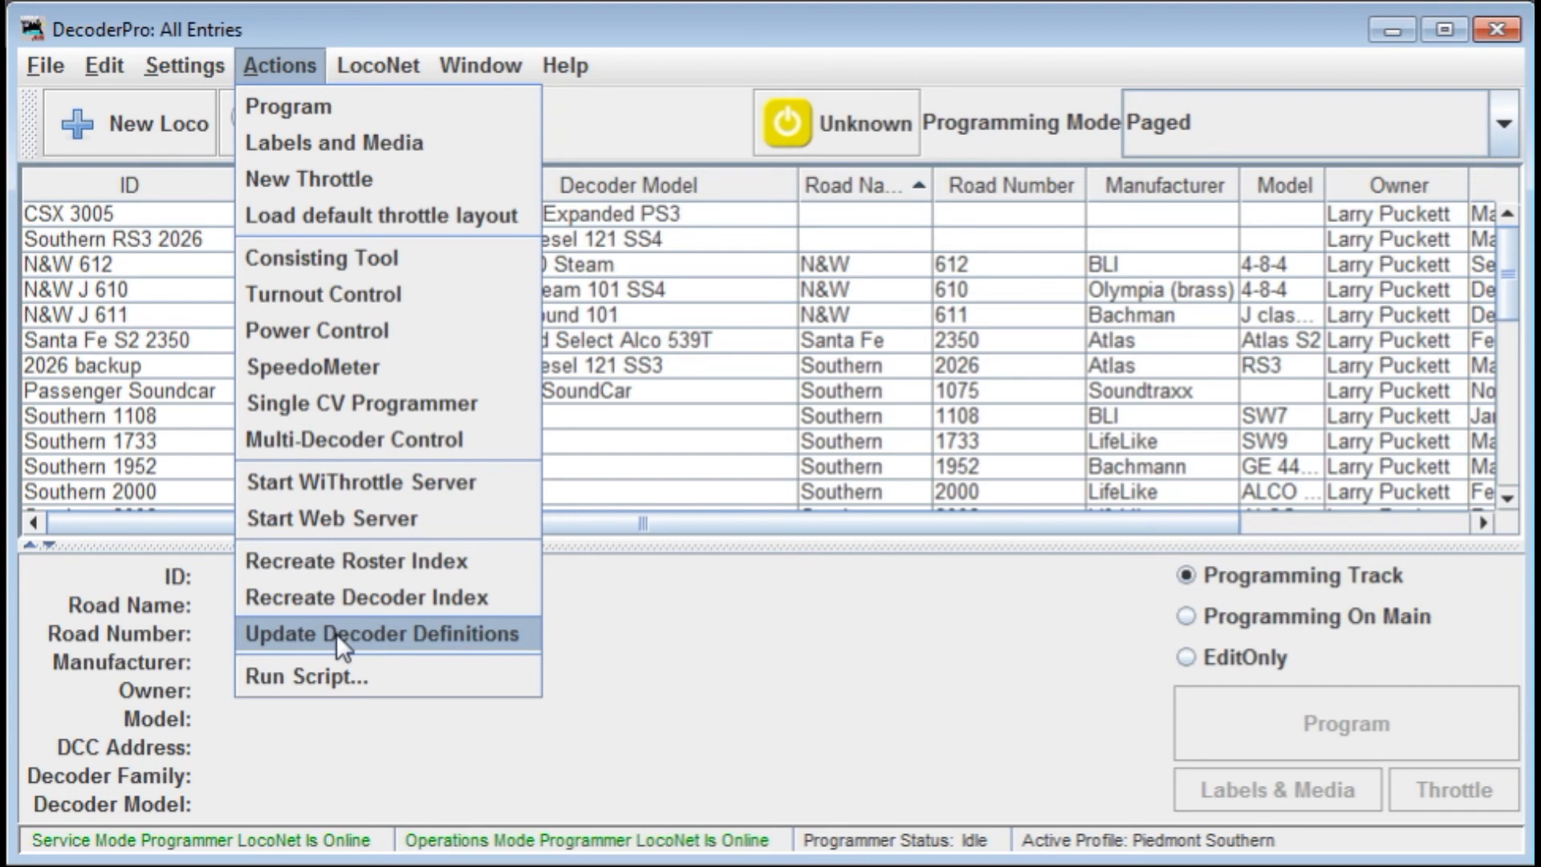
{"action": "mouse_move", "coordinate": [353, 652]}
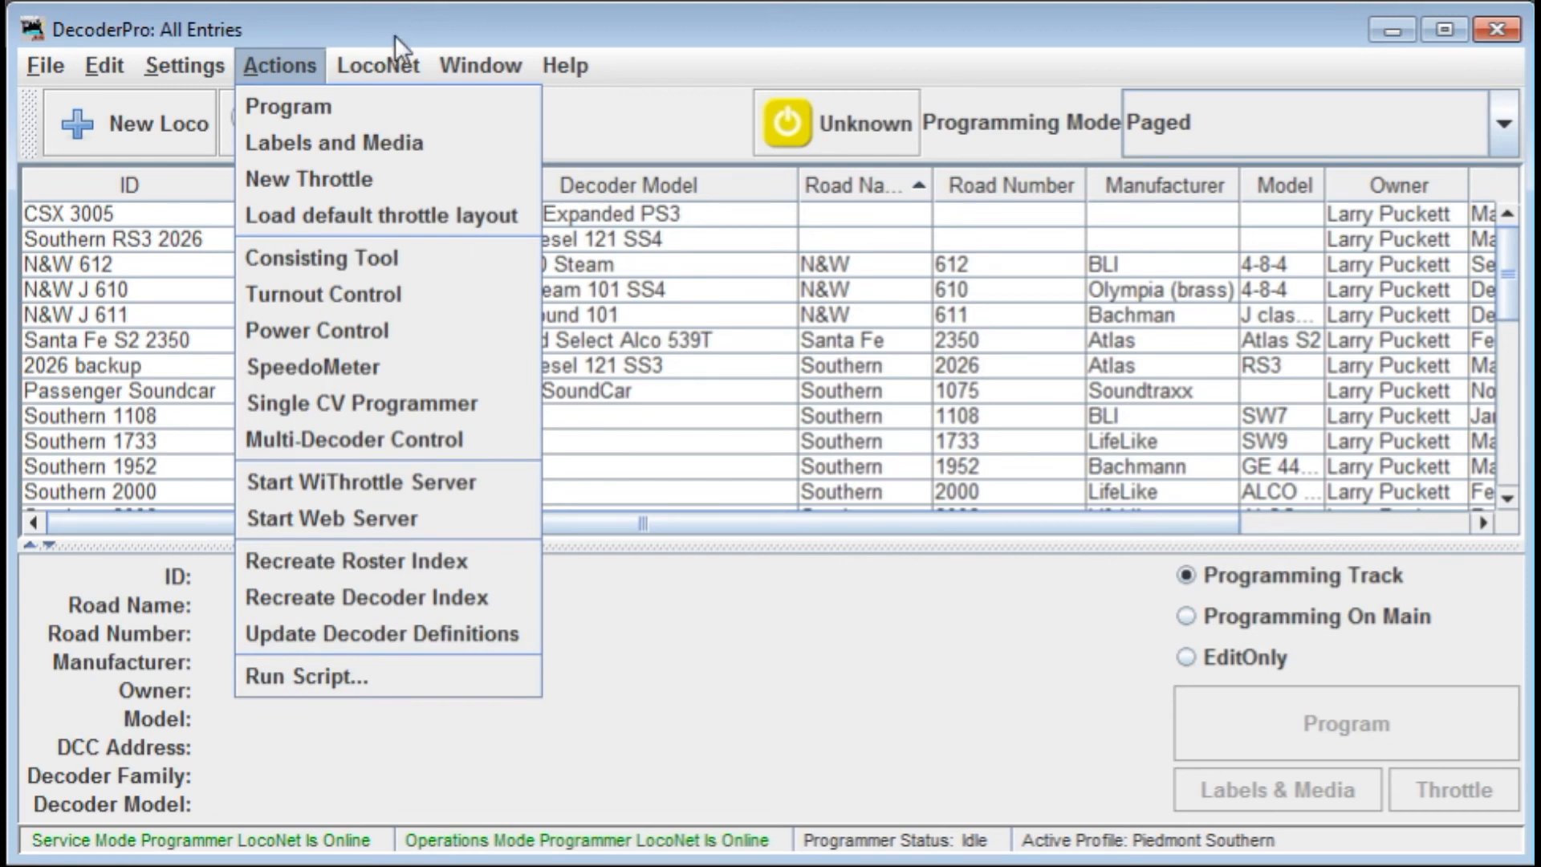
Review the LocoNet Configure tools, then show the Window list with All Entries
{"action": "left_click", "coordinate": [377, 66]}
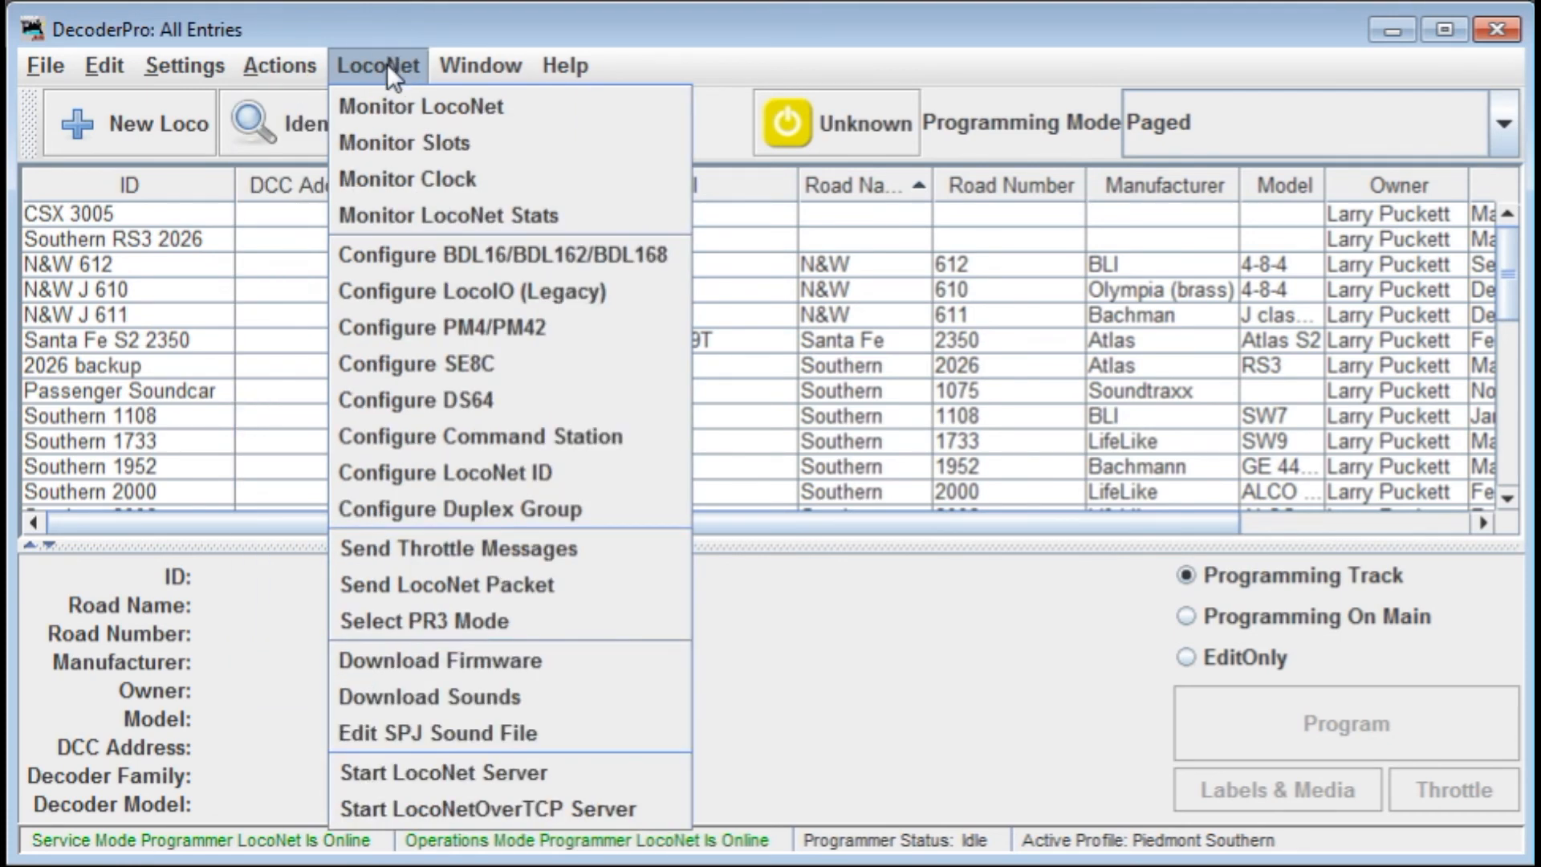
{"action": "mouse_move", "coordinate": [421, 151]}
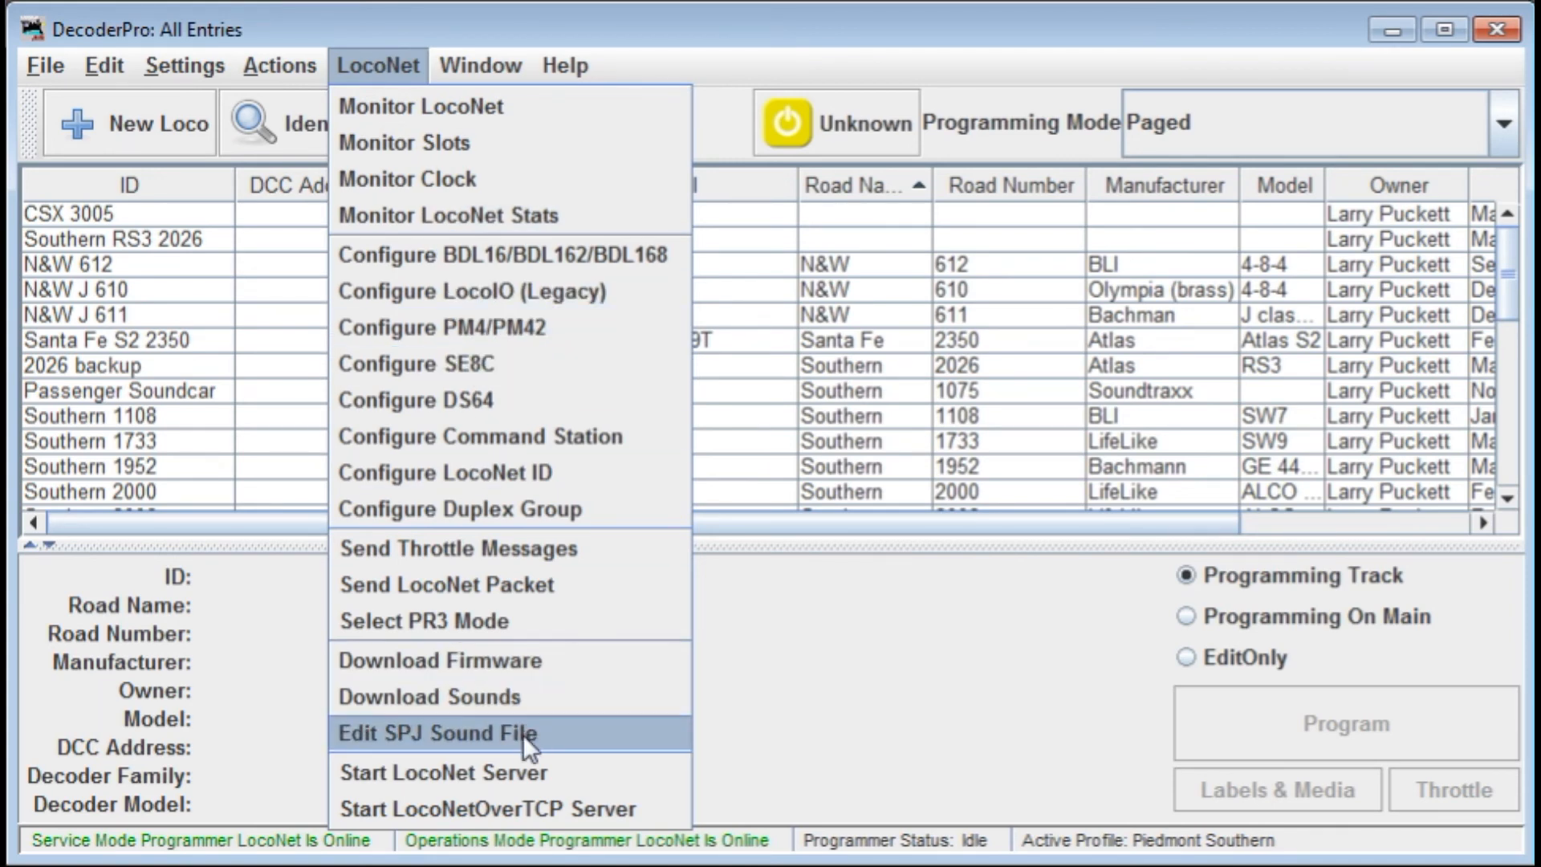
{"action": "mouse_move", "coordinate": [482, 260]}
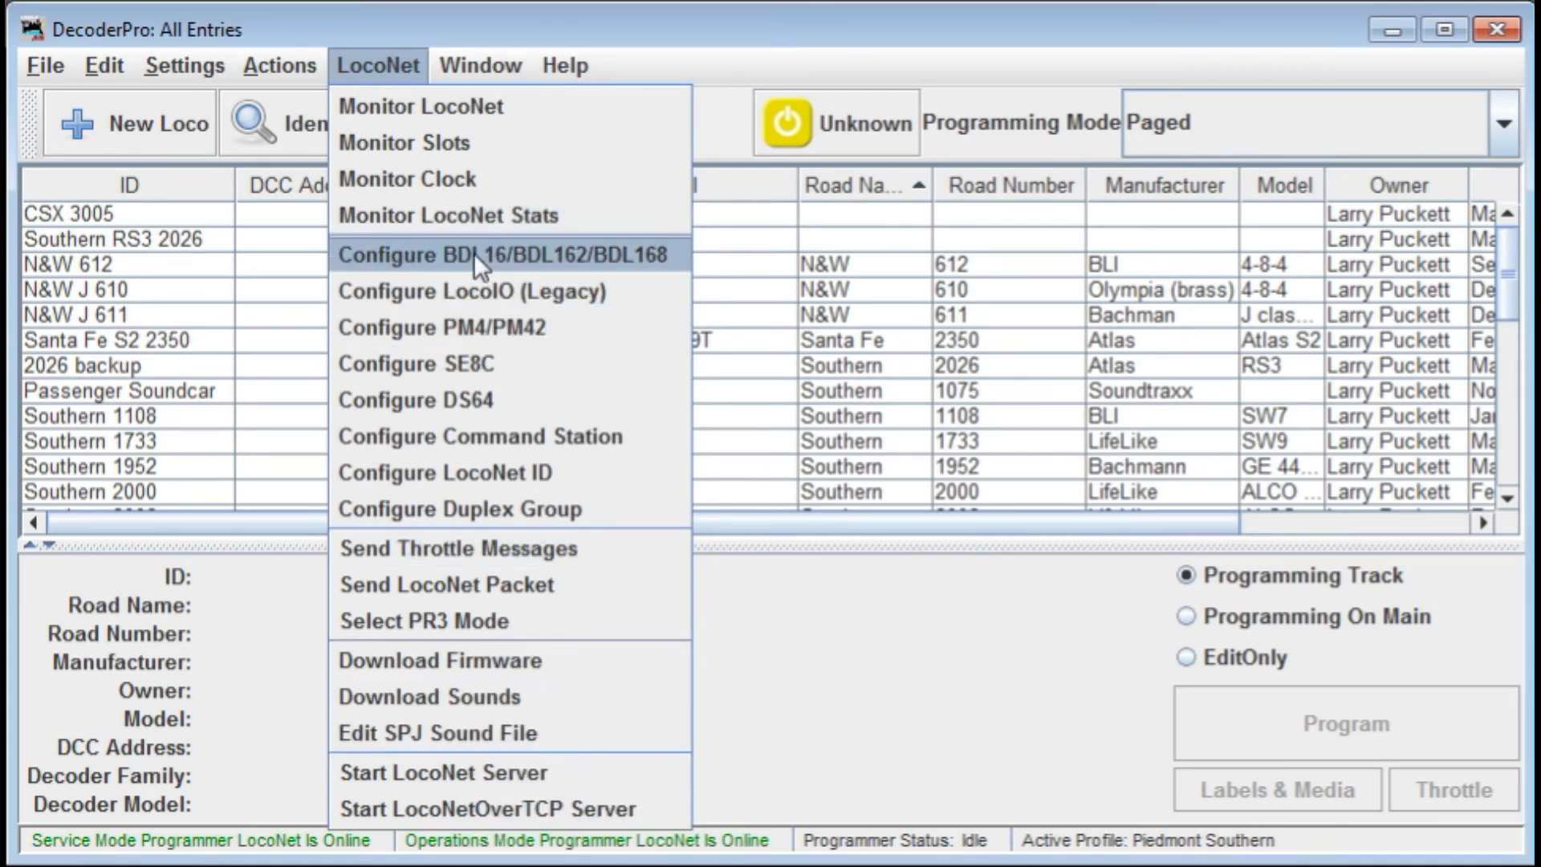
{"action": "mouse_move", "coordinate": [498, 339]}
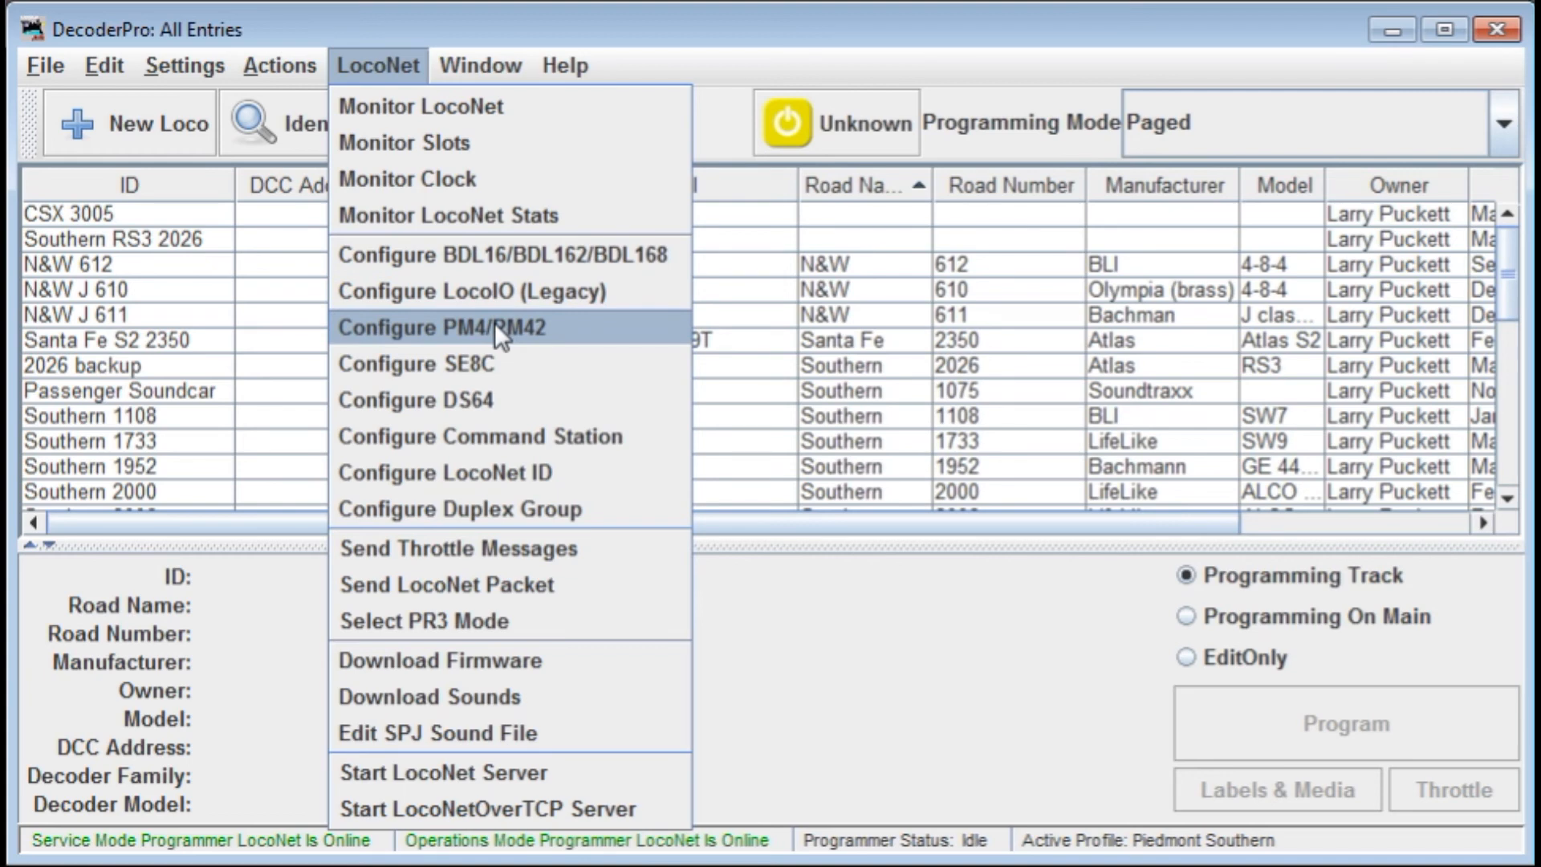
{"action": "mouse_move", "coordinate": [458, 444]}
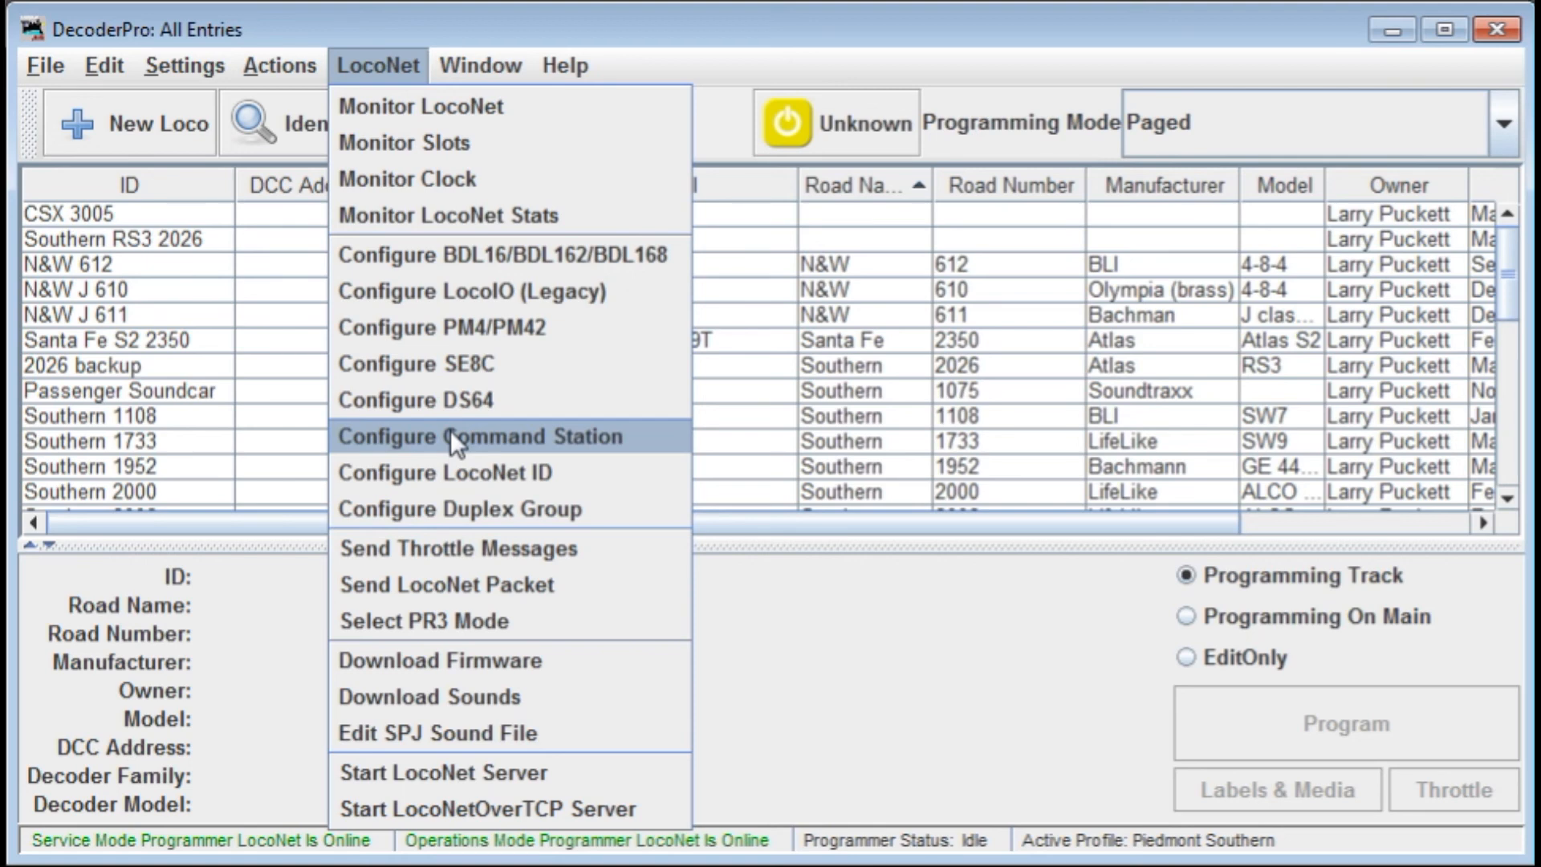
{"action": "left_click", "coordinate": [480, 66]}
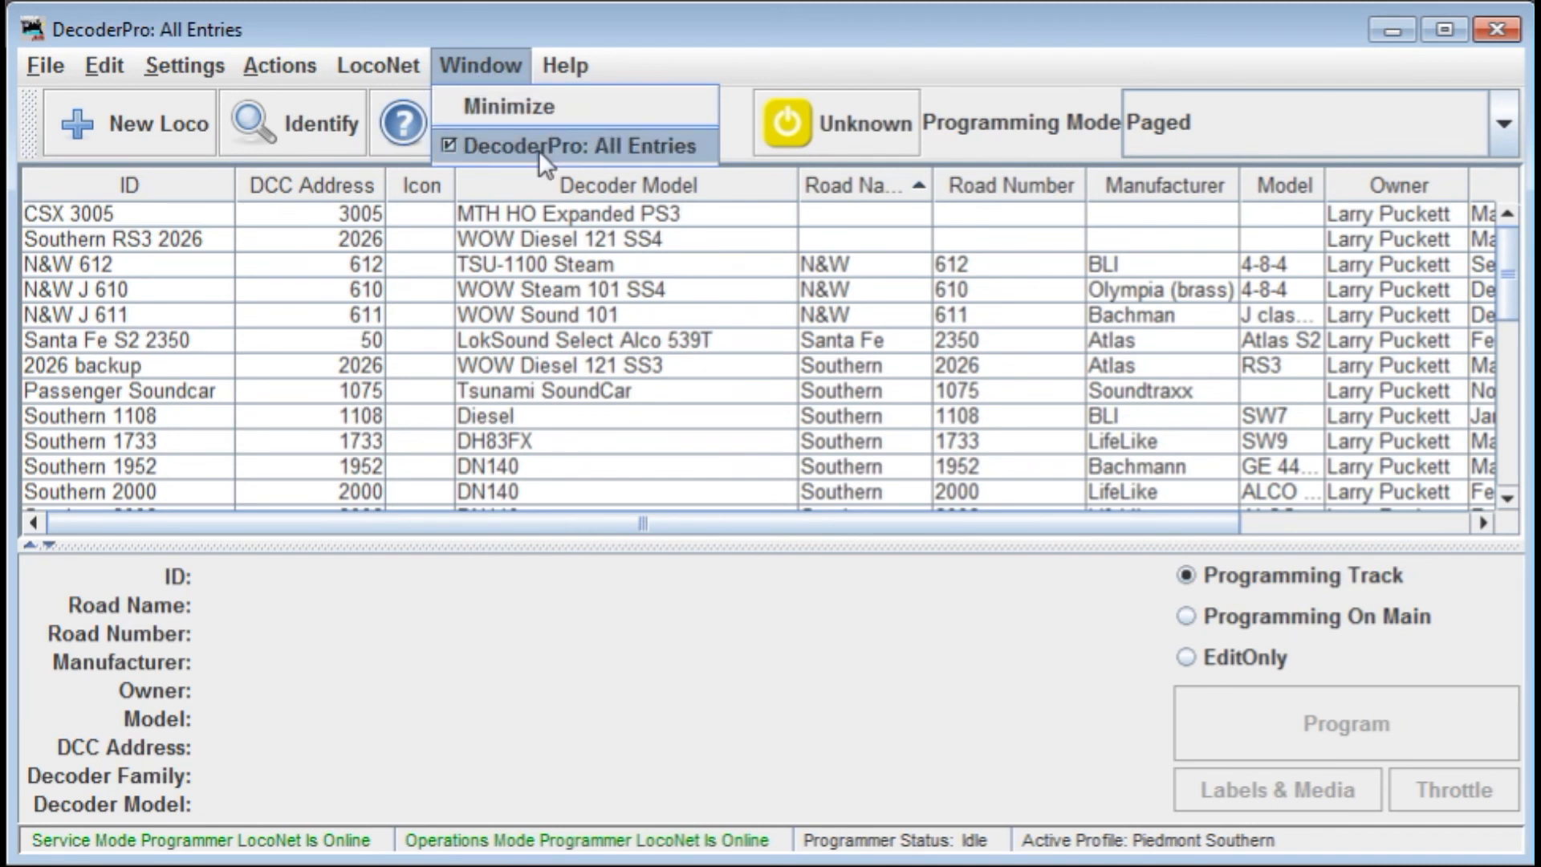
Show the Help list: window help, general help, license, updates, console, about
{"action": "left_click", "coordinate": [567, 65]}
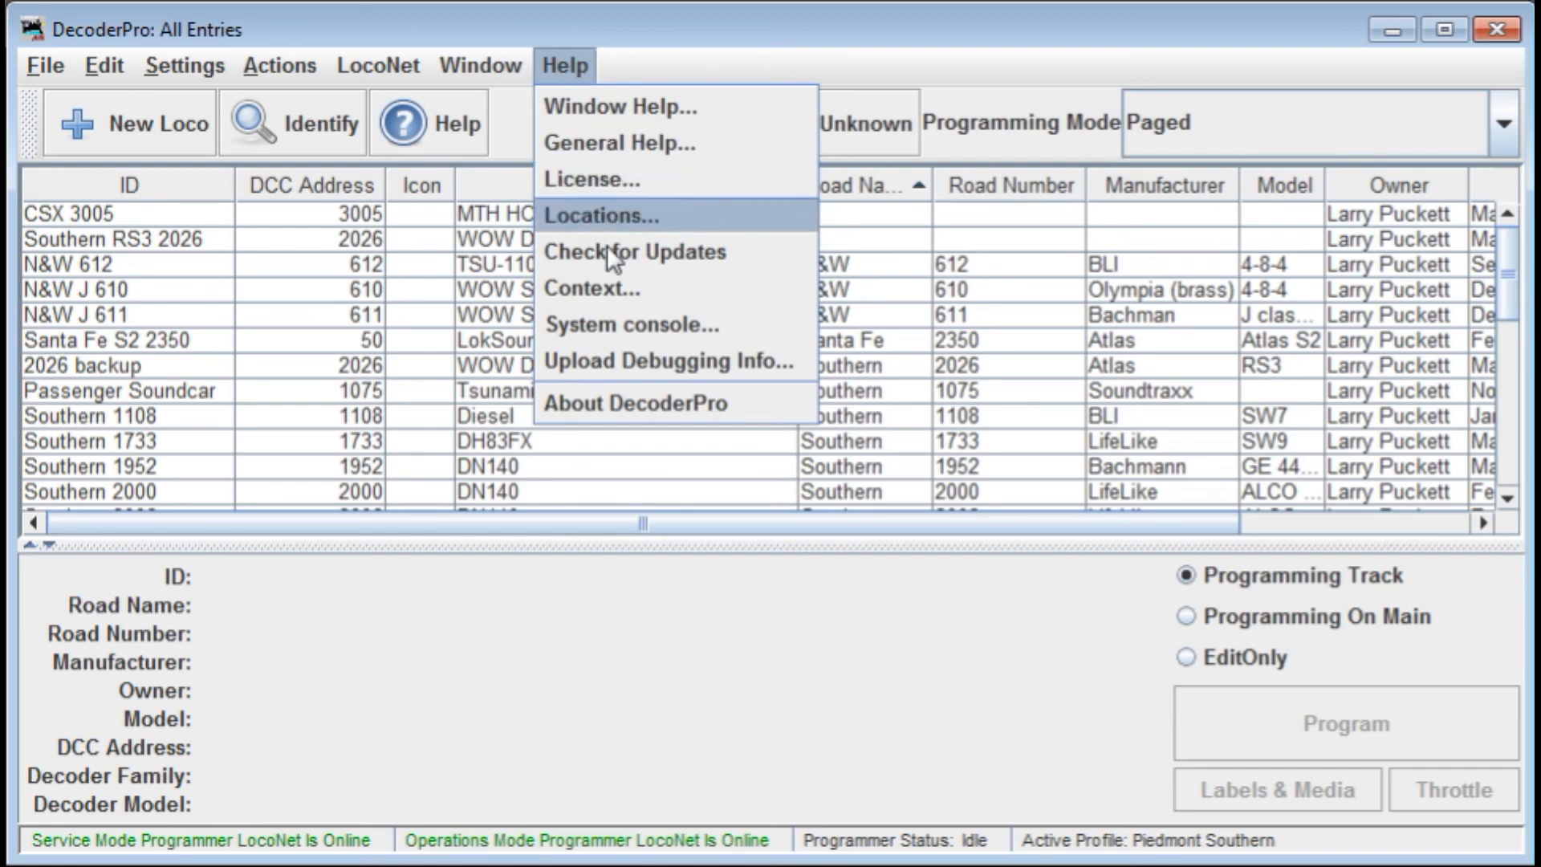
{"action": "mouse_move", "coordinate": [657, 260]}
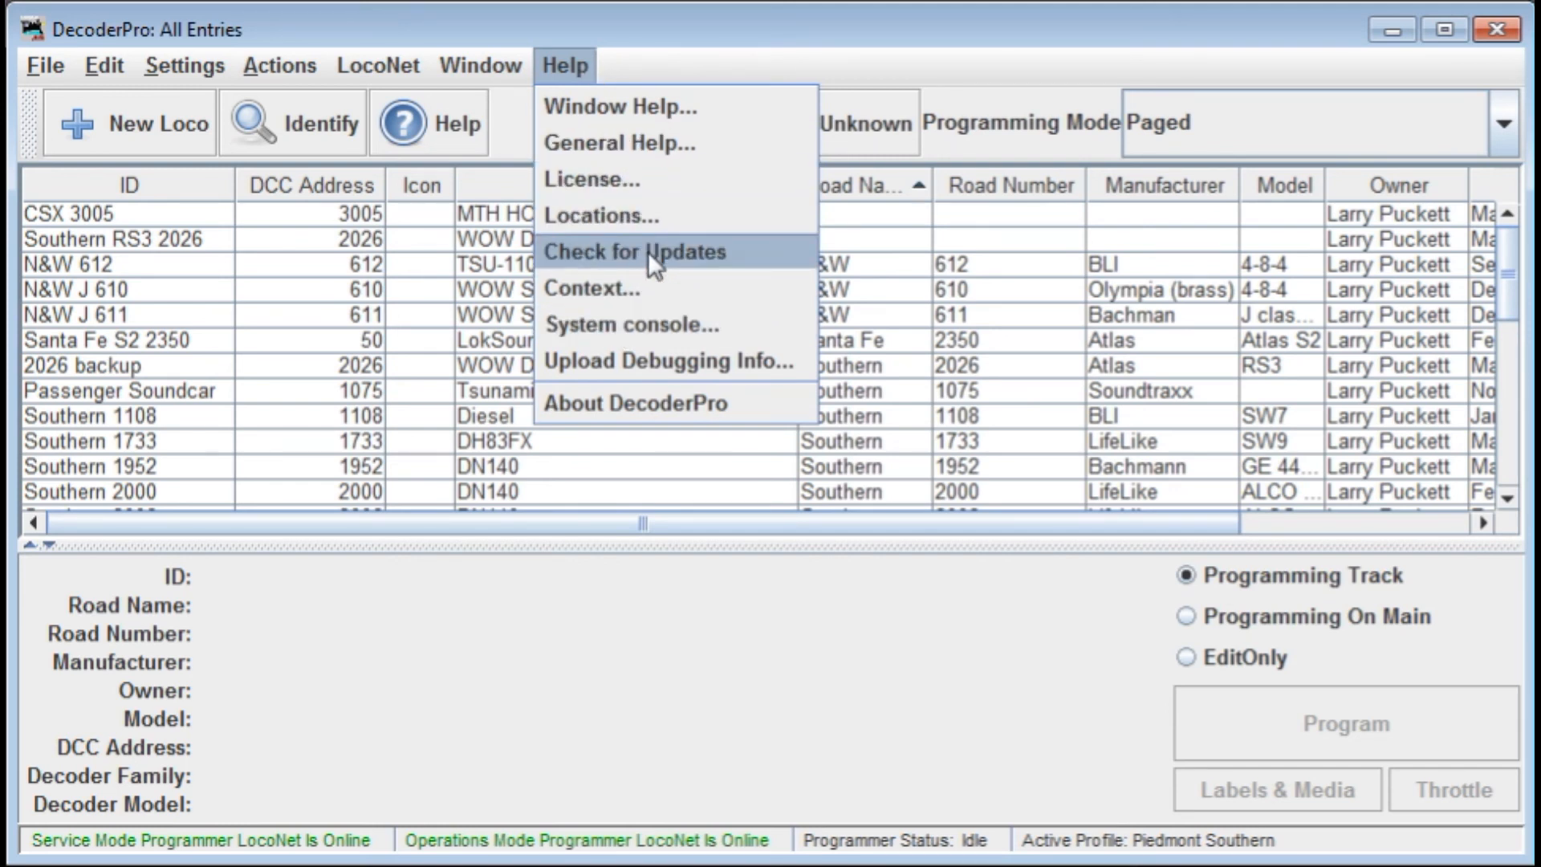
{"action": "mouse_move", "coordinate": [692, 366]}
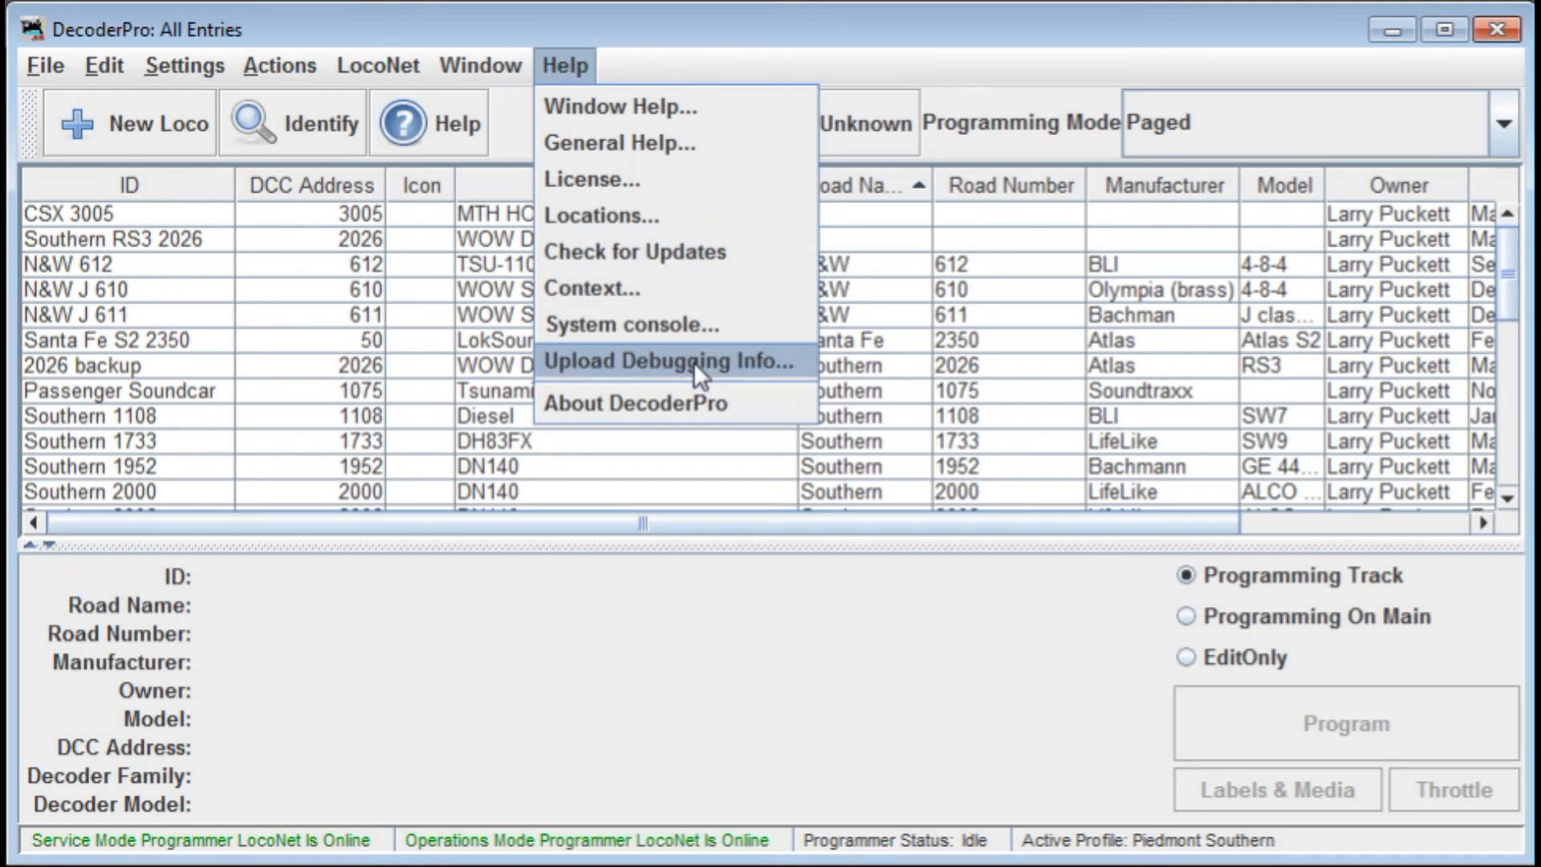
{"action": "mouse_move", "coordinate": [602, 193]}
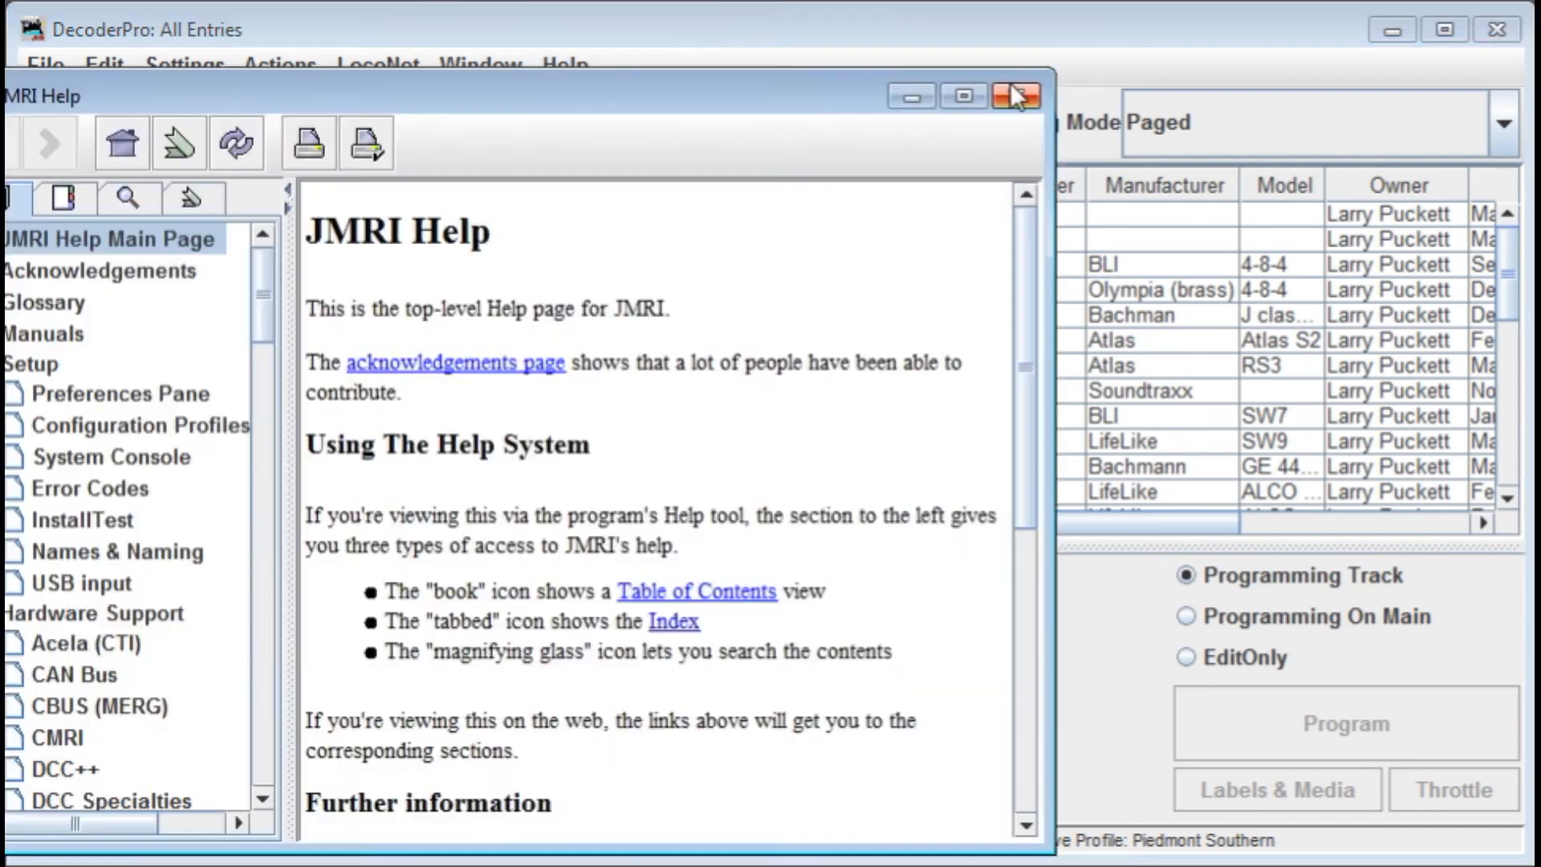
Close the JMRI Help page, leaving the roster window with Programming Track mode set
{"action": "left_click", "coordinate": [1015, 96]}
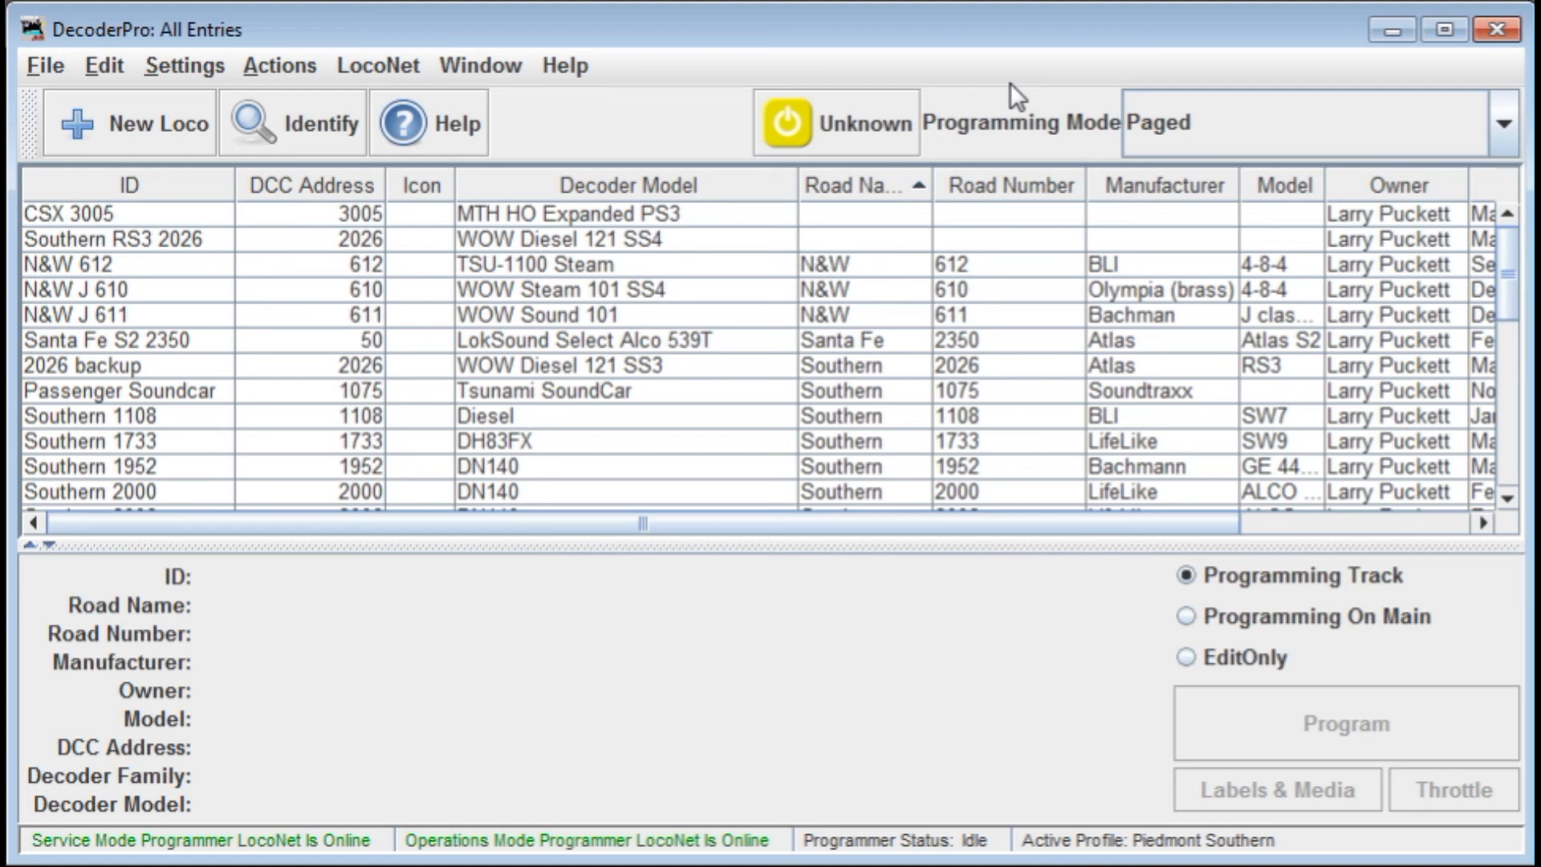
{"action": "mouse_move", "coordinate": [687, 138]}
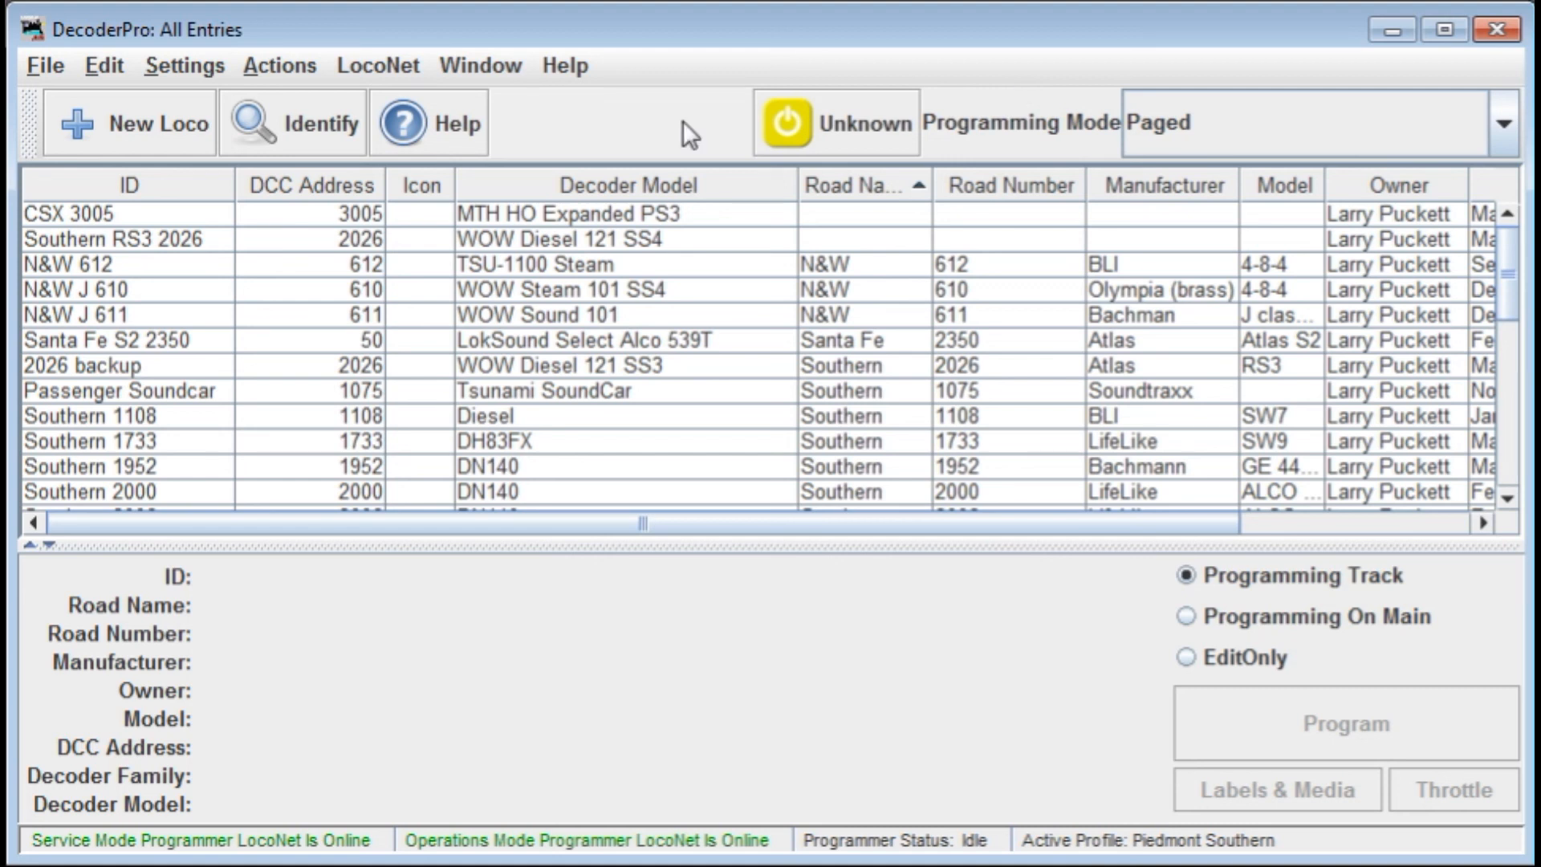